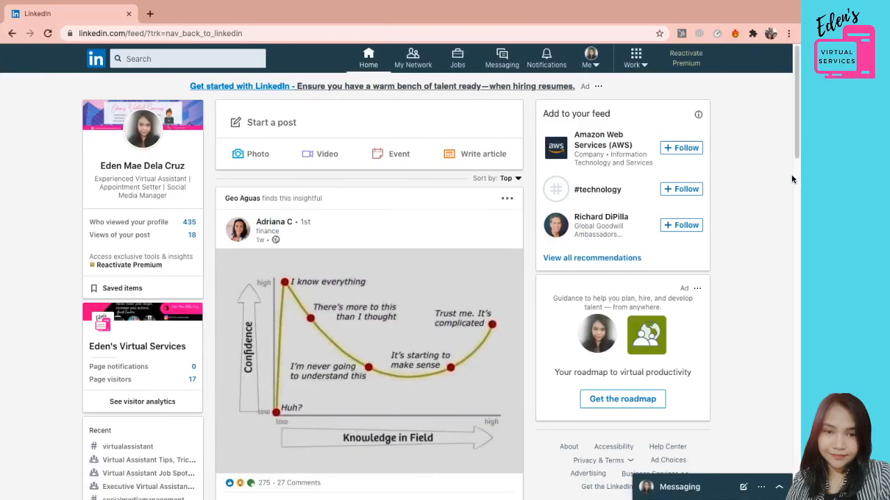
pyautogui.moveTo(661, 17)
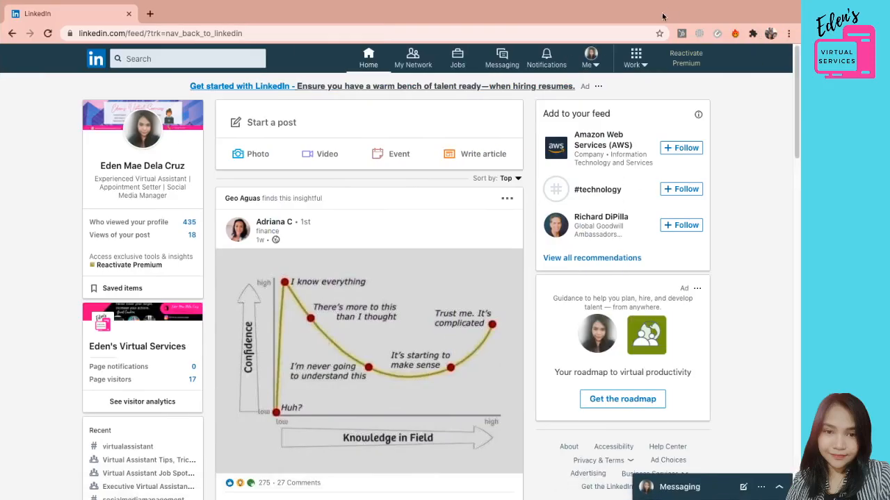
# - Go to your own profile via the Me menu and look over the banner, headline and featured posts
pyautogui.click(590, 57)
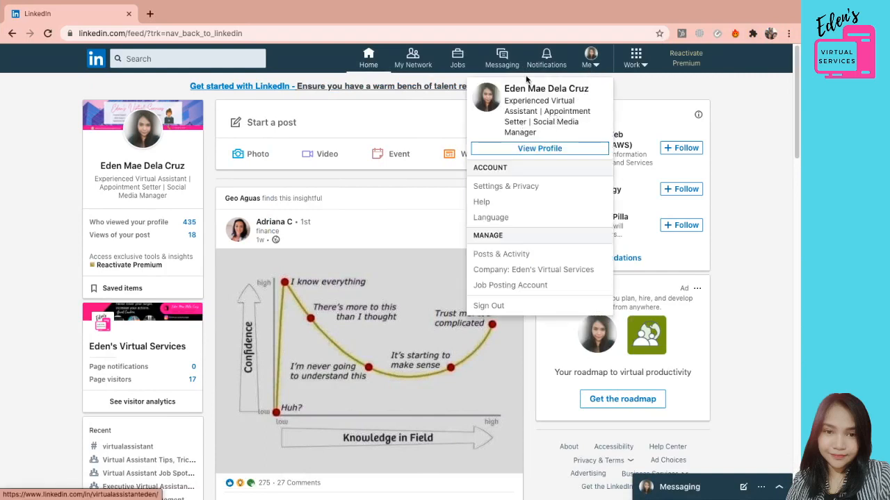
pyautogui.click(539, 148)
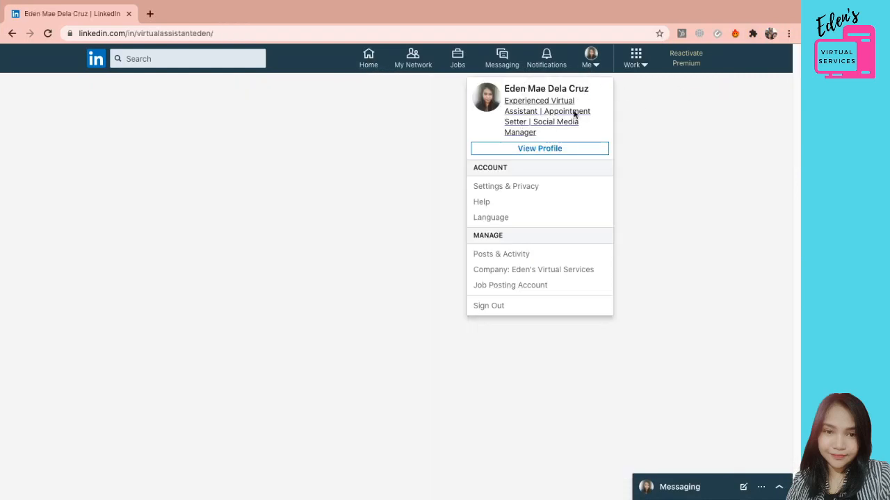
pyautogui.click(539, 148)
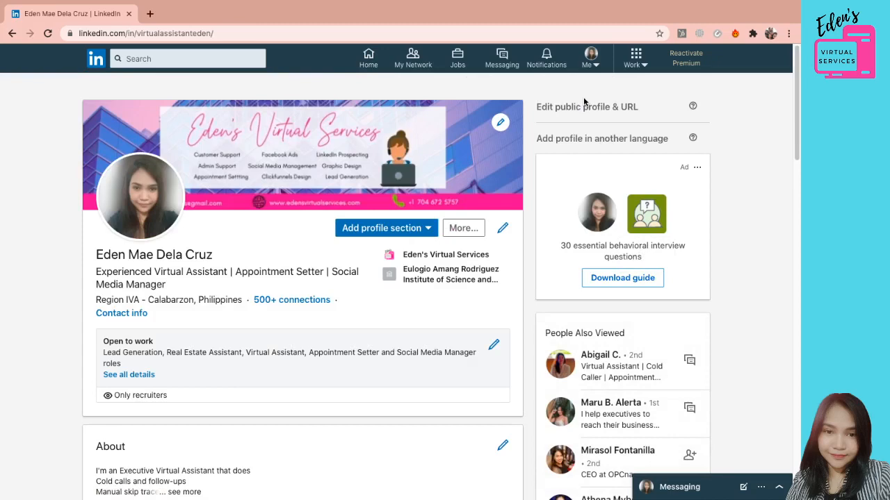
pyautogui.scroll(-3)
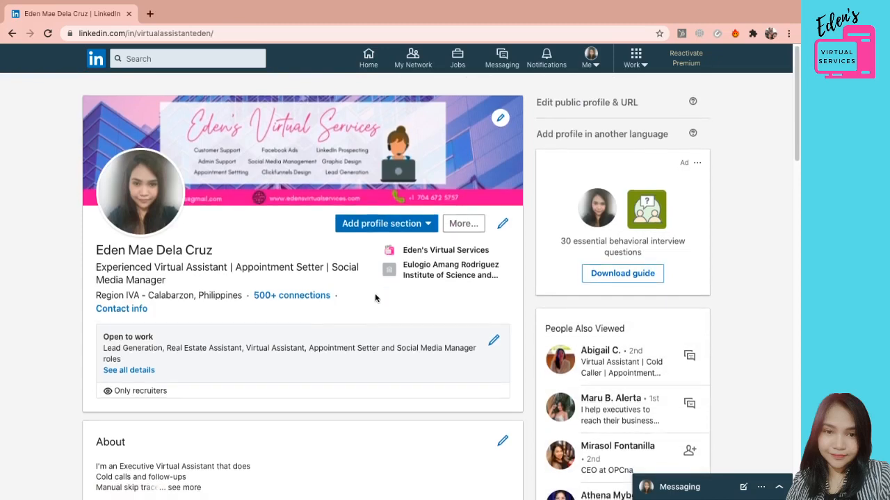
pyautogui.scroll(3)
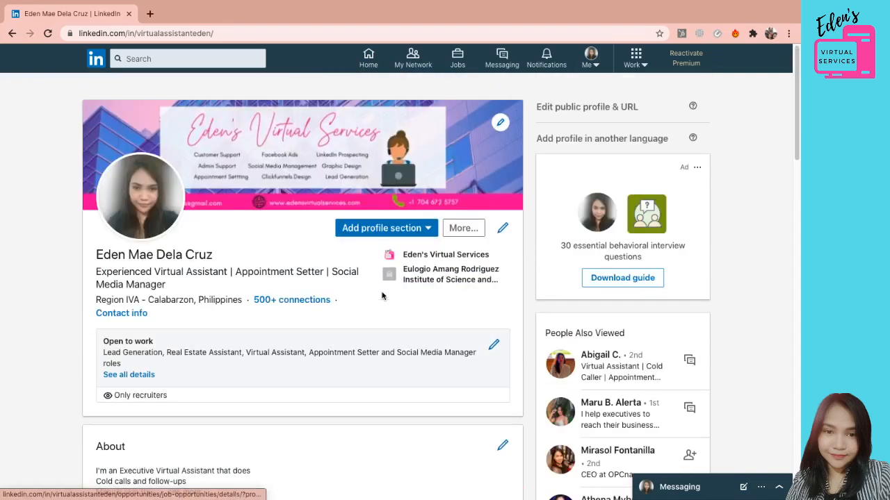
pyautogui.scroll(-3)
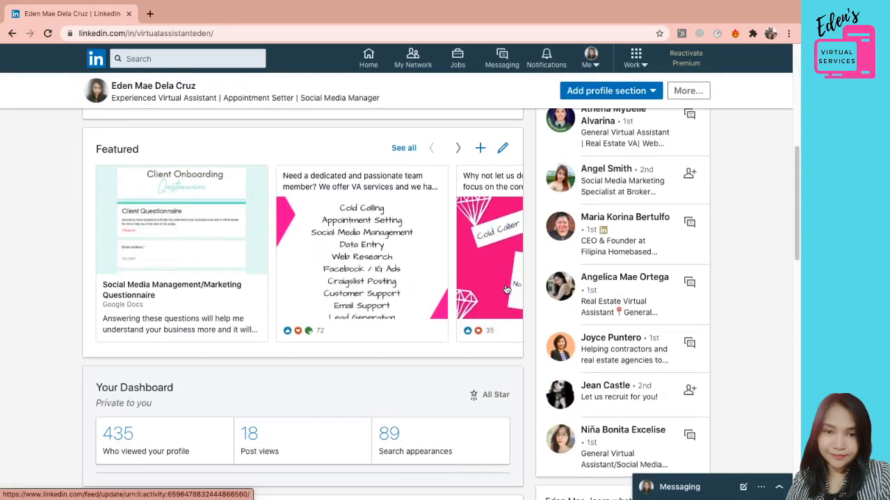
pyautogui.scroll(3)
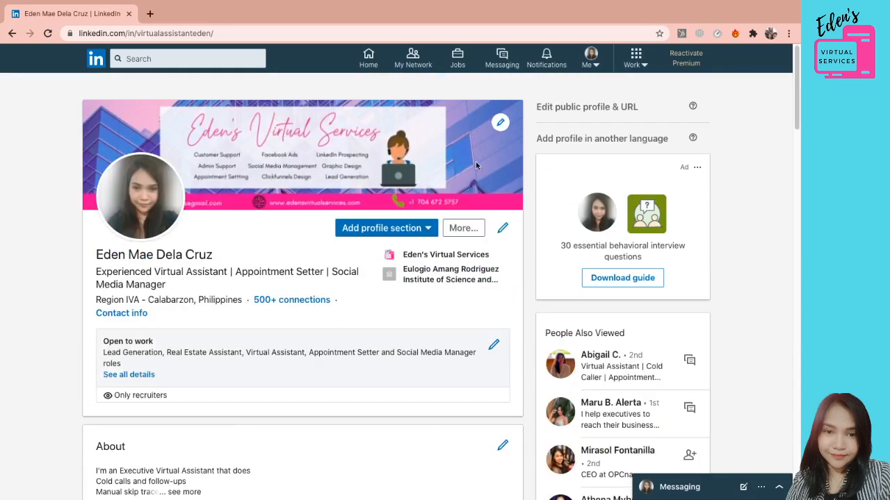
pyautogui.moveTo(748, 147)
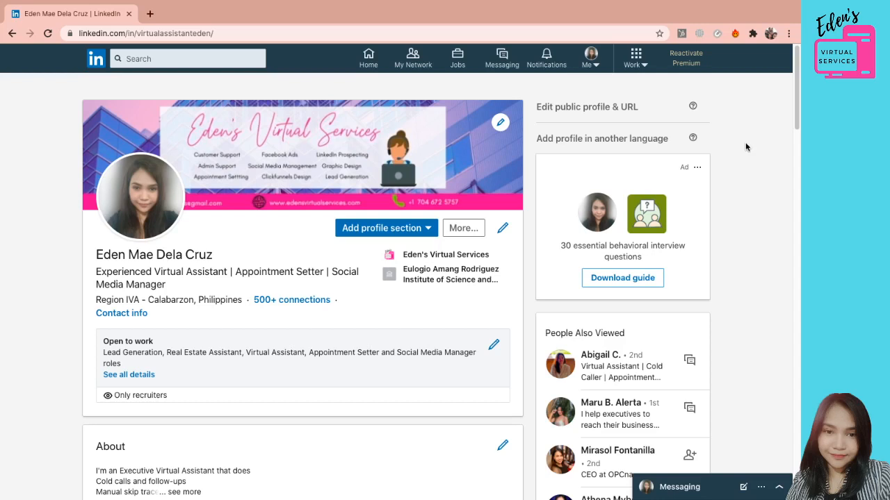
pyautogui.moveTo(514, 3)
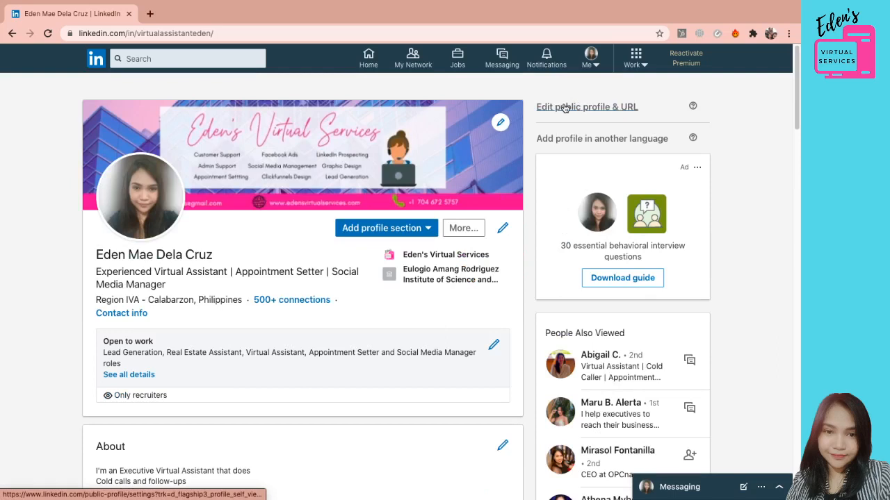
pyautogui.moveTo(565, 111)
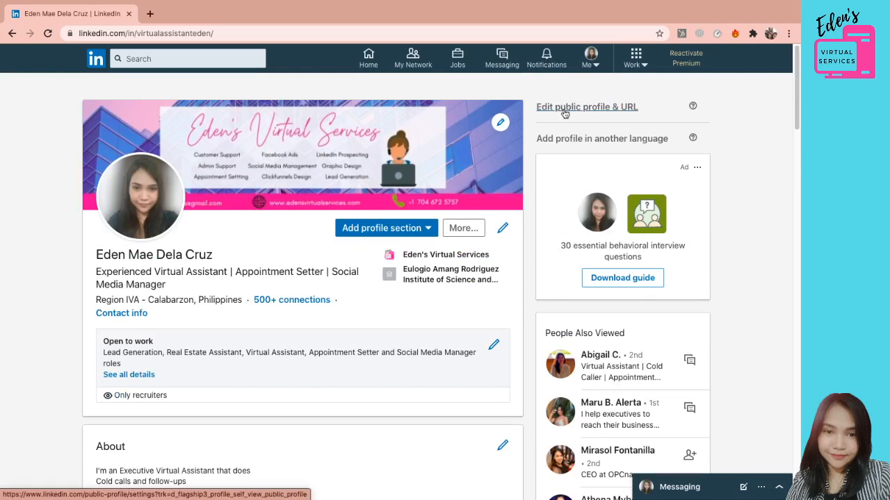
pyautogui.moveTo(568, 111)
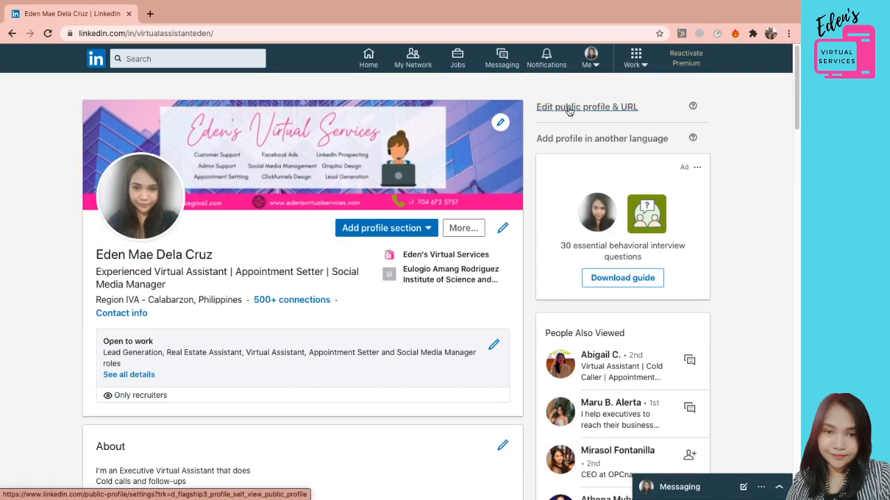
# - Enter Edit public profile & URL and review the Edit Visibility options down to the profile badge section
pyautogui.click(586, 106)
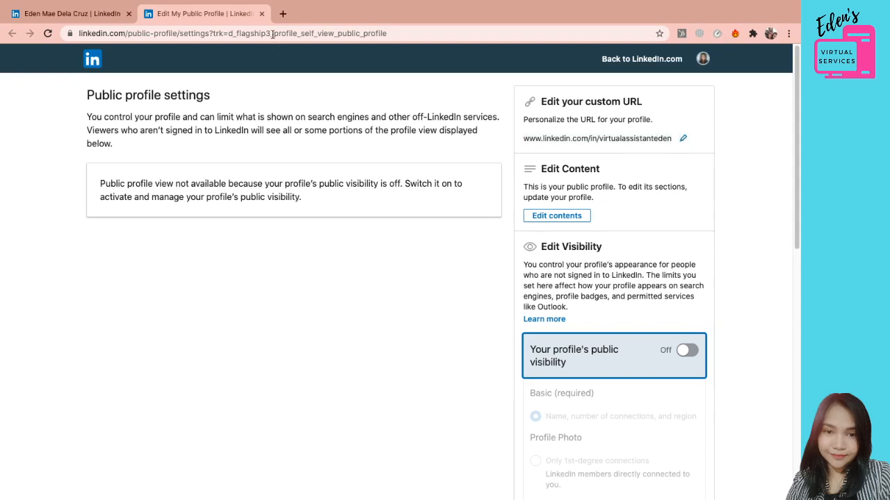
pyautogui.moveTo(650, 139)
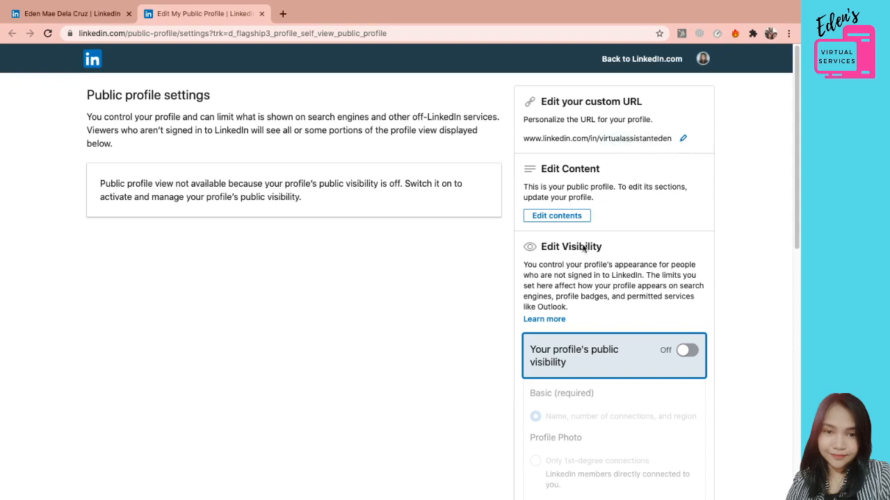
pyautogui.moveTo(480, 299)
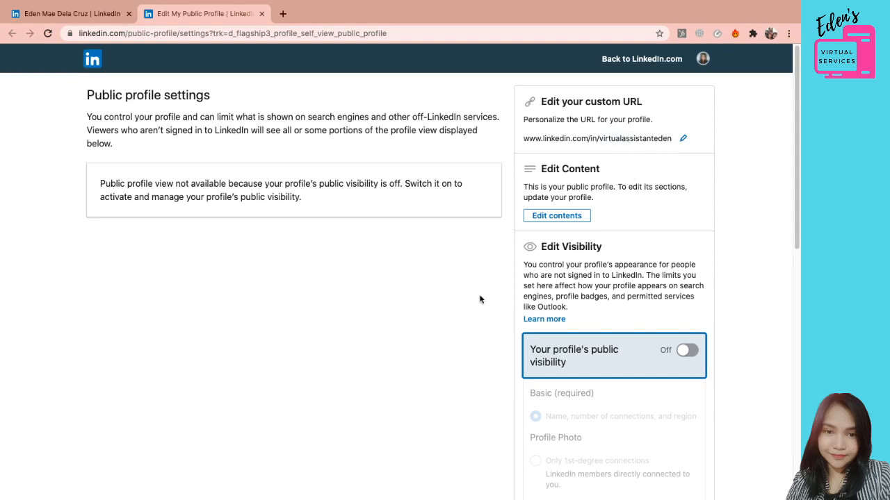
pyautogui.moveTo(341, 287)
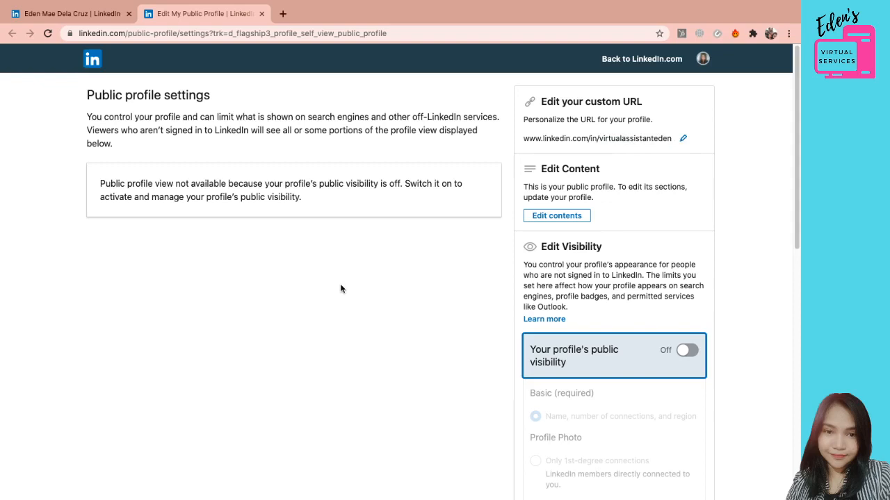
pyautogui.moveTo(323, 320)
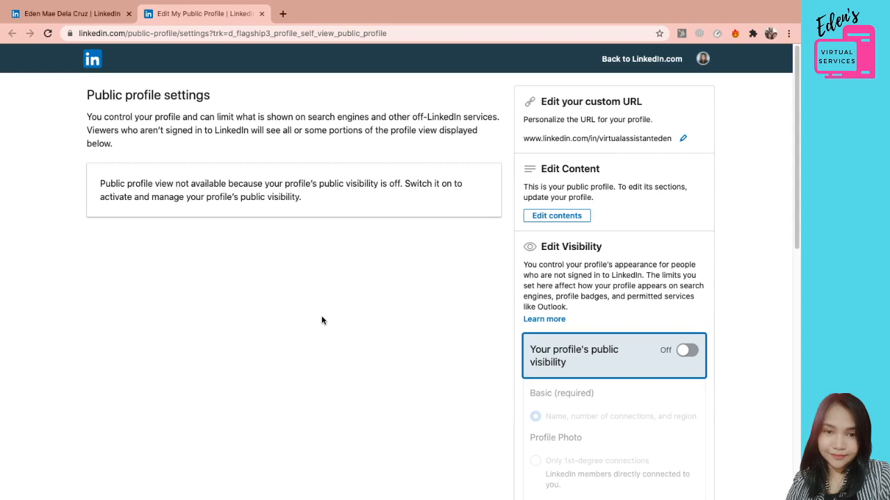
pyautogui.moveTo(784, 233)
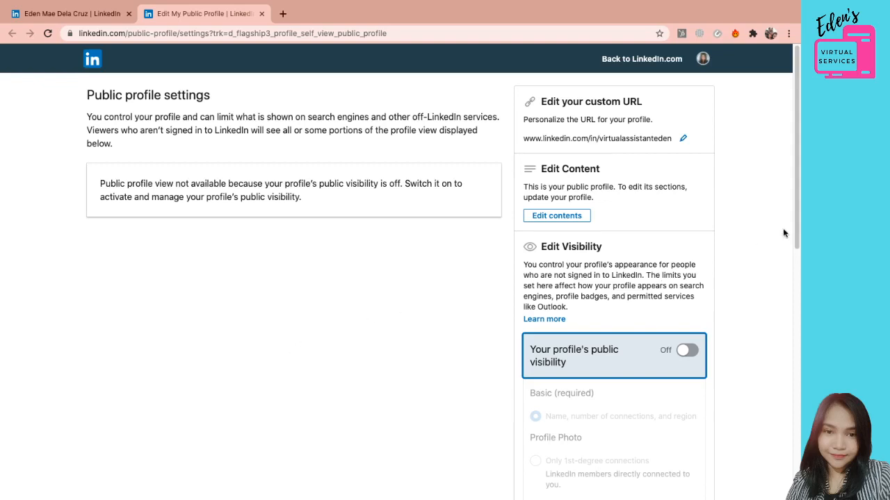
pyautogui.scroll(-3)
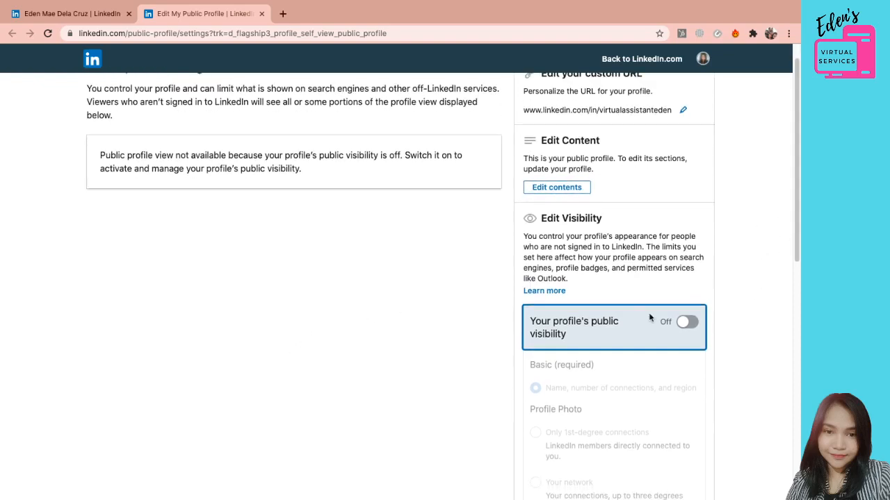
pyautogui.moveTo(700, 328)
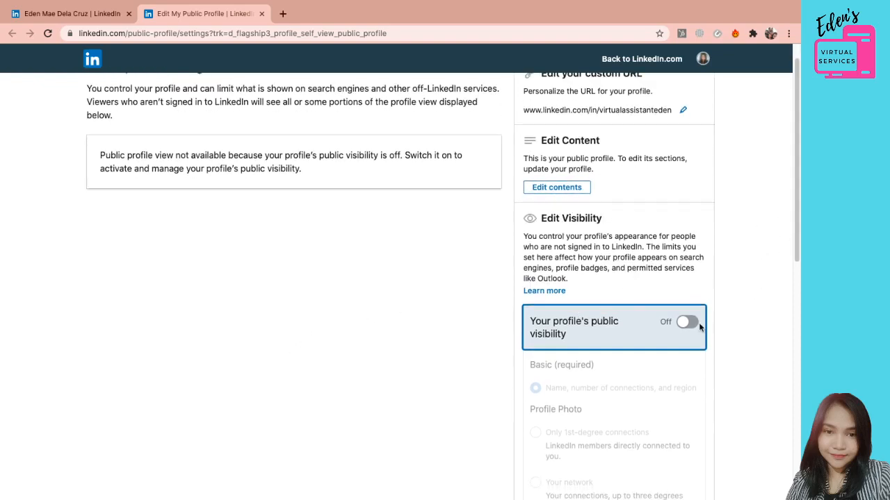
pyautogui.scroll(-3)
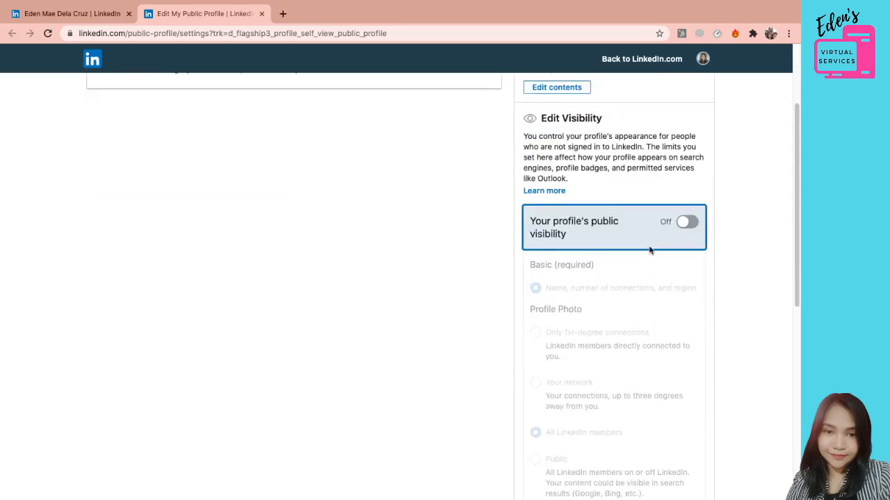
pyautogui.scroll(3)
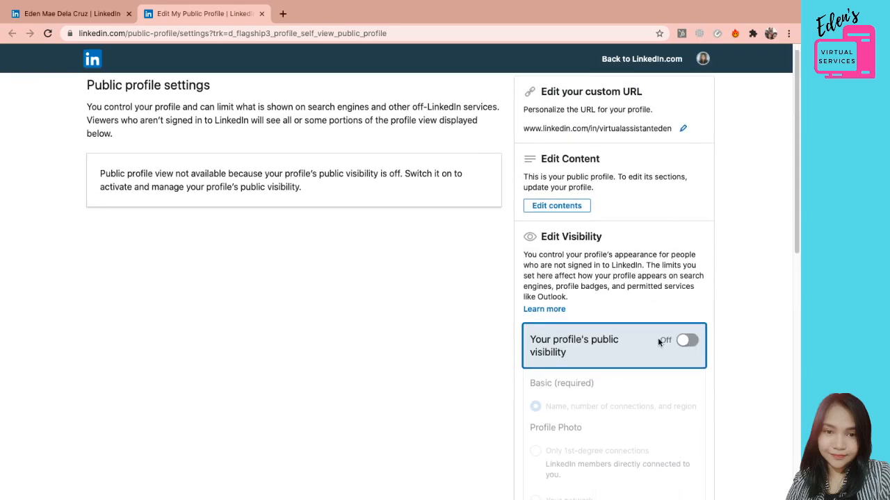
pyautogui.scroll(-3)
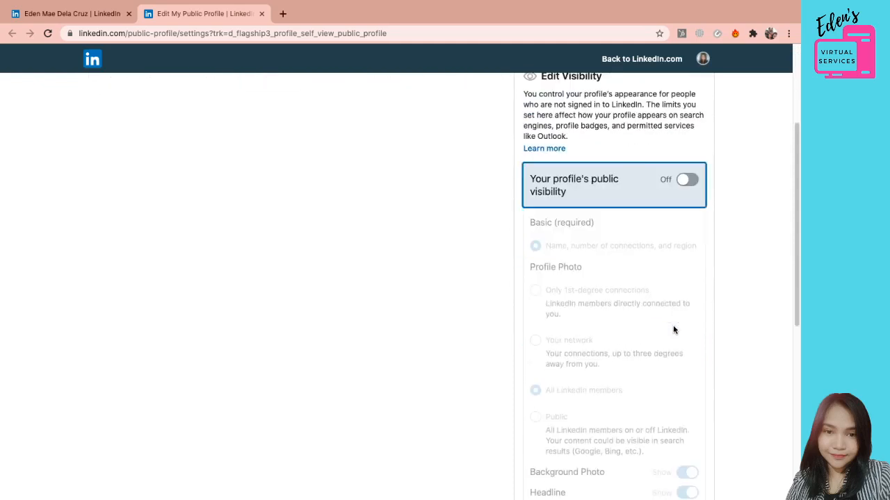
pyautogui.scroll(3)
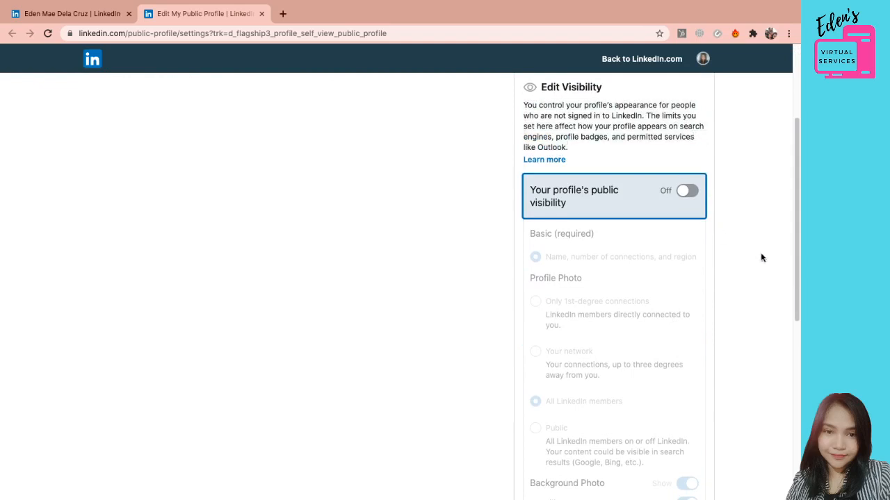
pyautogui.scroll(-3)
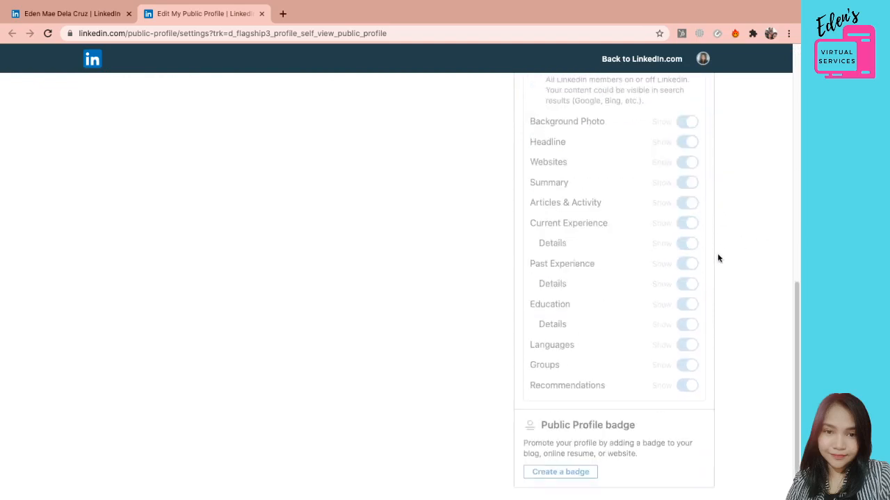
pyautogui.scroll(3)
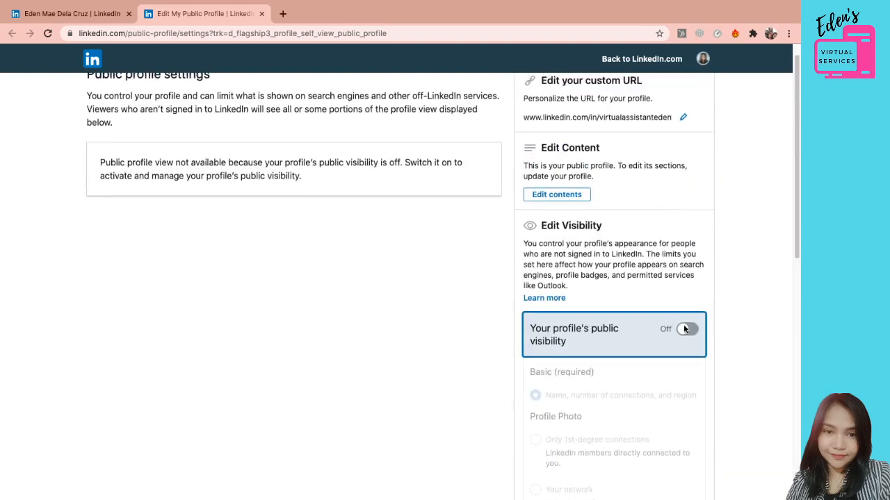
# - Turn public profile visibility on and review the individual visibility options below it
pyautogui.click(685, 328)
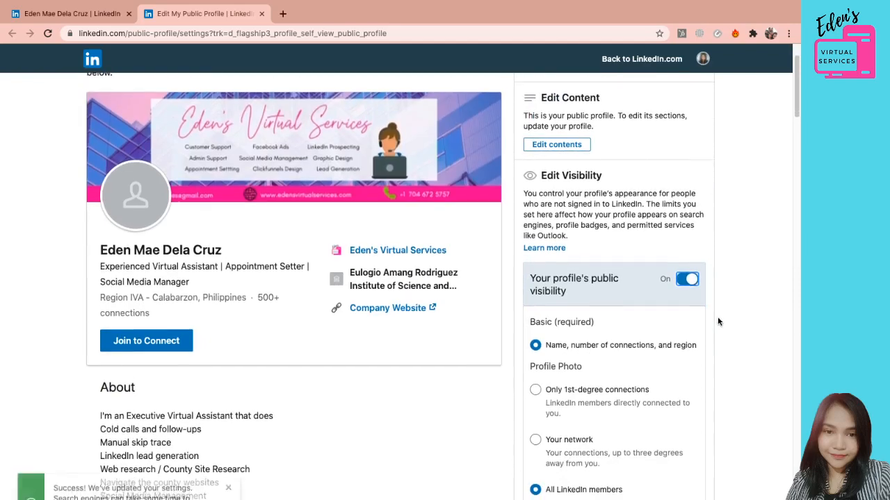
pyautogui.scroll(-3)
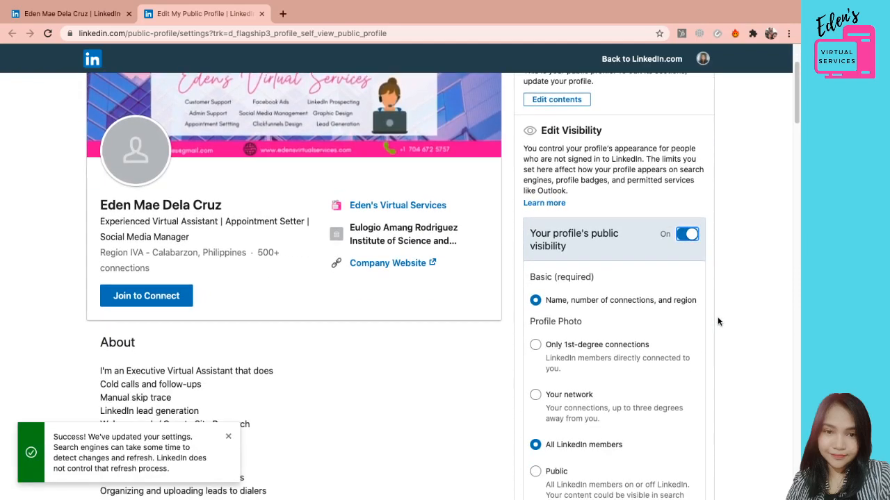
pyautogui.scroll(-3)
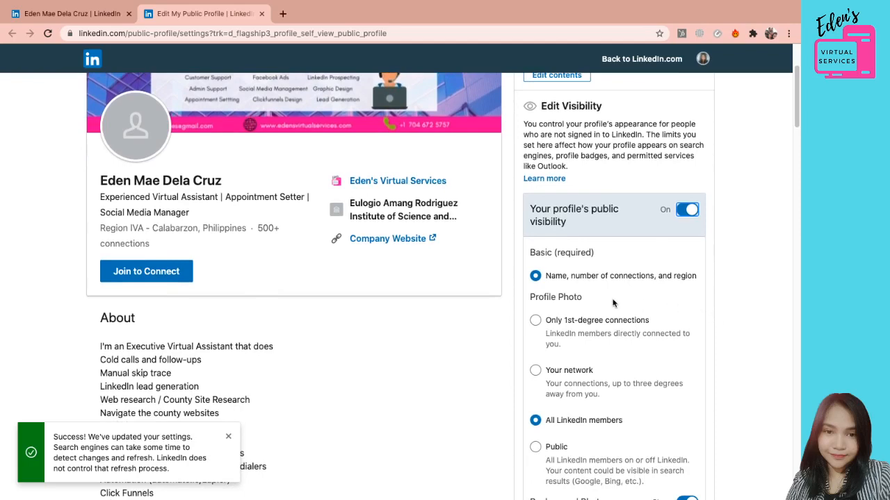
pyautogui.scroll(-3)
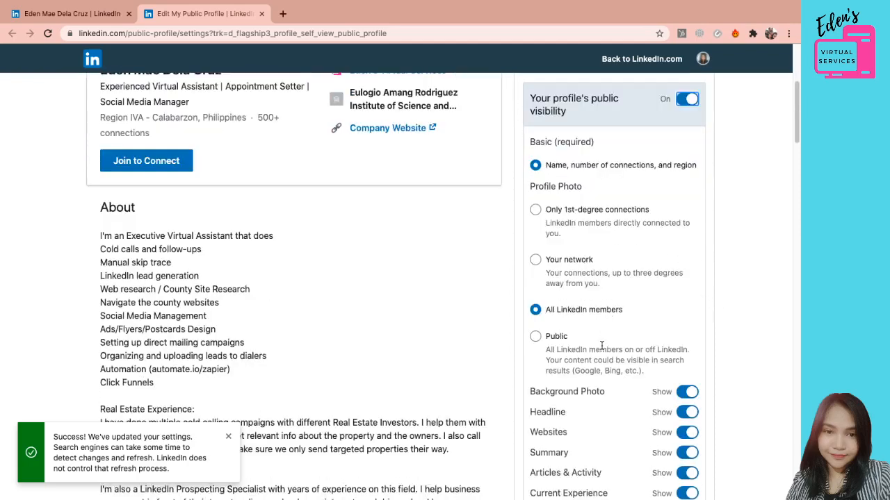
pyautogui.scroll(3)
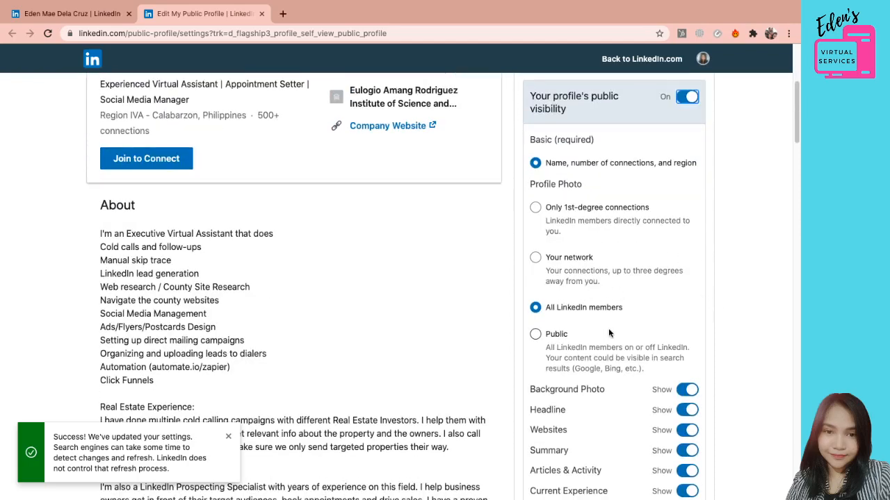
pyautogui.scroll(-3)
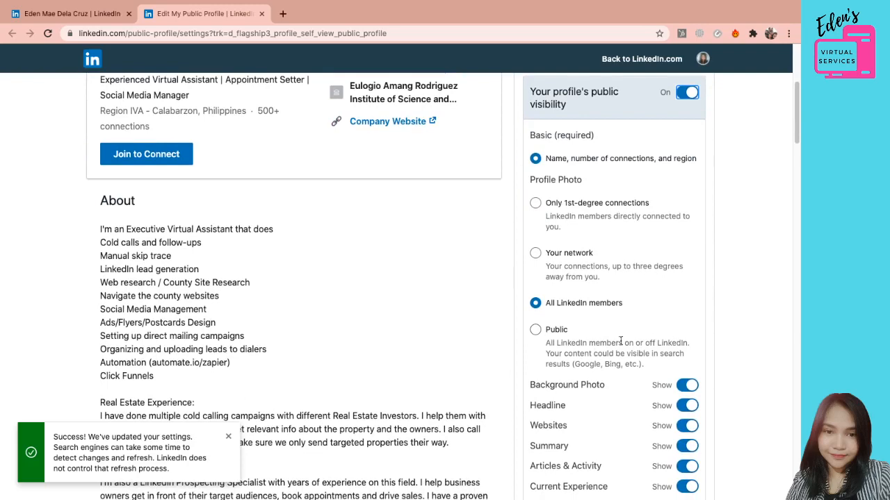
pyautogui.scroll(-3)
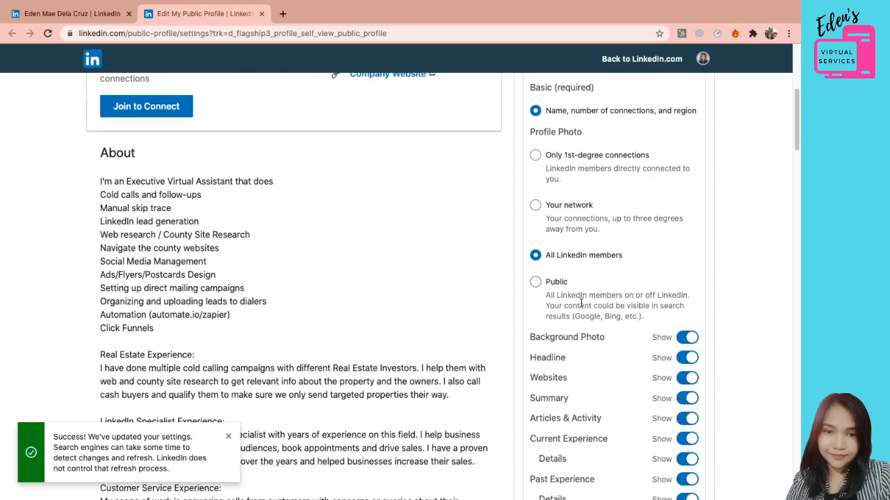
pyautogui.scroll(-3)
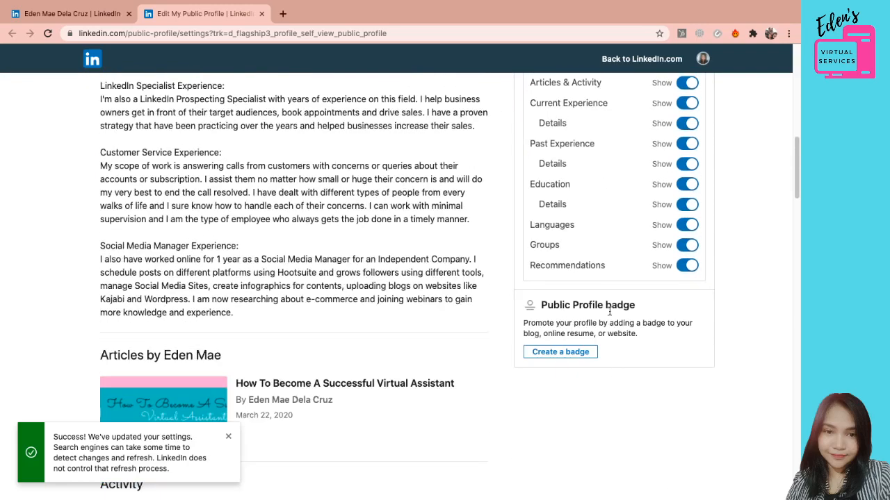
pyautogui.scroll(3)
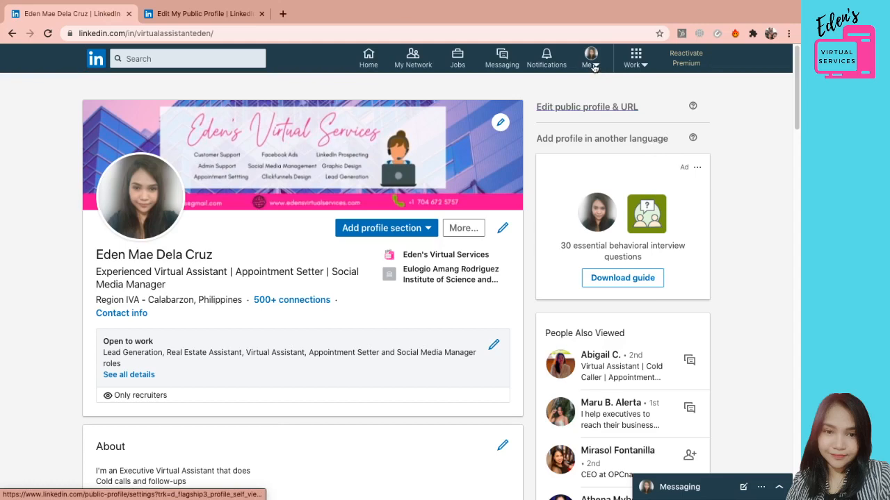
# - Go to Settings & Privacy from the Me menu
pyautogui.click(589, 58)
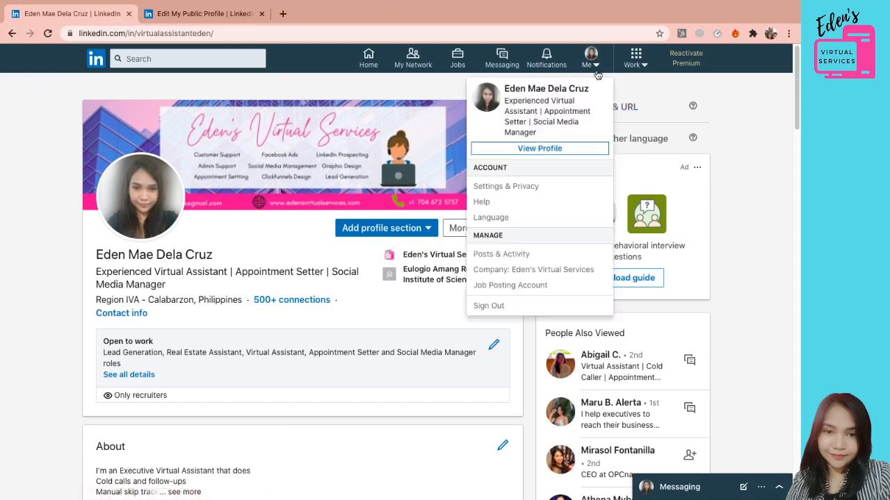
pyautogui.moveTo(540, 147)
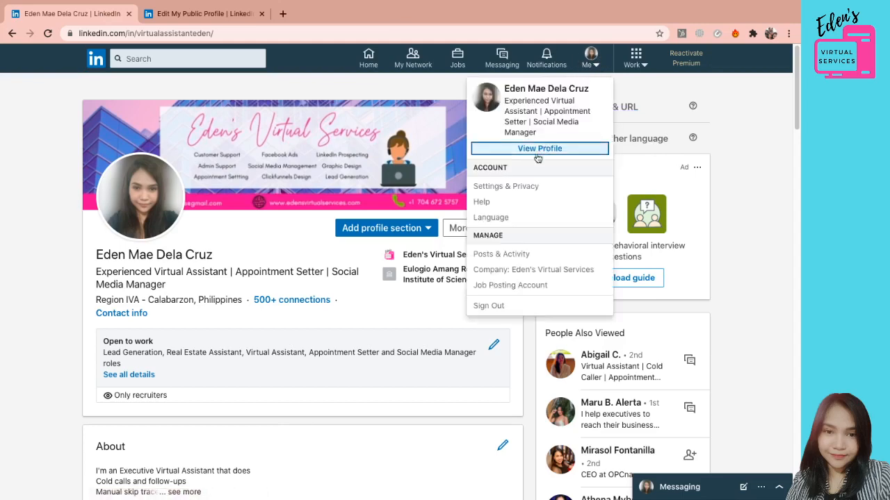
pyautogui.moveTo(506, 186)
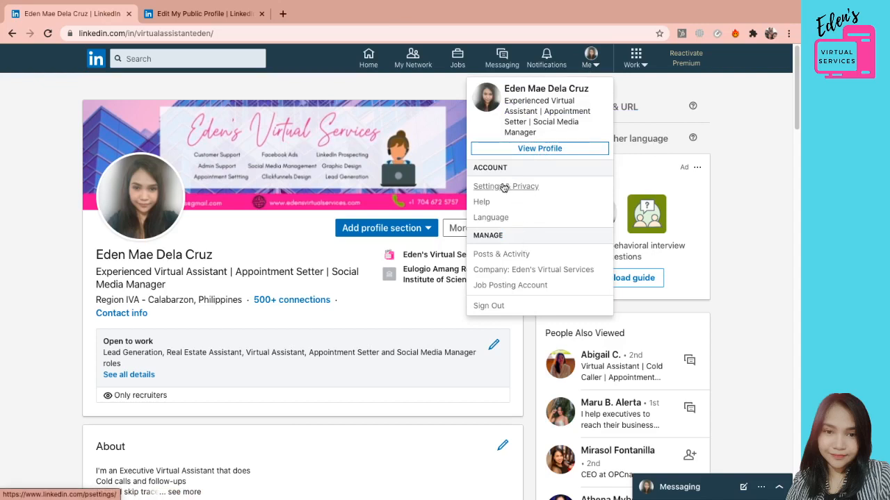
pyautogui.moveTo(567, 183)
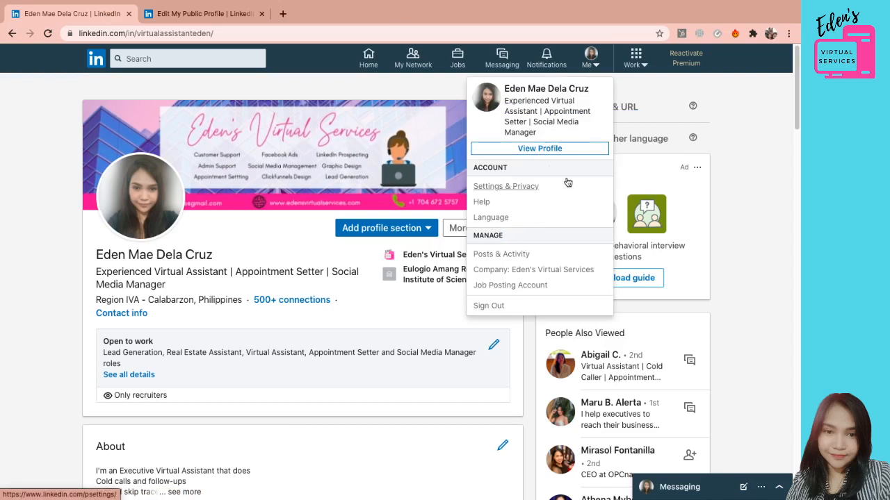
pyautogui.click(506, 186)
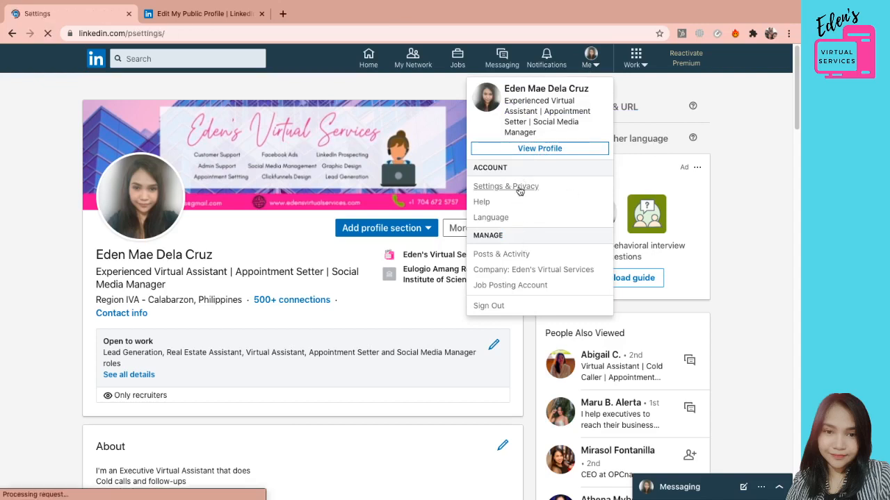
# - Review the Privacy tab, then browse the Account tab through Site preferences and Subscriptions back to Login and security
pyautogui.click(506, 186)
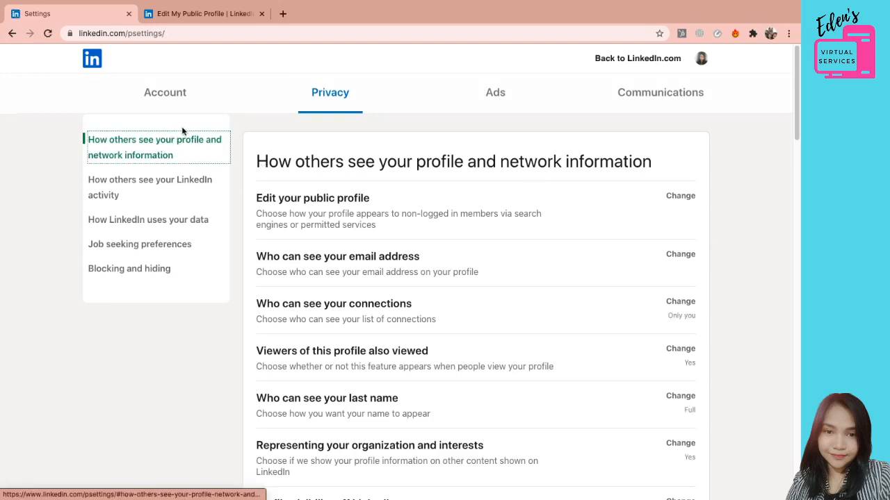
pyautogui.moveTo(741, 239)
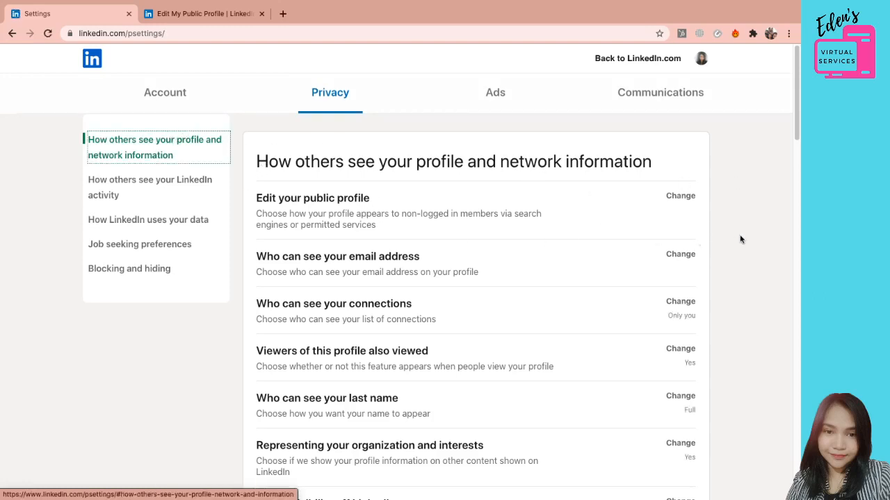
pyautogui.moveTo(712, 223)
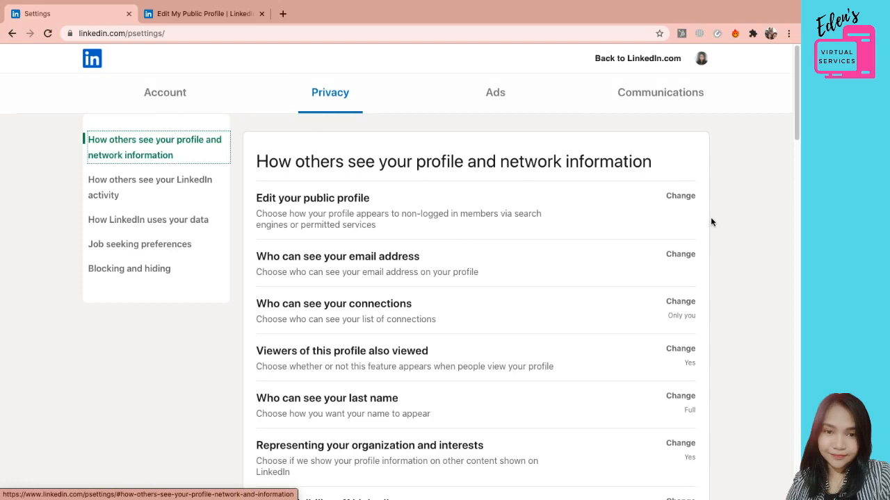
pyautogui.moveTo(331, 367)
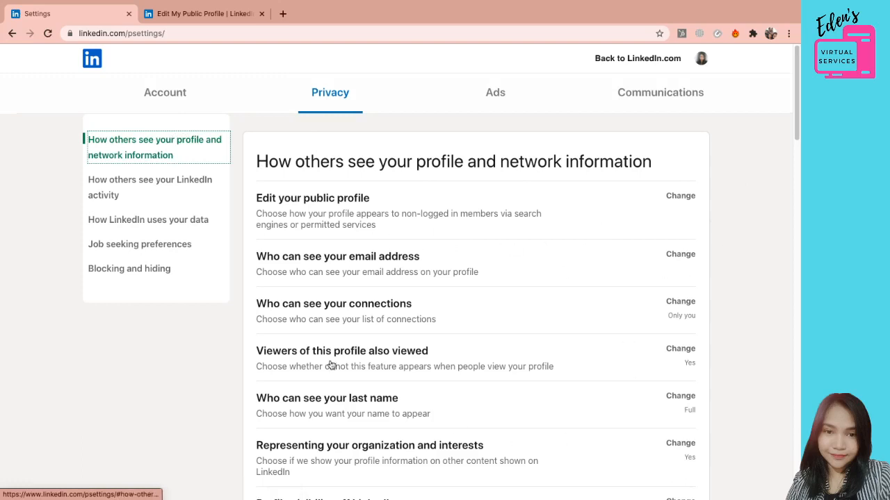
pyautogui.click(164, 91)
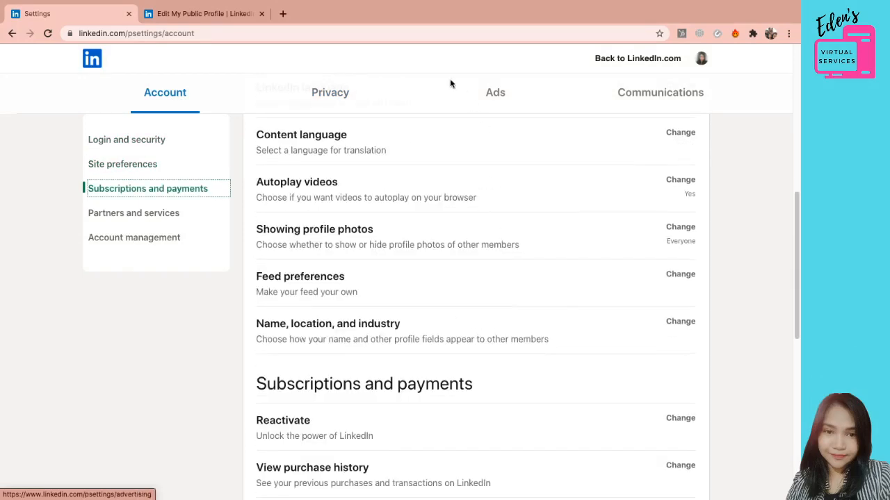
pyautogui.moveTo(460, 292)
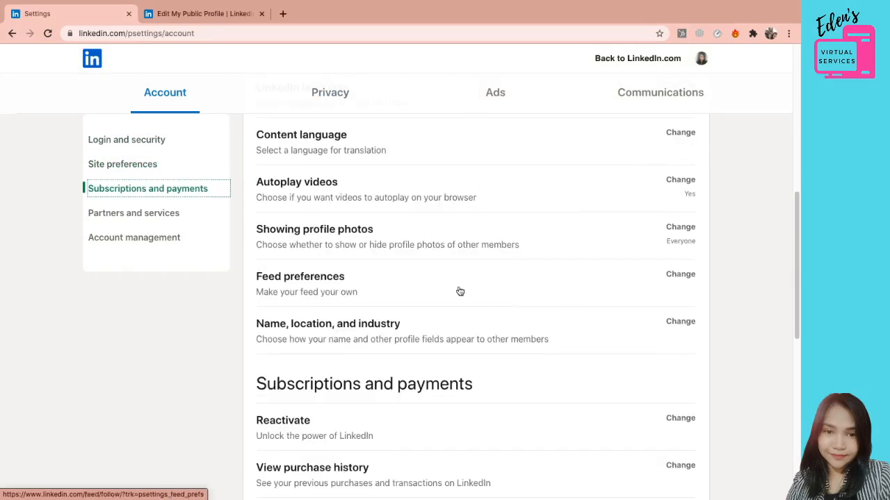
pyautogui.scroll(-3)
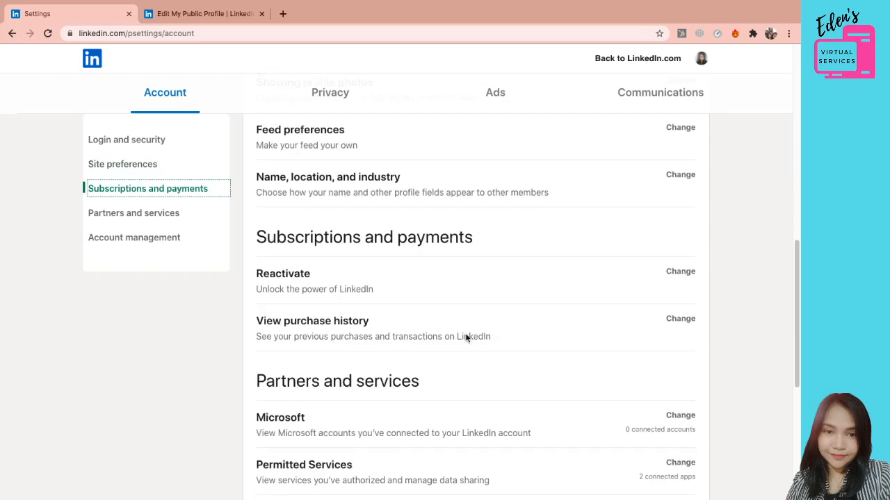
pyautogui.moveTo(478, 198)
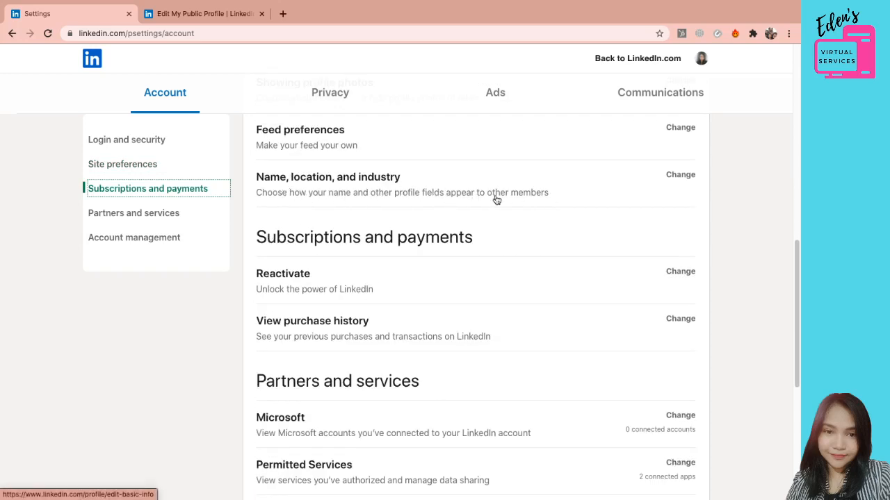
pyautogui.moveTo(617, 205)
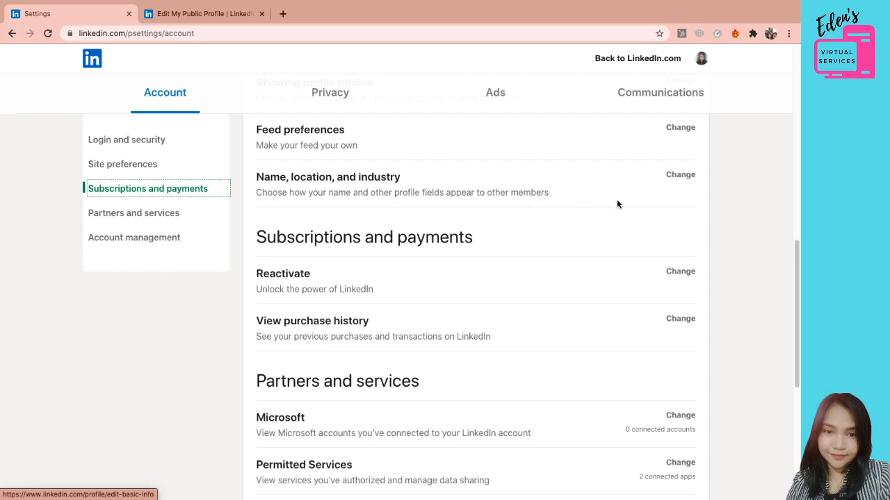
pyautogui.scroll(3)
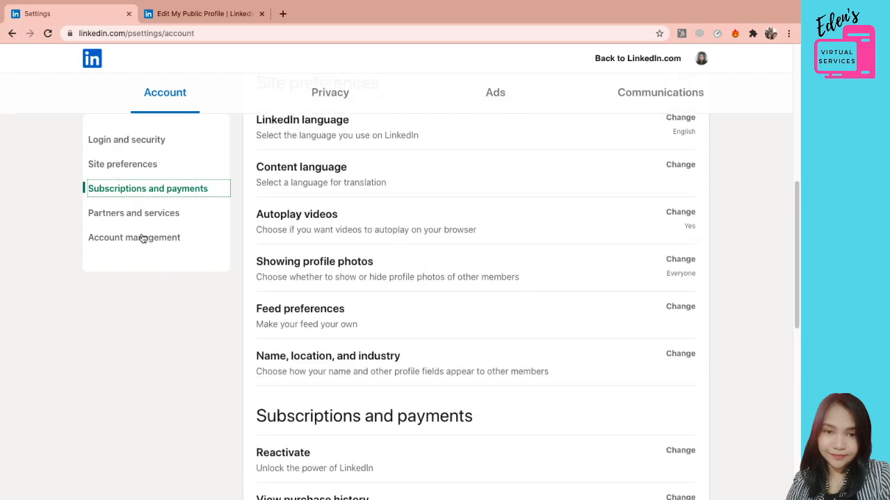
pyautogui.click(133, 236)
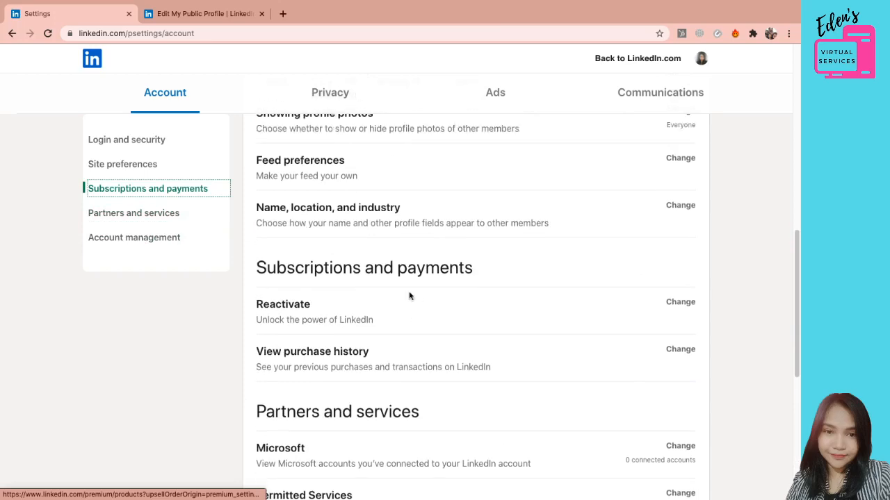
pyautogui.scroll(3)
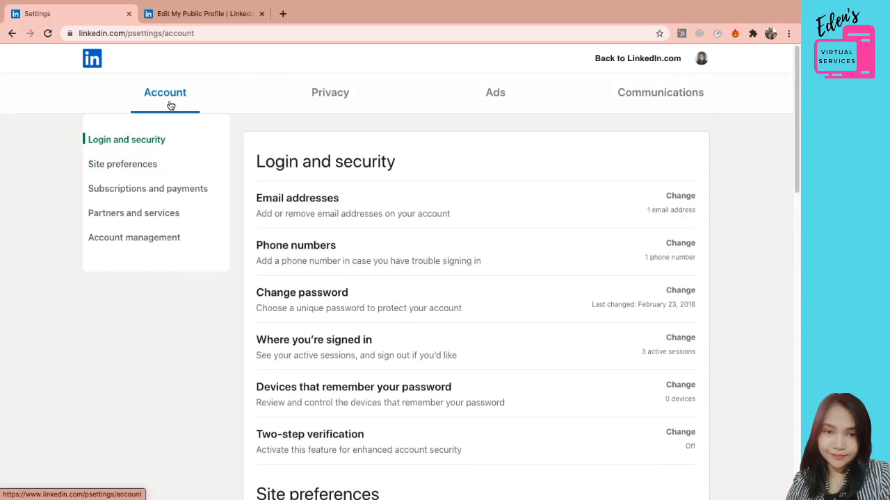
# - Return to the Account tab and bring the Site preferences options (language, autoplay videos) into view
pyautogui.click(331, 92)
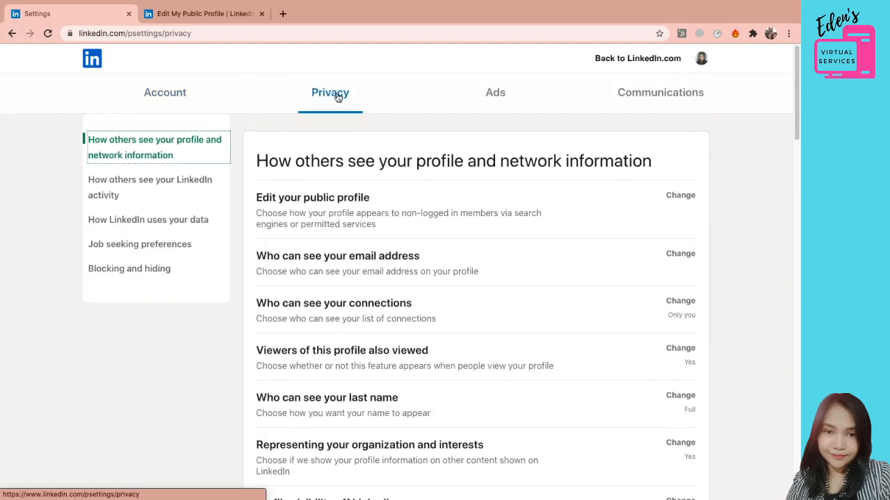
pyautogui.click(164, 92)
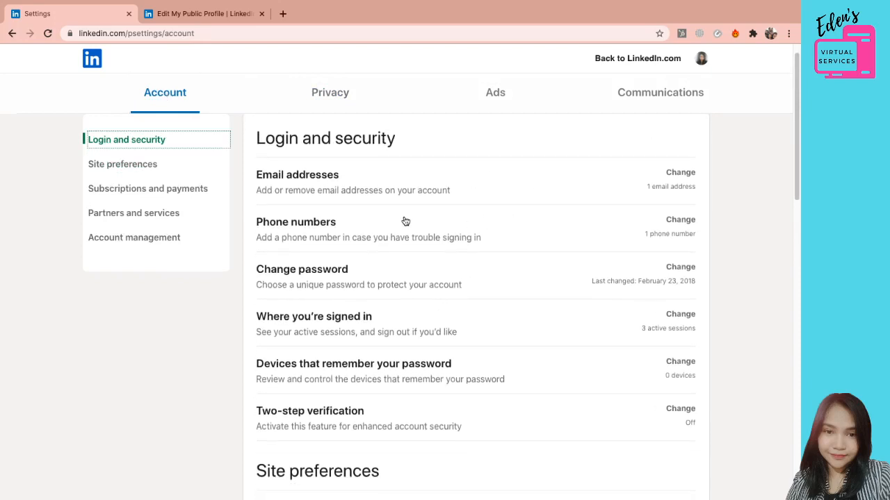
pyautogui.moveTo(387, 314)
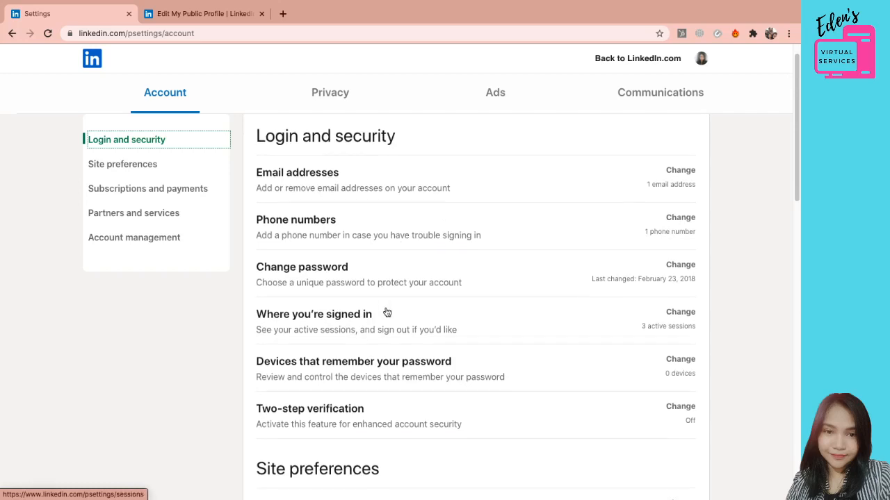
pyautogui.scroll(-3)
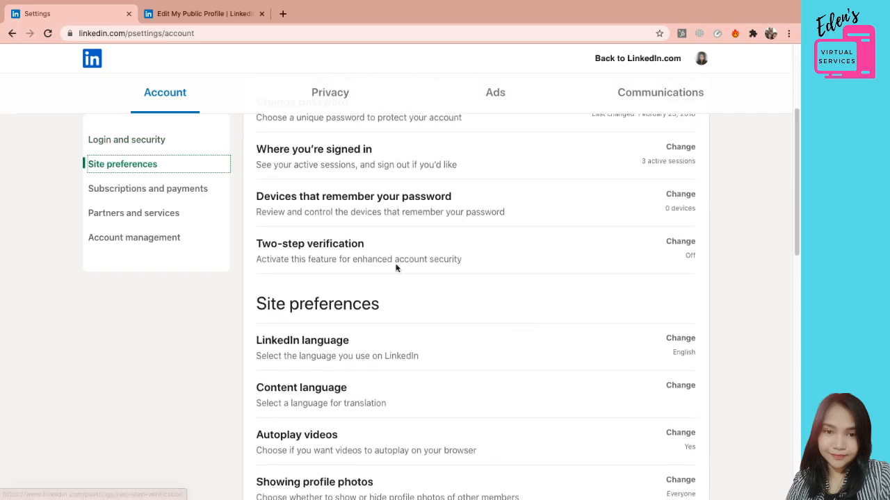
pyautogui.scroll(-3)
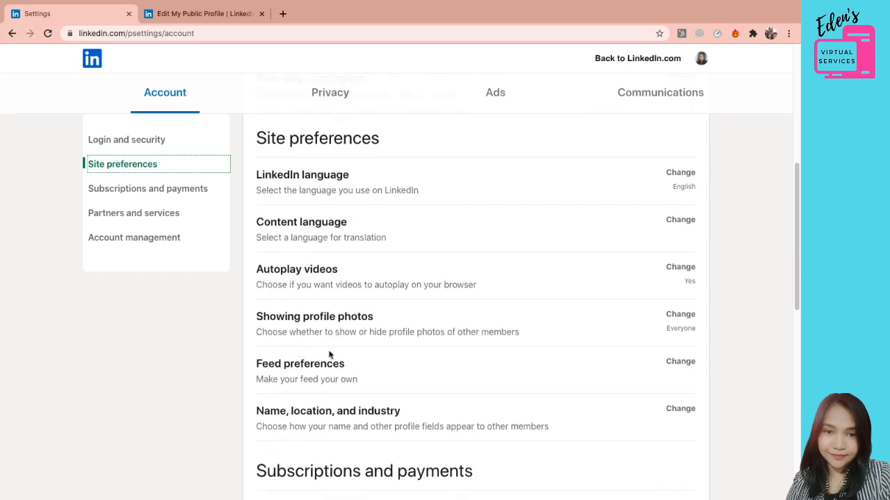
pyautogui.scroll(3)
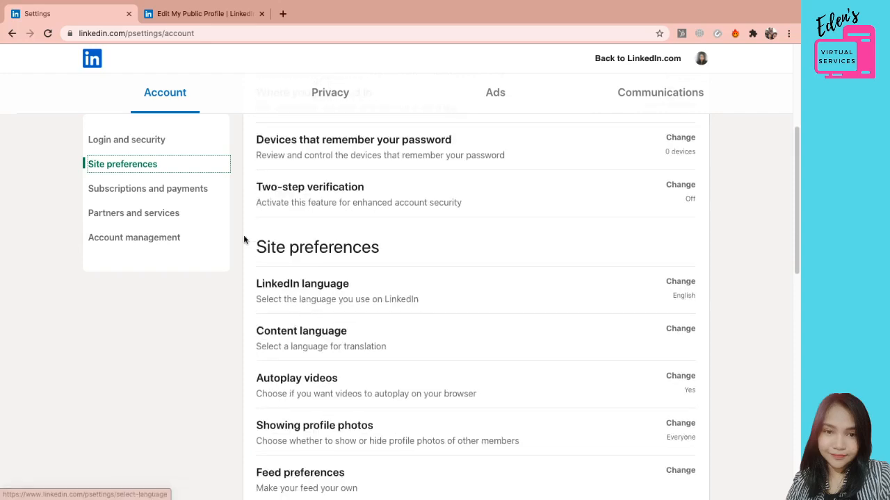
# - Show the Privacy tab's 'How others see your profile and network information' list
pyautogui.click(329, 92)
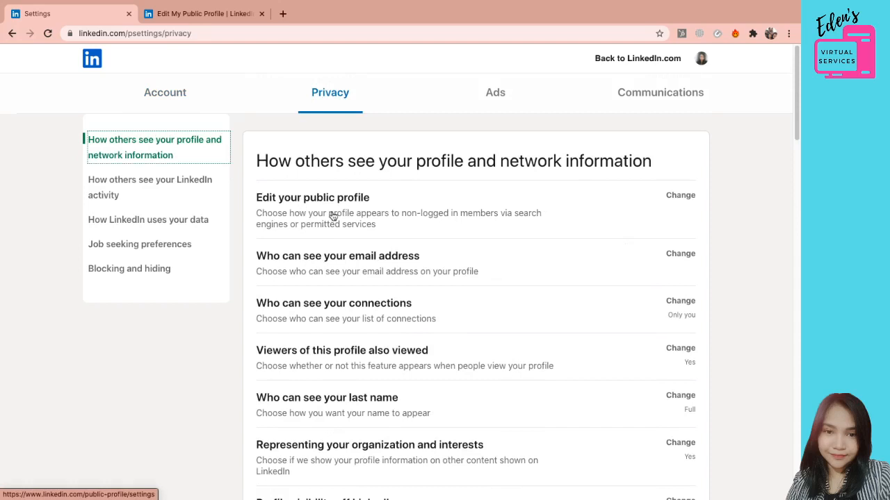
pyautogui.moveTo(272, 228)
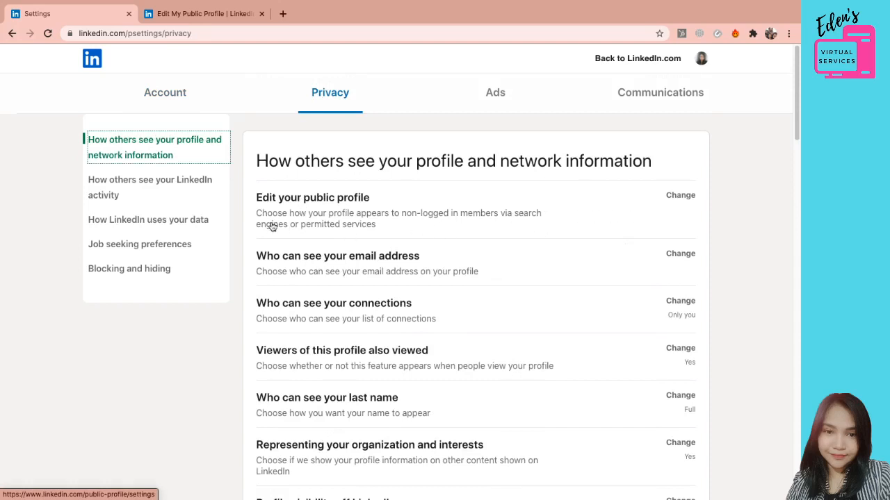
pyautogui.moveTo(272, 203)
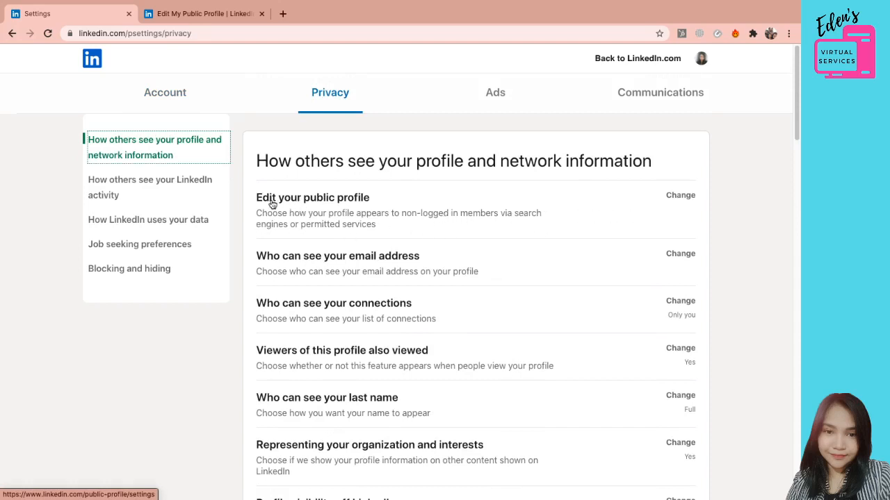
pyautogui.moveTo(381, 231)
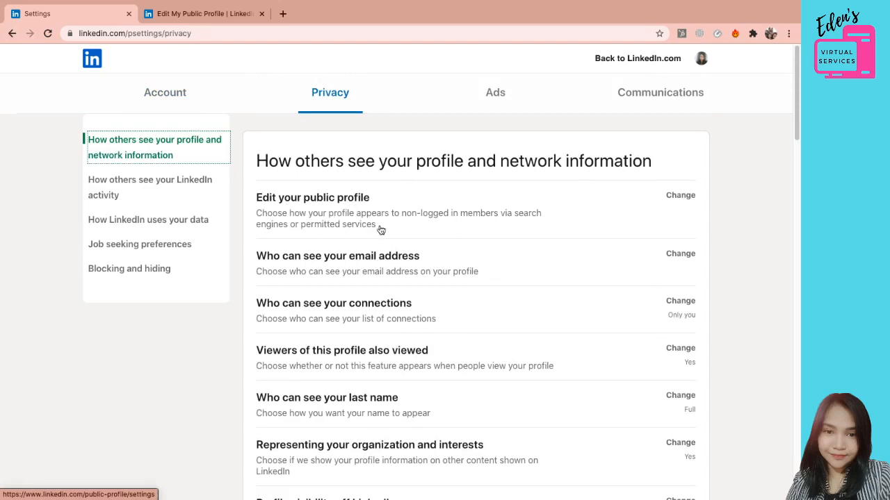
pyautogui.moveTo(376, 225)
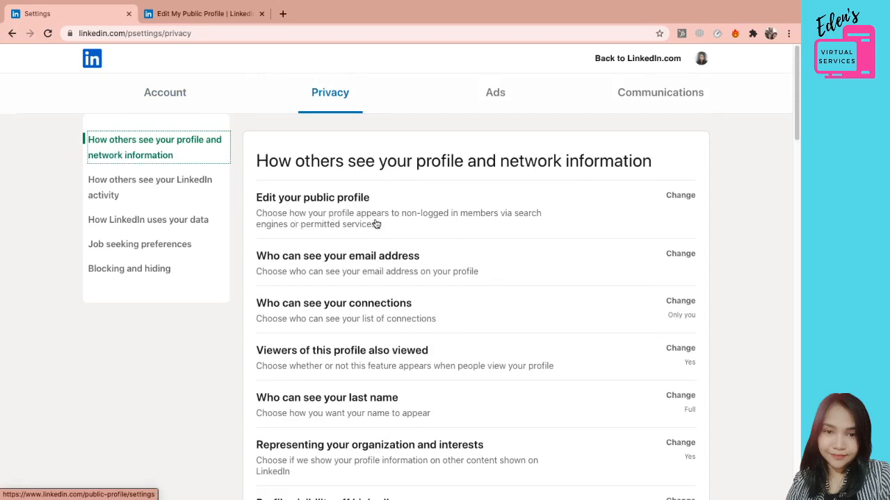
pyautogui.moveTo(513, 223)
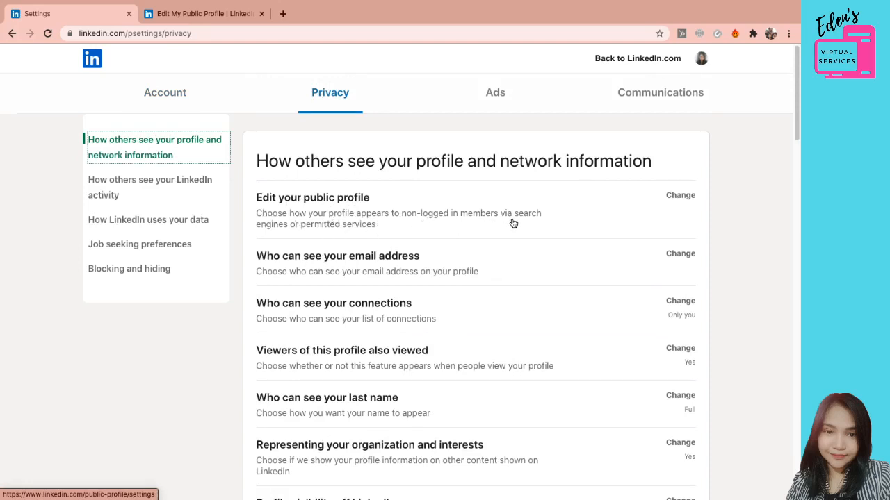
pyautogui.moveTo(342, 236)
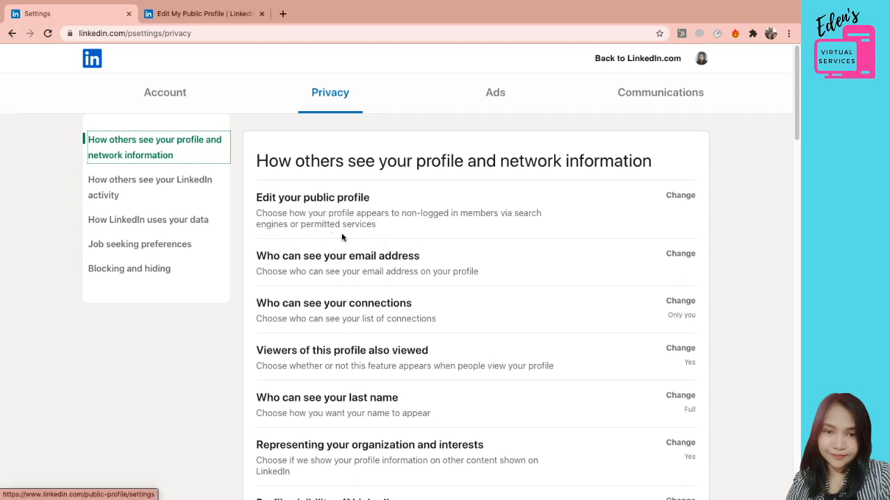
pyautogui.moveTo(542, 231)
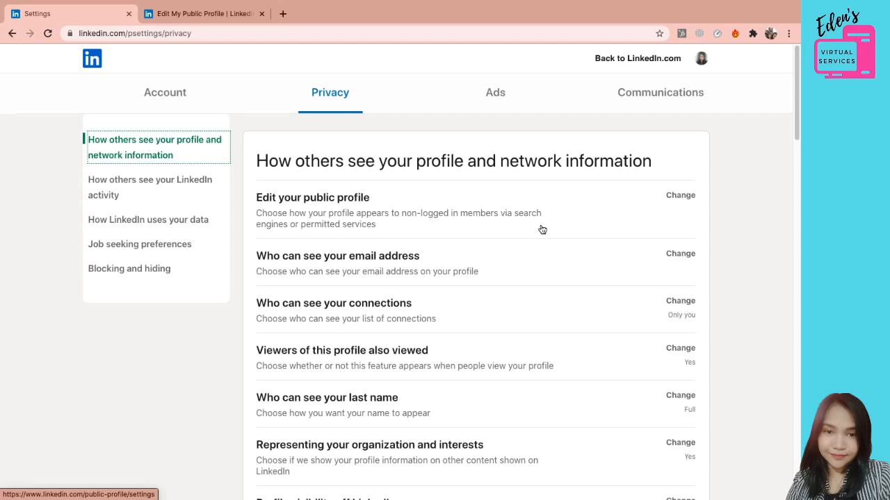
pyautogui.moveTo(660, 207)
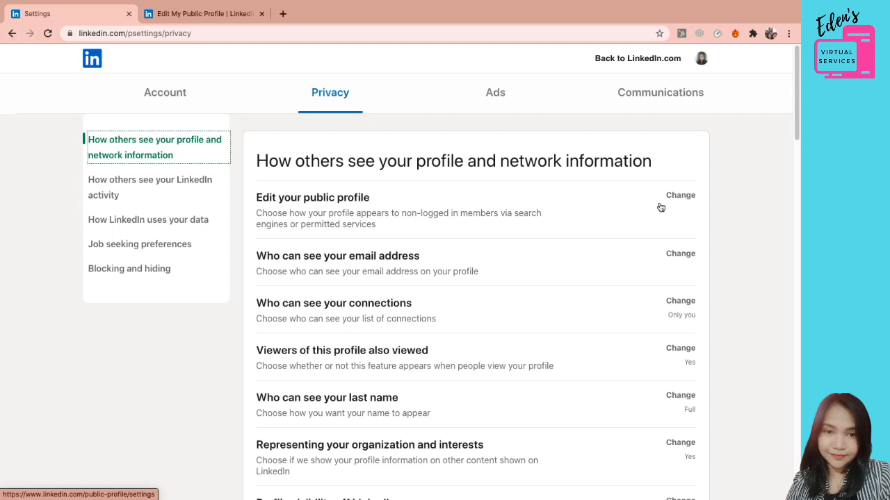
pyautogui.moveTo(693, 203)
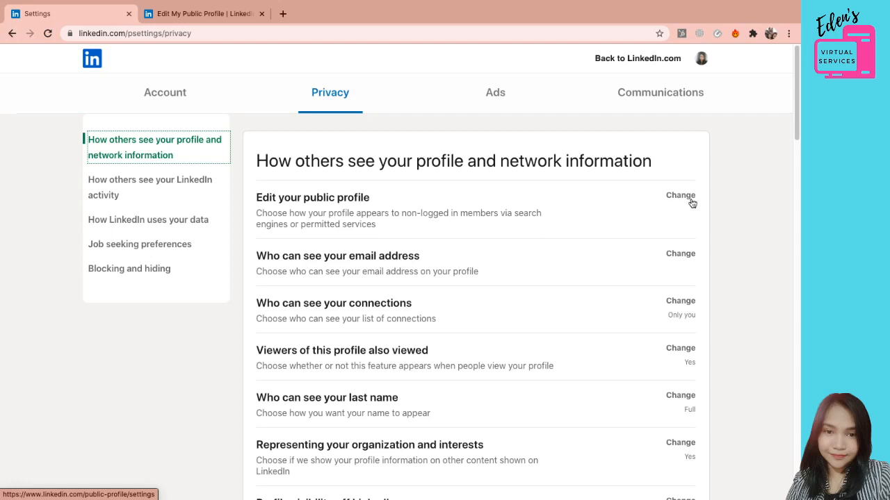
pyautogui.moveTo(622, 234)
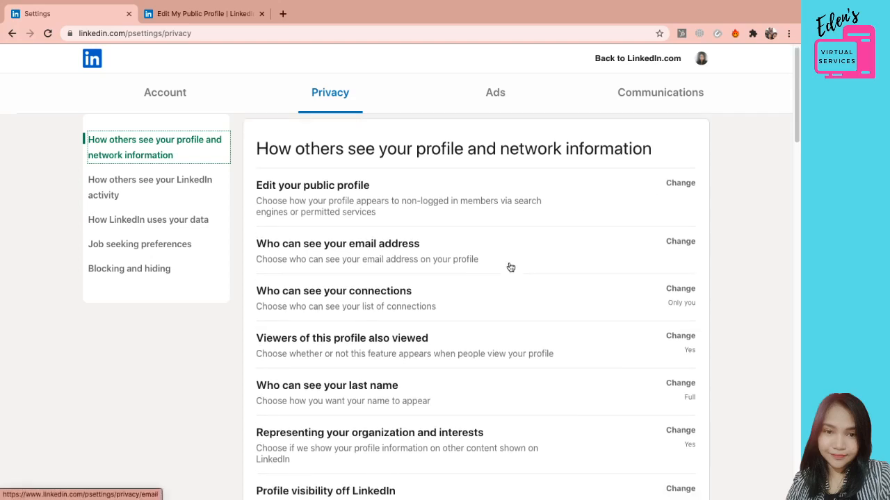
pyautogui.moveTo(567, 231)
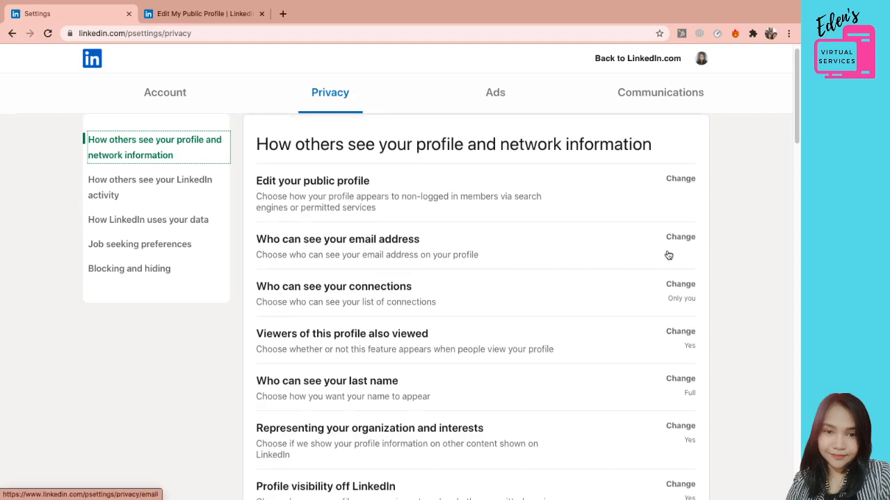
pyautogui.moveTo(696, 242)
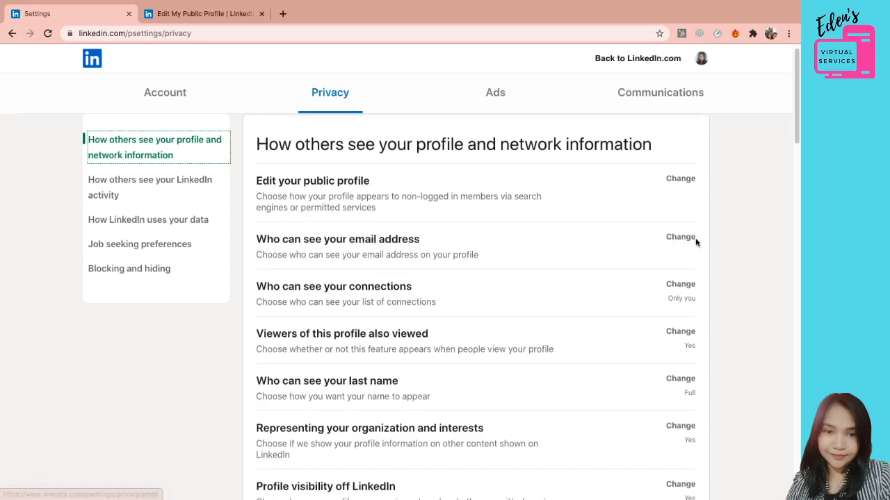
# - Expand 'Who can see your email address', review its audience choices and keep 1st and 2nd degree connections
pyautogui.click(680, 237)
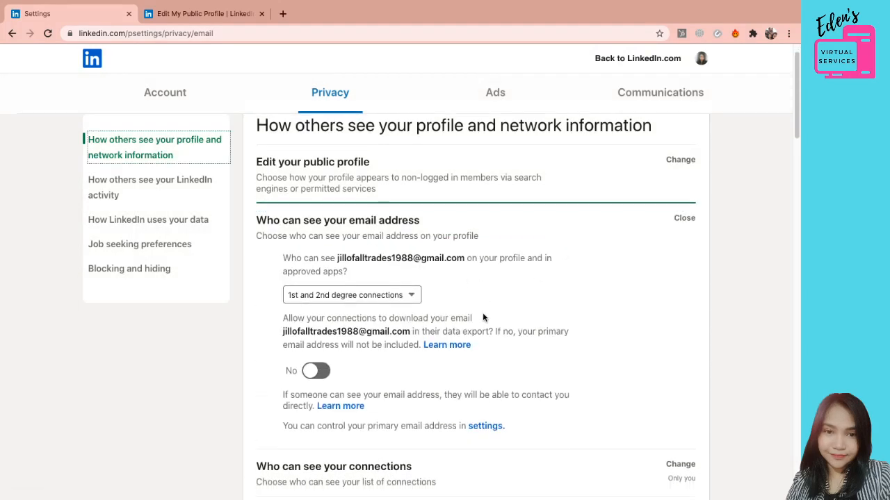
pyautogui.scroll(-3)
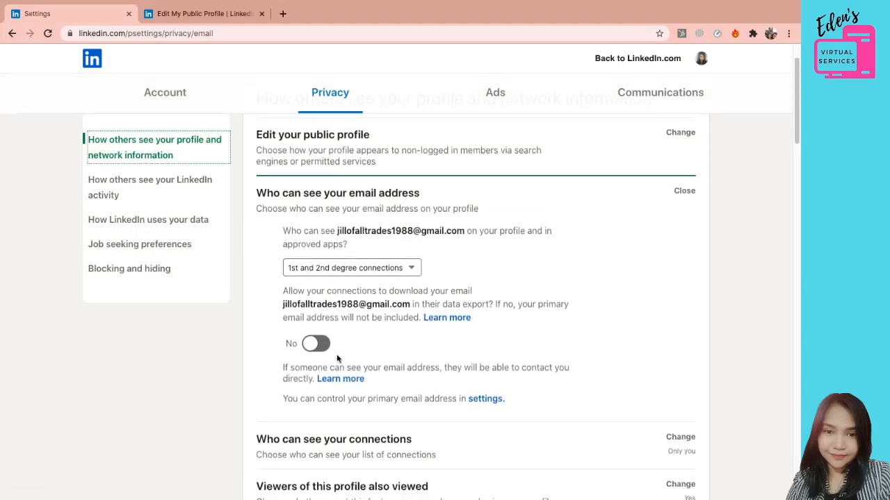
pyautogui.moveTo(333, 285)
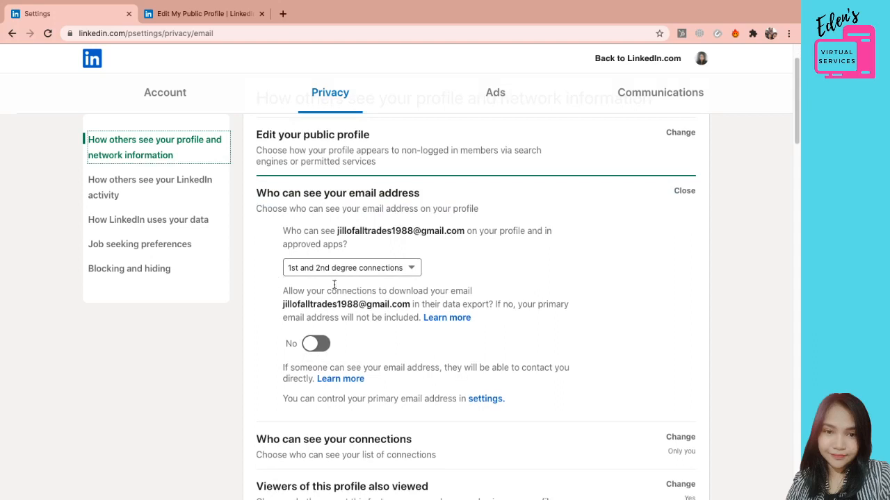
pyautogui.click(350, 267)
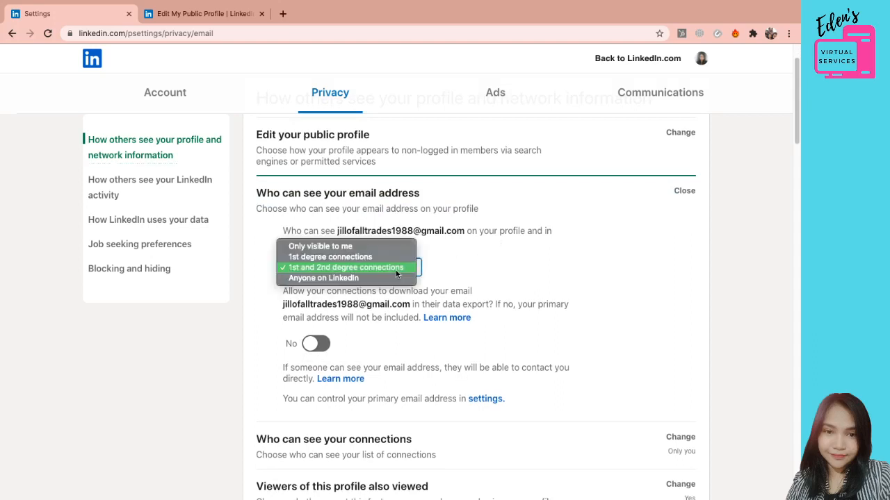
pyautogui.moveTo(320, 246)
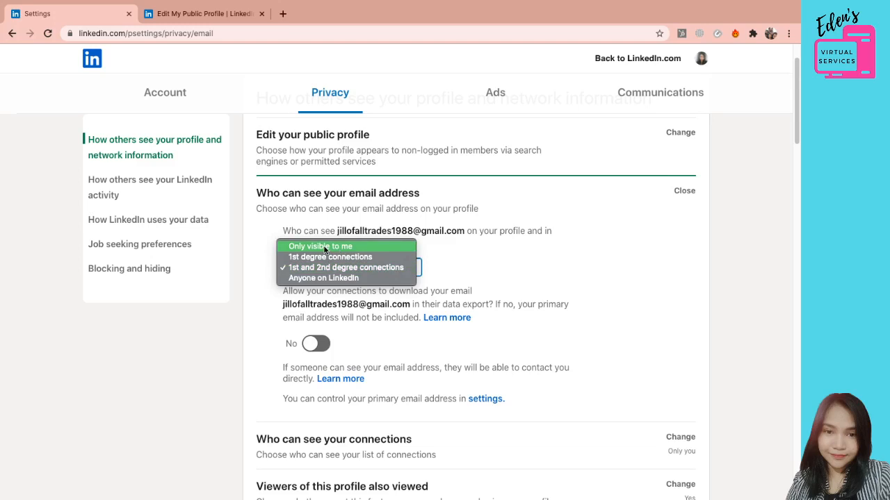
pyautogui.moveTo(500, 247)
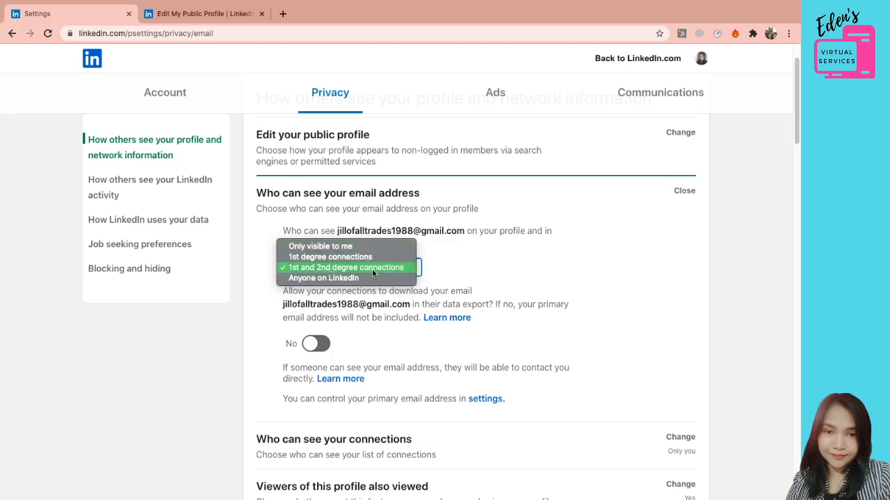
pyautogui.moveTo(322, 278)
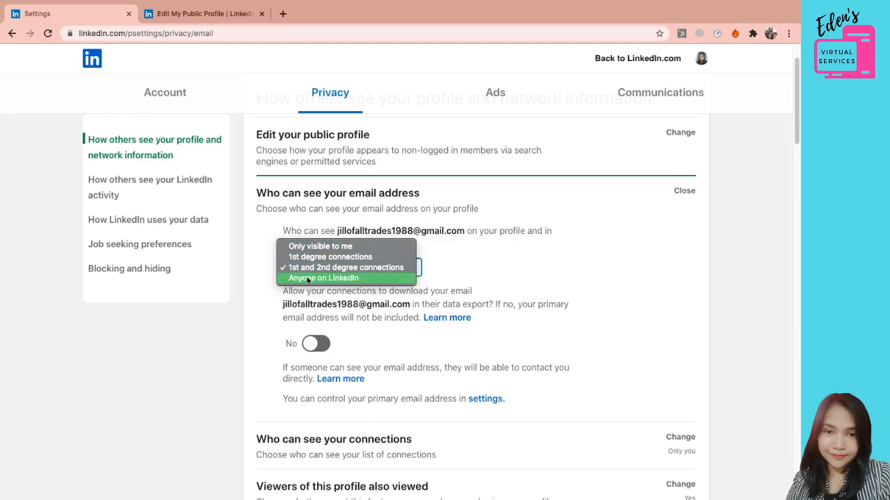
pyautogui.click(345, 267)
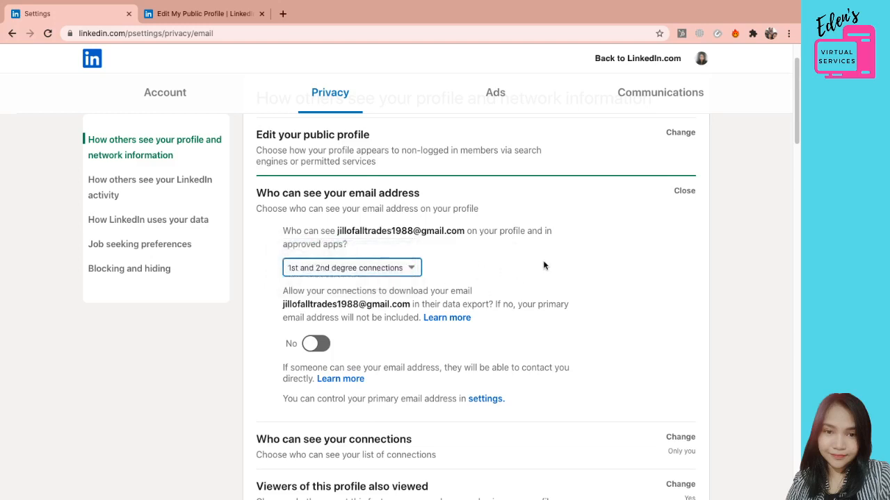
pyautogui.click(351, 267)
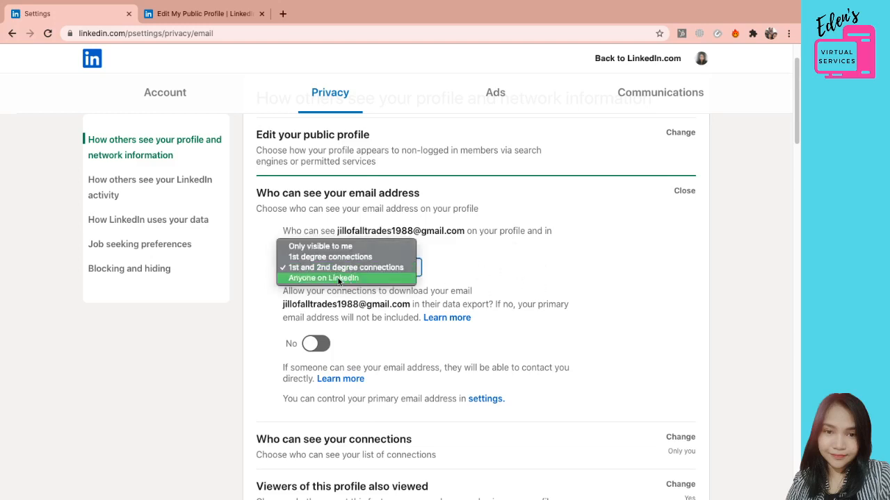
pyautogui.moveTo(517, 248)
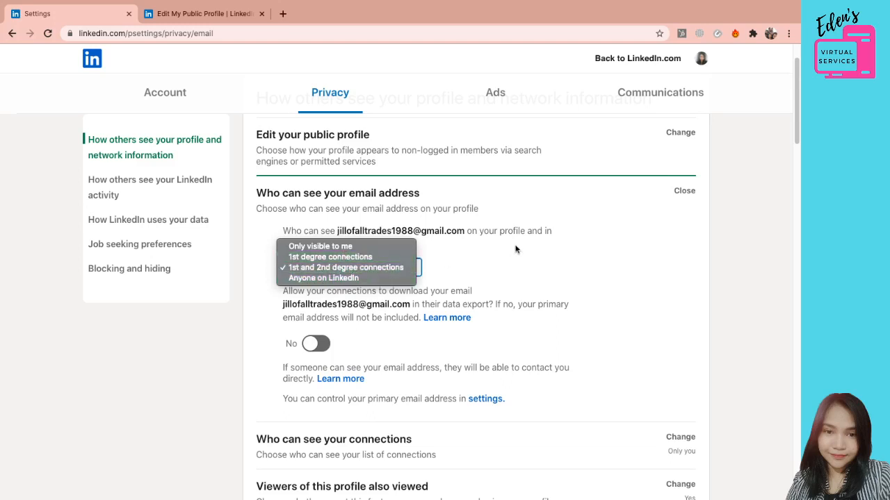
pyautogui.click(345, 266)
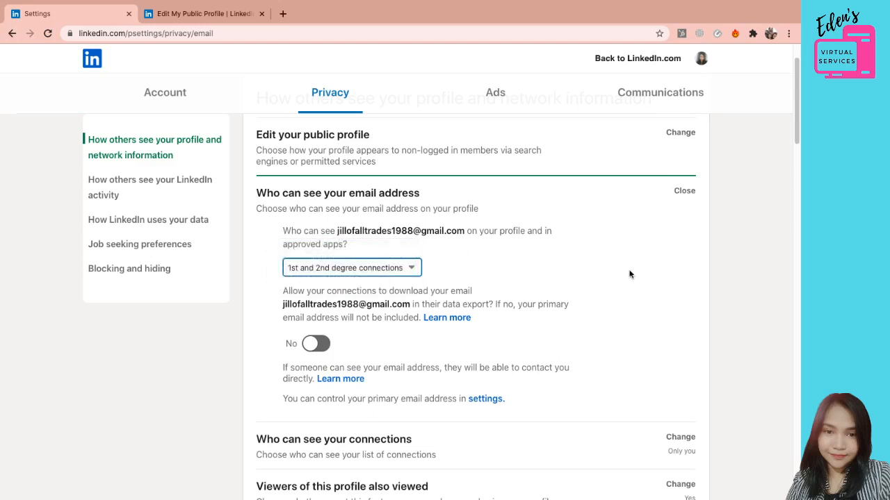
pyautogui.scroll(-3)
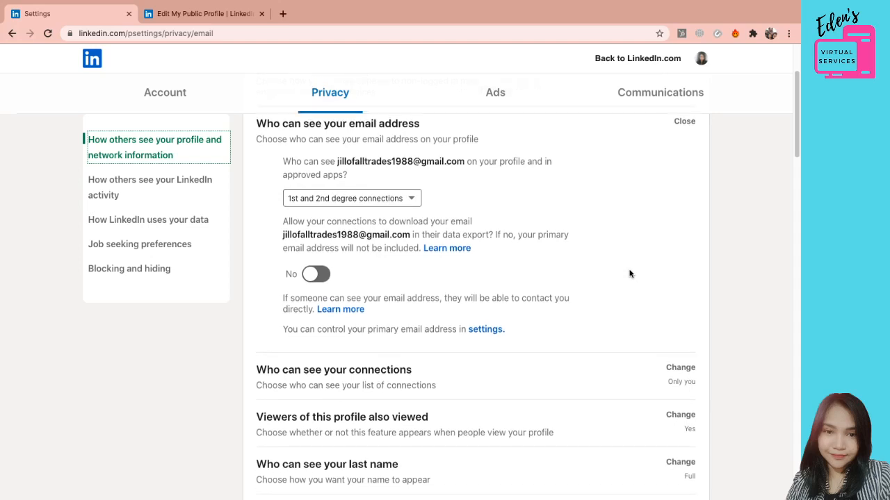
pyautogui.scroll(3)
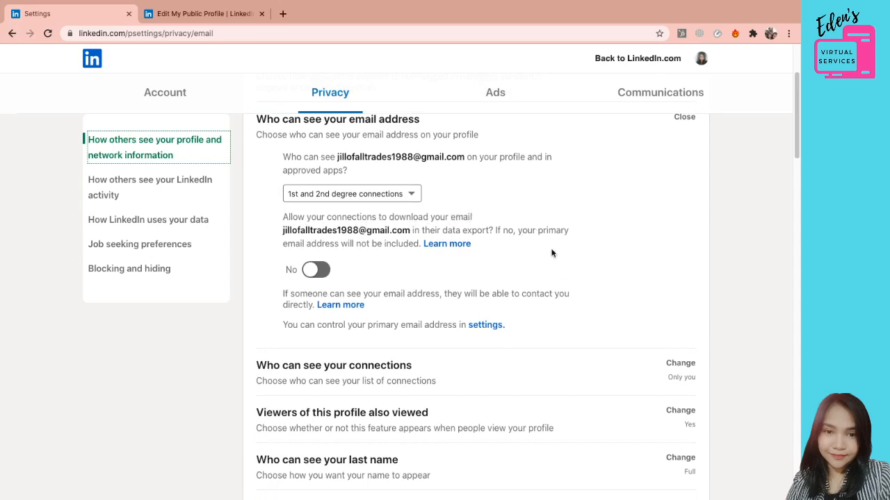
pyautogui.moveTo(578, 202)
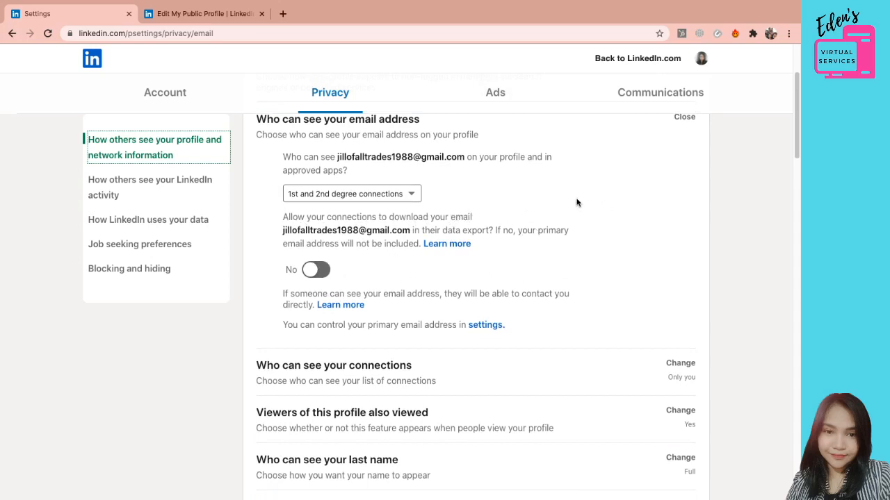
pyautogui.moveTo(584, 180)
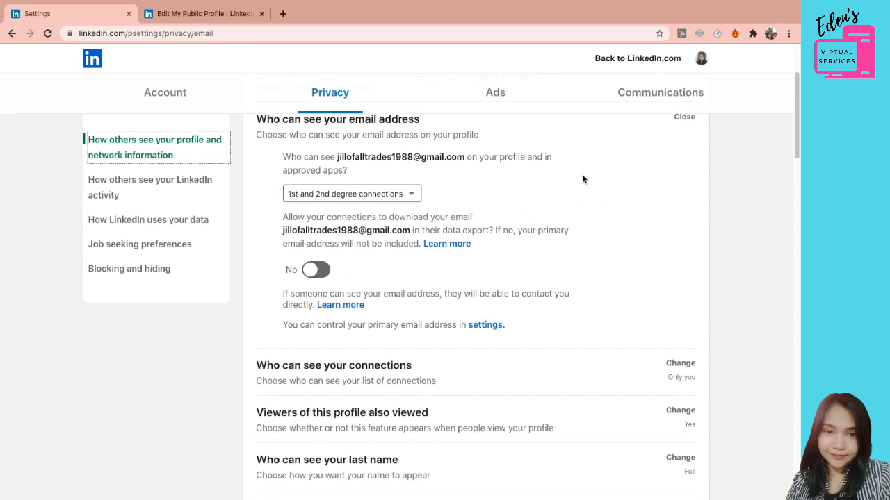
pyautogui.moveTo(614, 189)
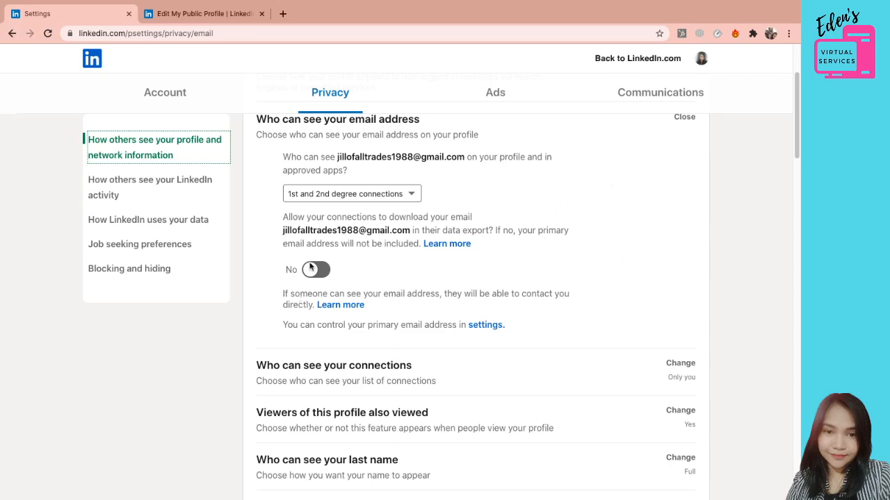
pyautogui.moveTo(592, 217)
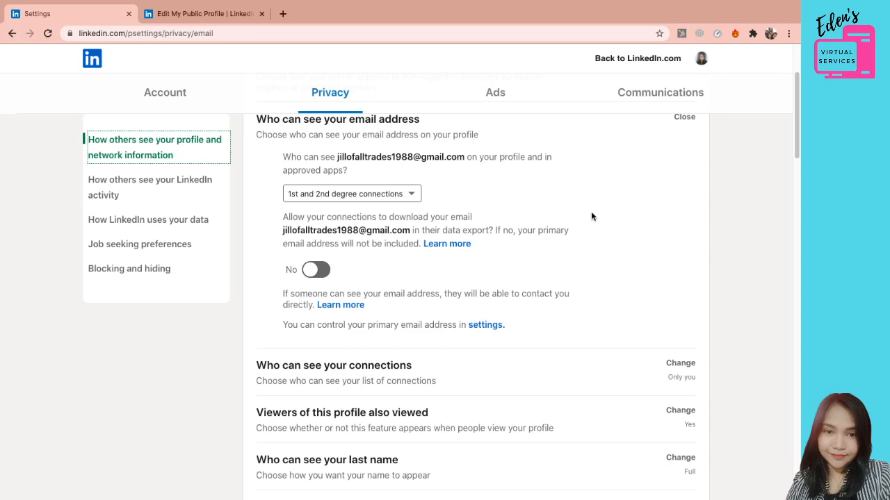
pyautogui.moveTo(322, 269)
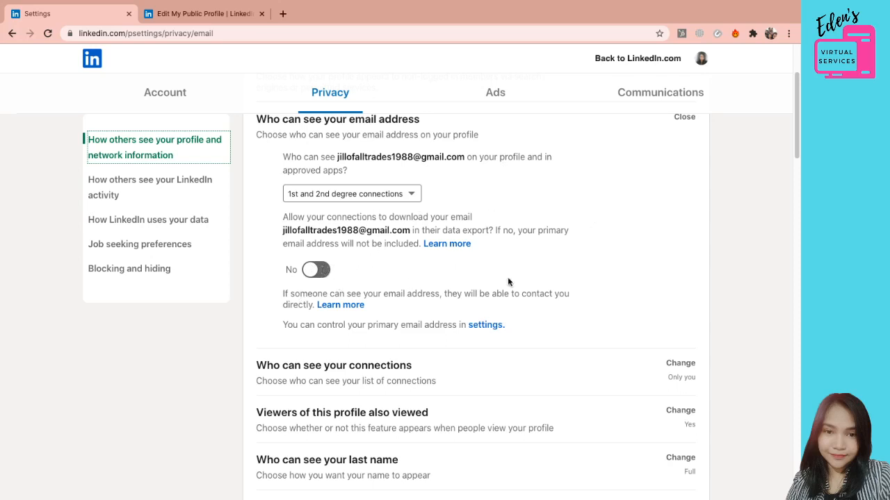
pyautogui.moveTo(410, 266)
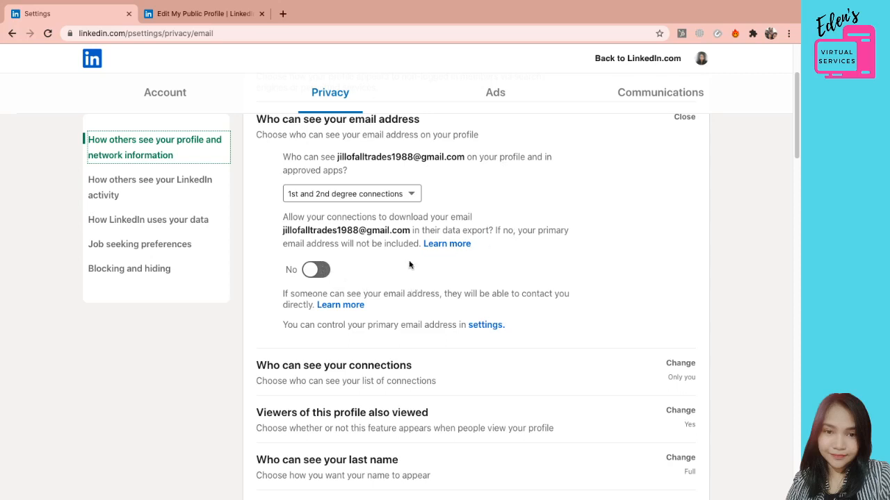
pyautogui.click(314, 270)
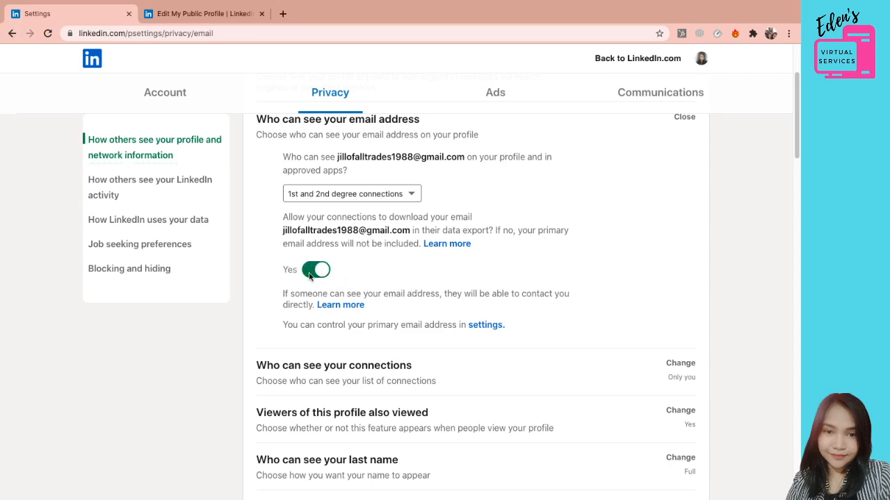
pyautogui.click(316, 269)
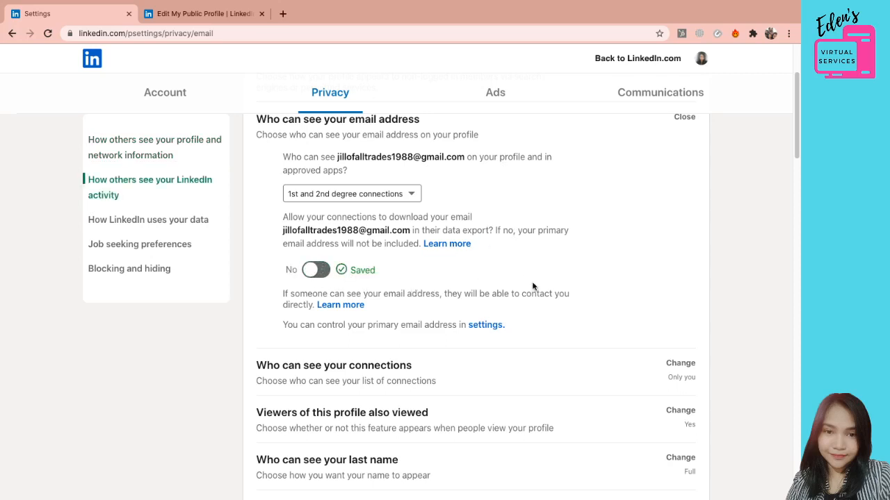
pyautogui.scroll(-3)
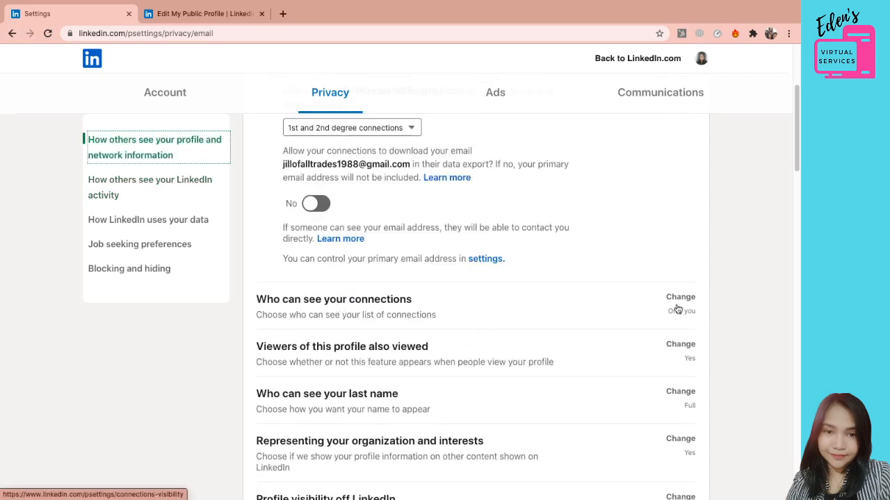
pyautogui.scroll(-3)
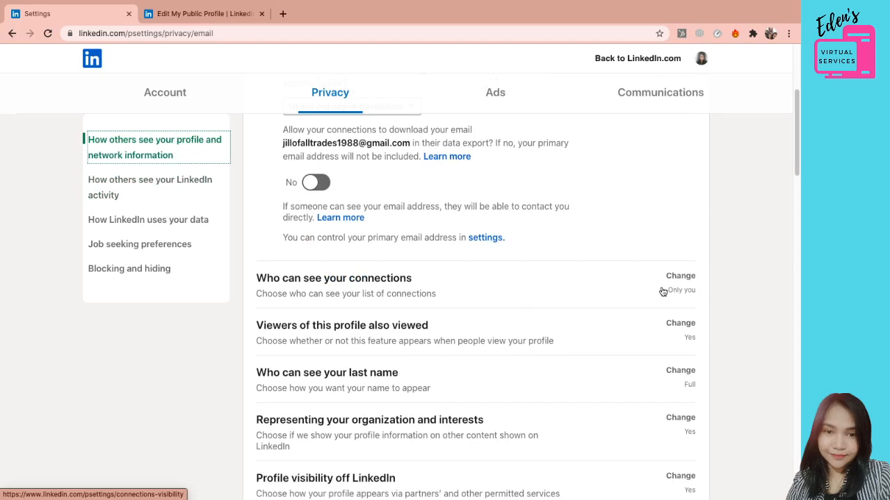
pyautogui.moveTo(450, 306)
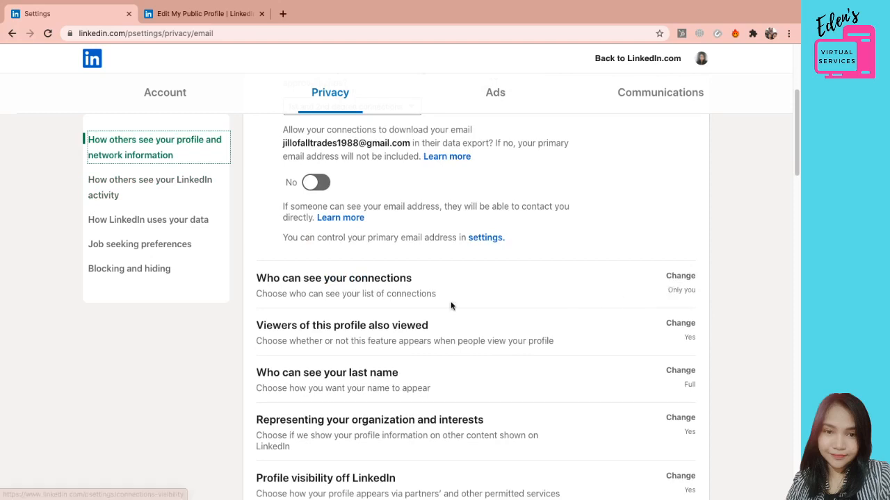
pyautogui.moveTo(477, 222)
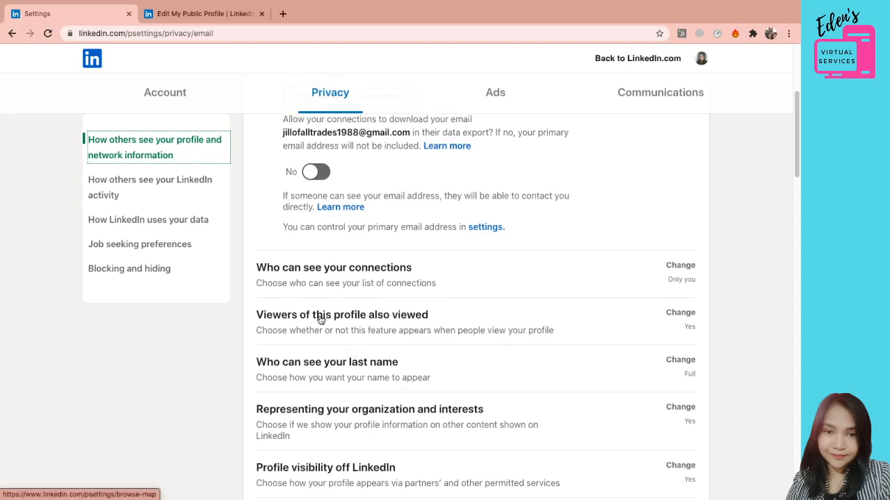
pyautogui.moveTo(509, 319)
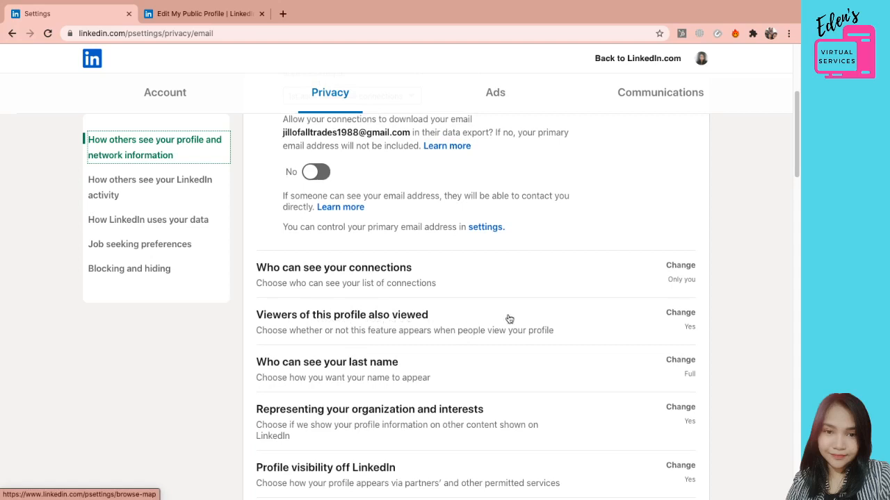
pyautogui.moveTo(436, 328)
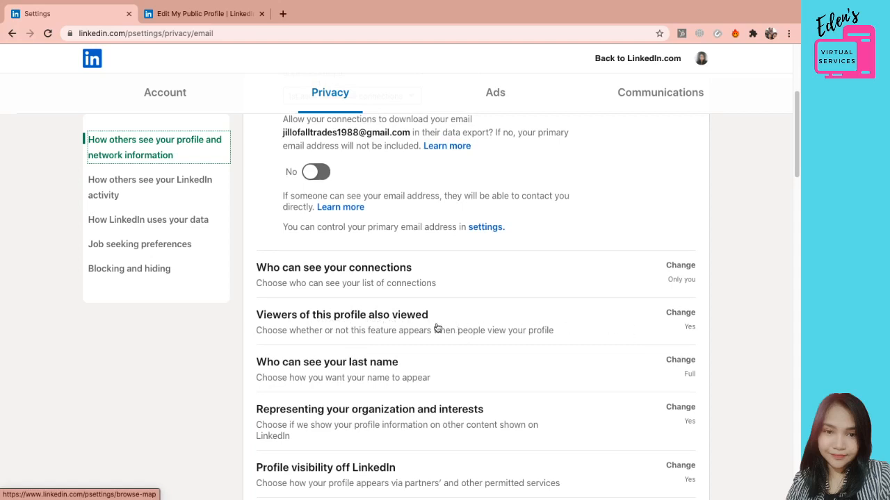
pyautogui.moveTo(299, 334)
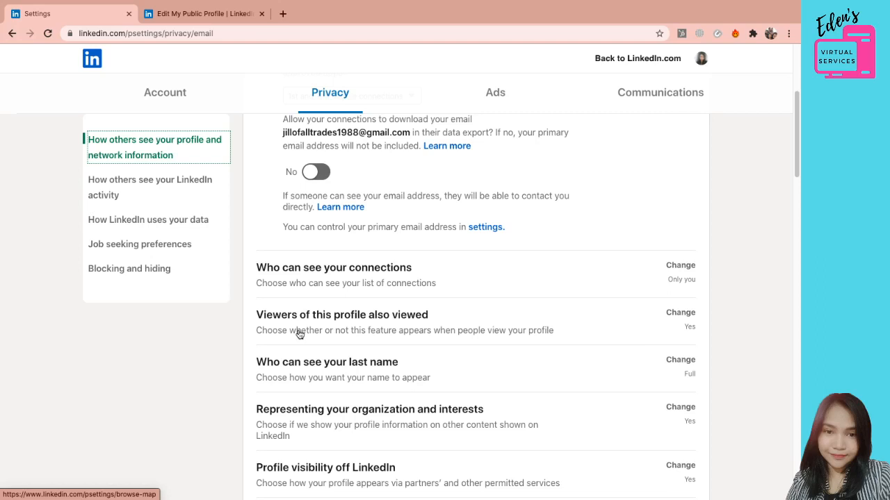
pyautogui.scroll(-3)
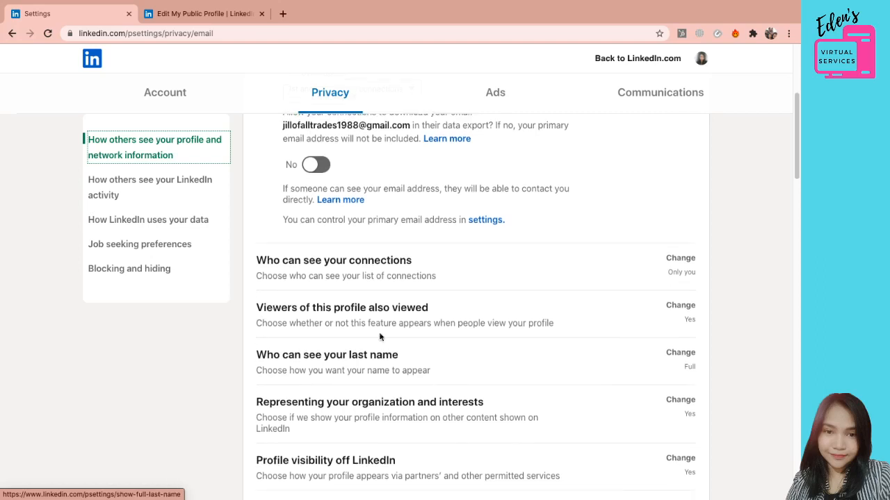
pyautogui.scroll(-3)
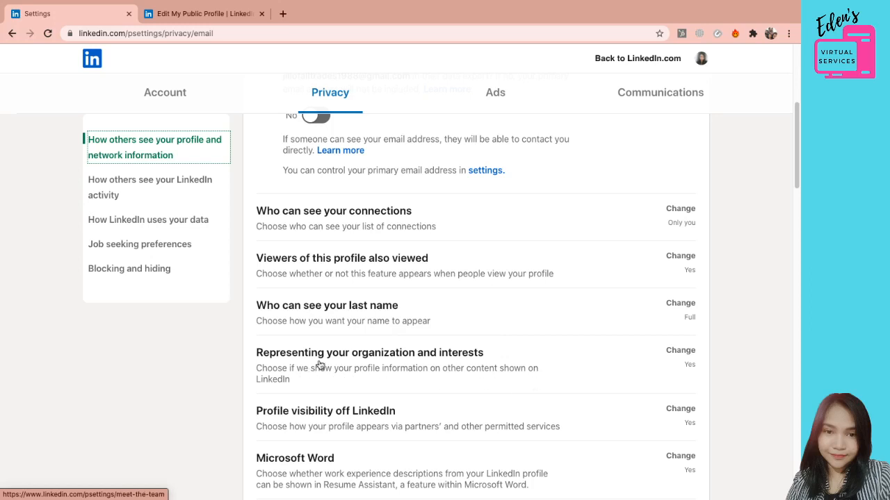
pyautogui.moveTo(524, 384)
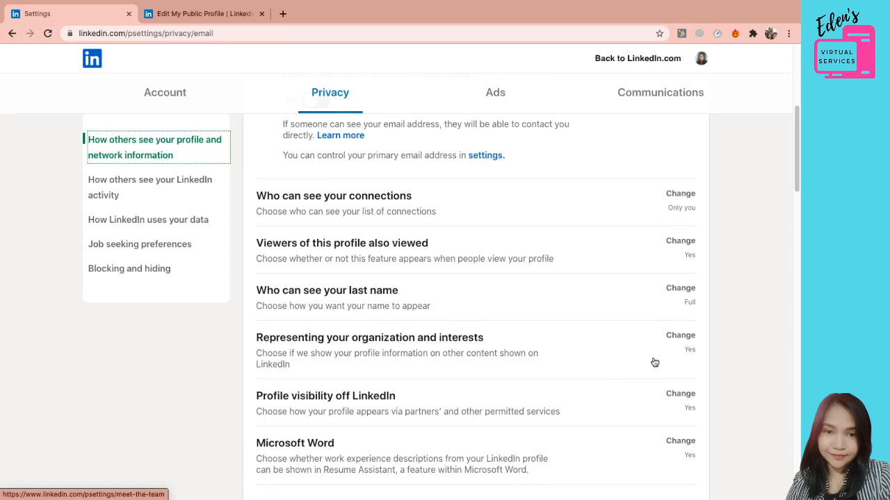
pyautogui.moveTo(478, 423)
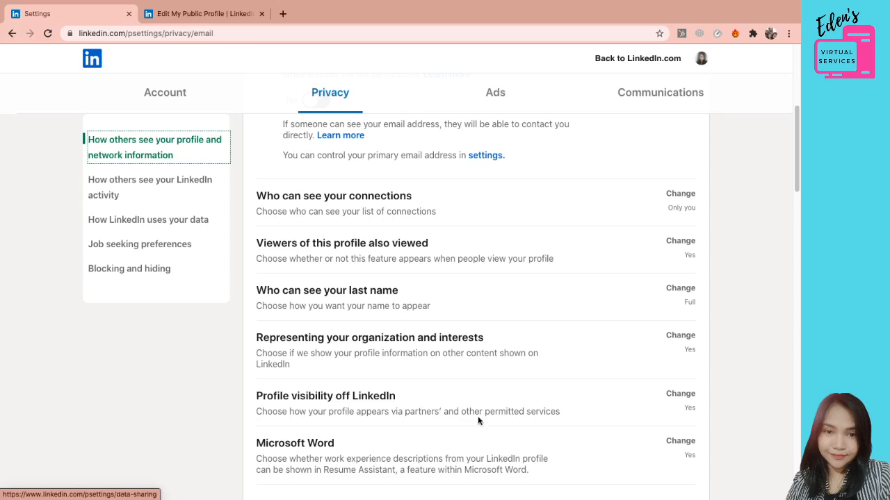
pyautogui.scroll(-3)
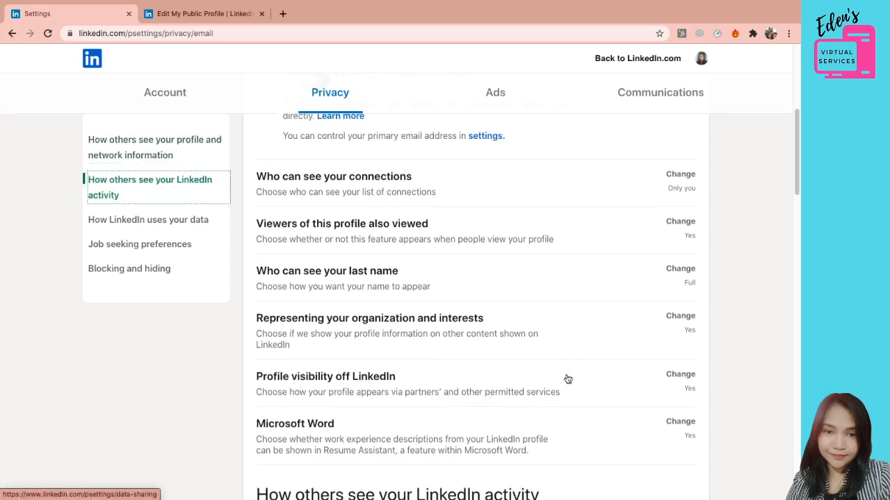
pyautogui.moveTo(317, 398)
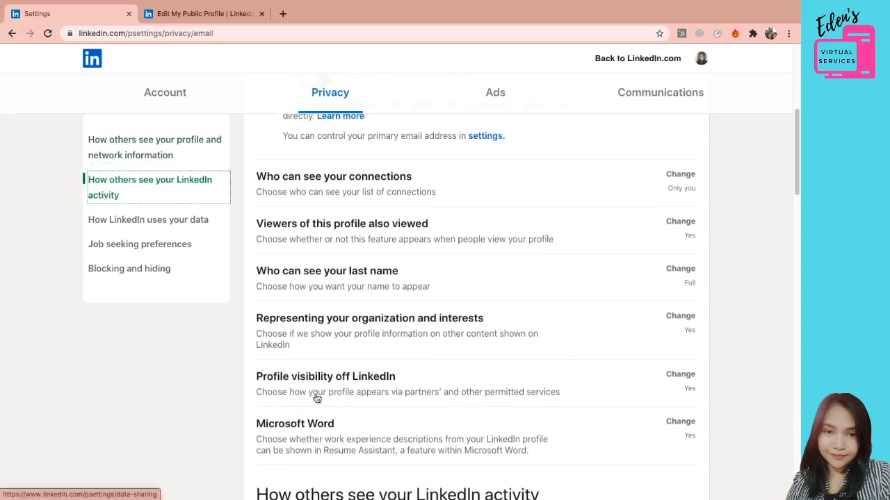
pyautogui.moveTo(475, 398)
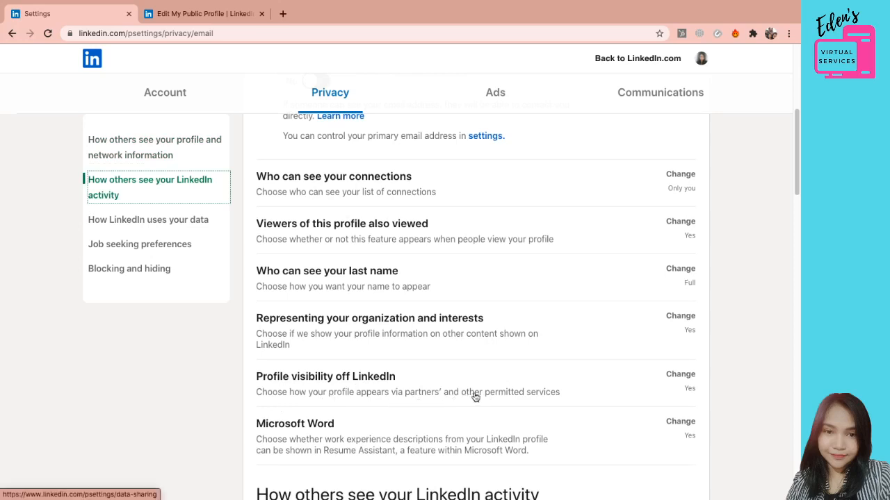
pyautogui.moveTo(541, 398)
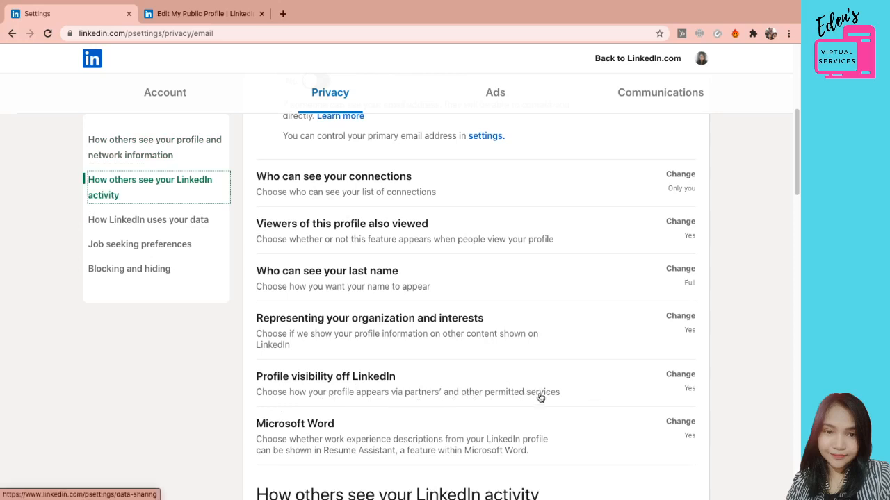
pyautogui.moveTo(487, 345)
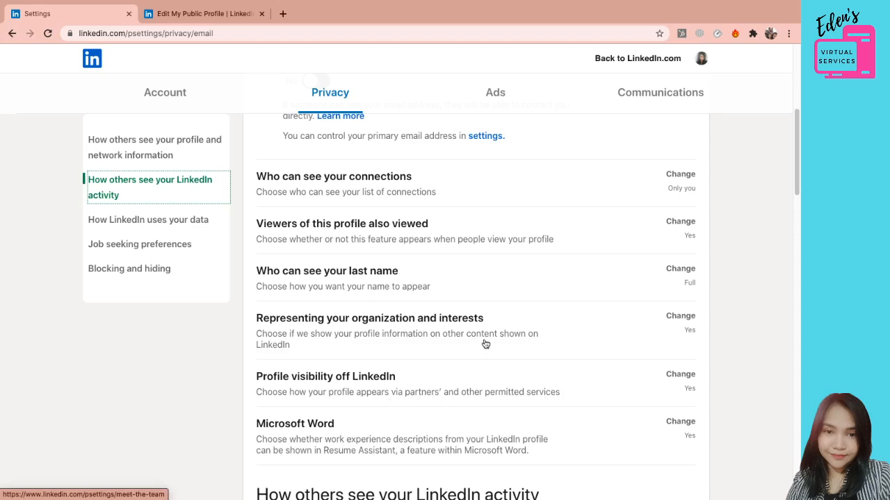
pyautogui.moveTo(444, 376)
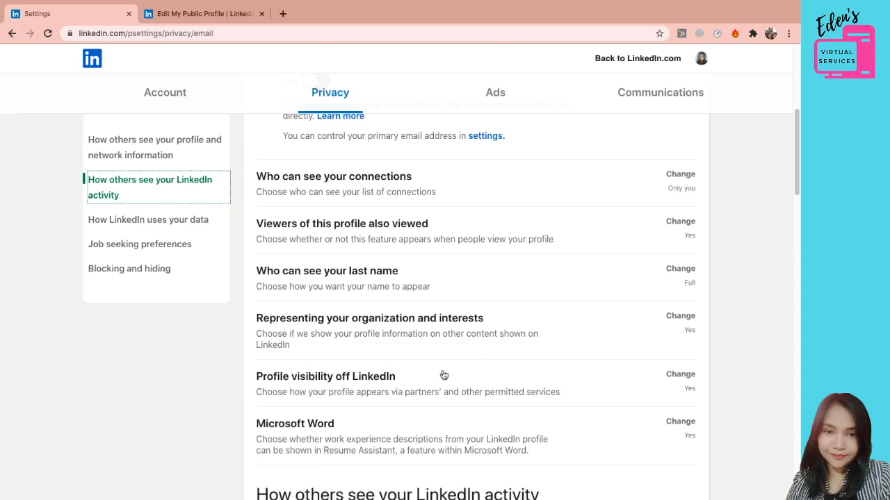
# - Scroll the Privacy tab down to 'How others see your LinkedIn activity' with profile viewing, stories, active status and mentions
pyautogui.scroll(-3)
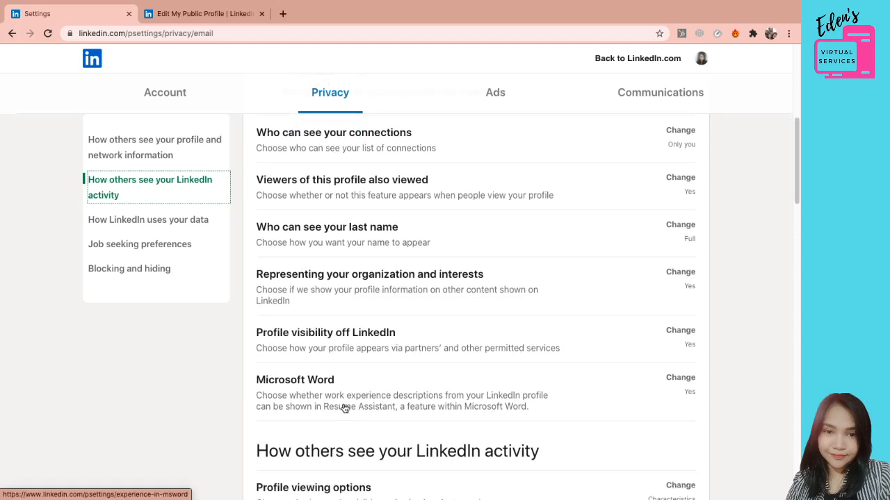
pyautogui.scroll(-3)
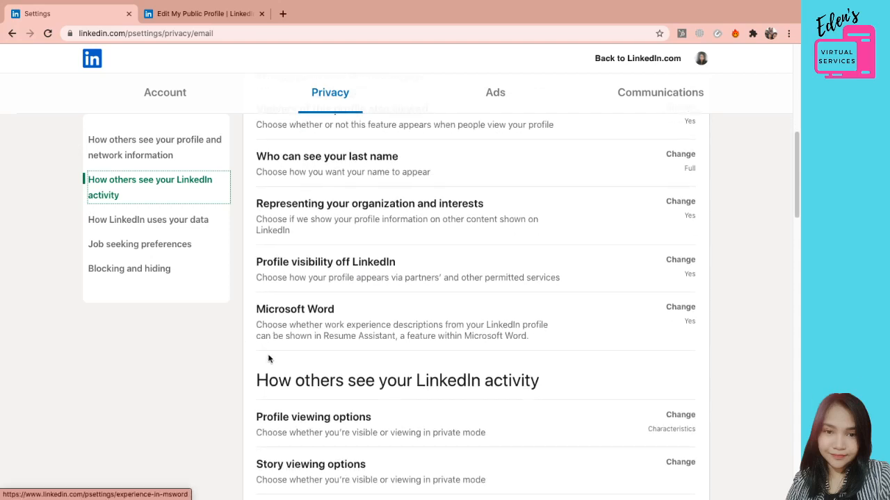
pyautogui.moveTo(568, 331)
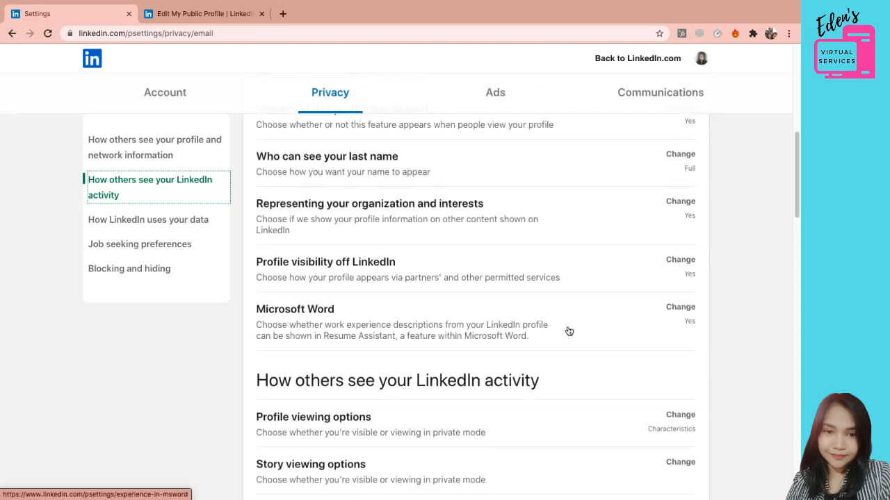
pyautogui.moveTo(376, 333)
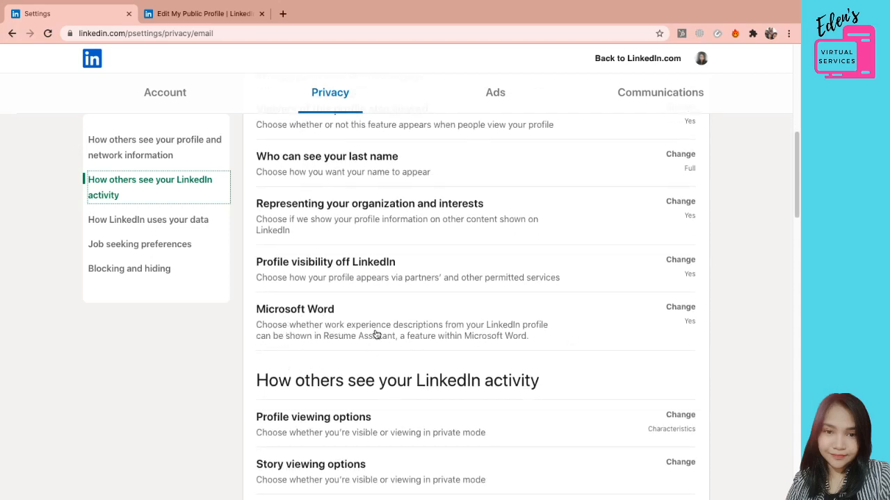
pyautogui.moveTo(503, 331)
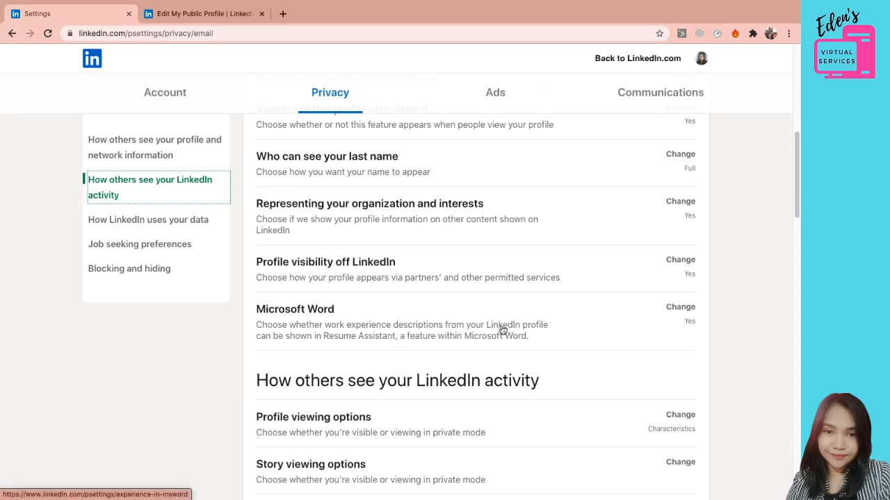
pyautogui.moveTo(360, 345)
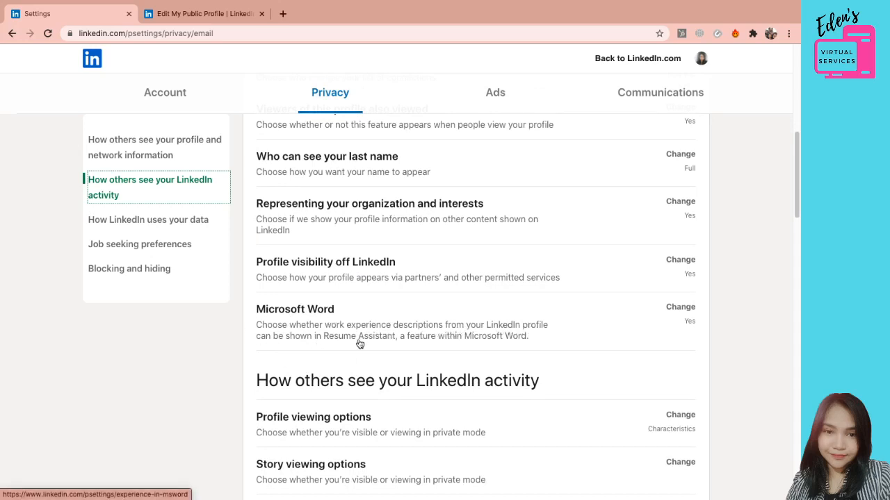
pyautogui.moveTo(386, 345)
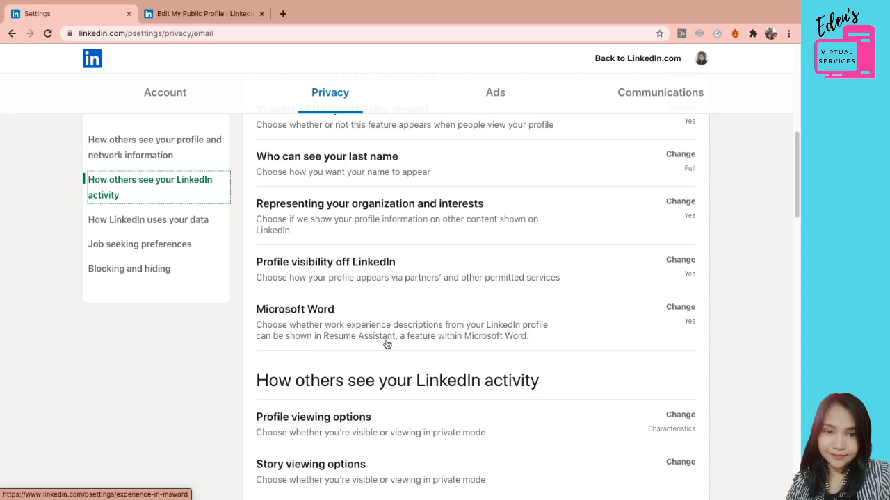
pyautogui.moveTo(553, 342)
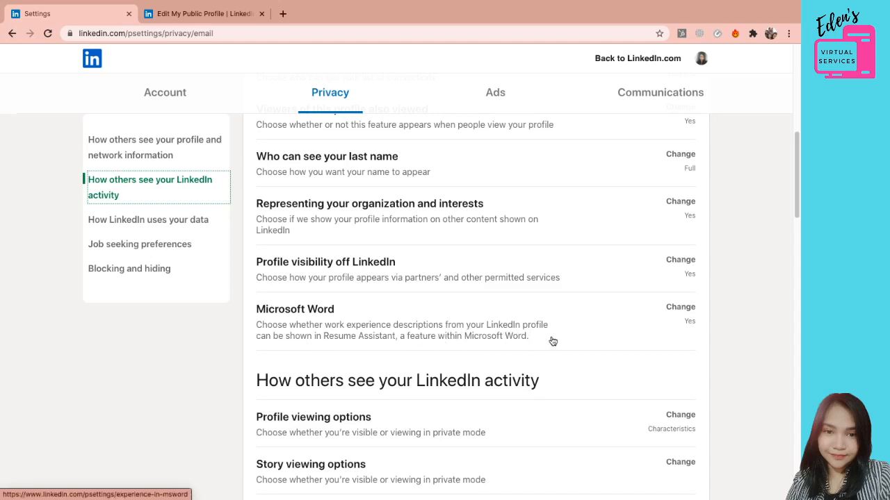
pyautogui.moveTo(565, 328)
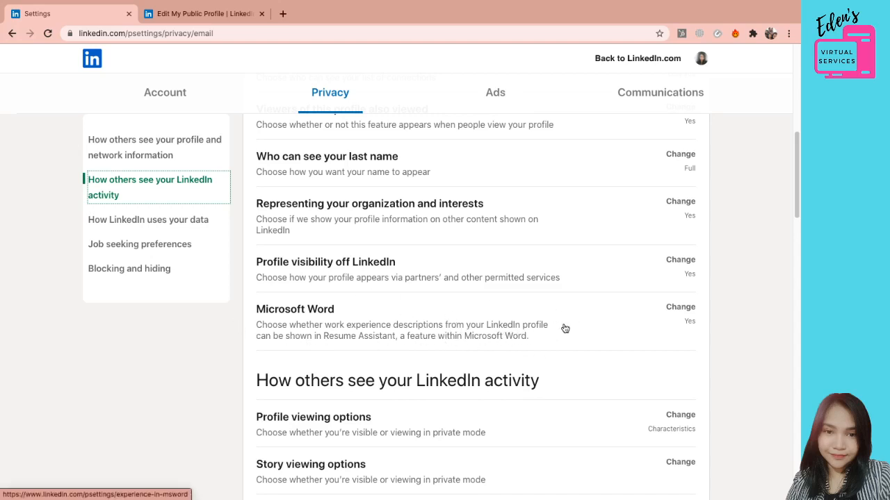
pyautogui.scroll(-3)
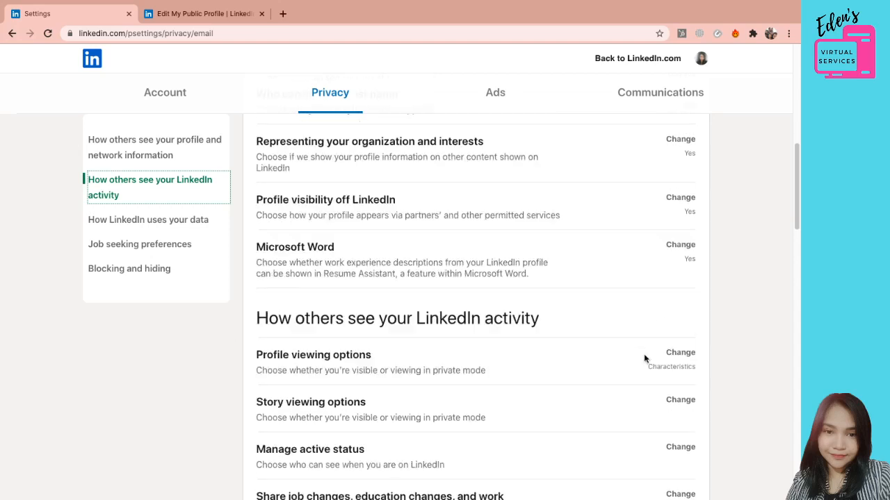
pyautogui.scroll(-3)
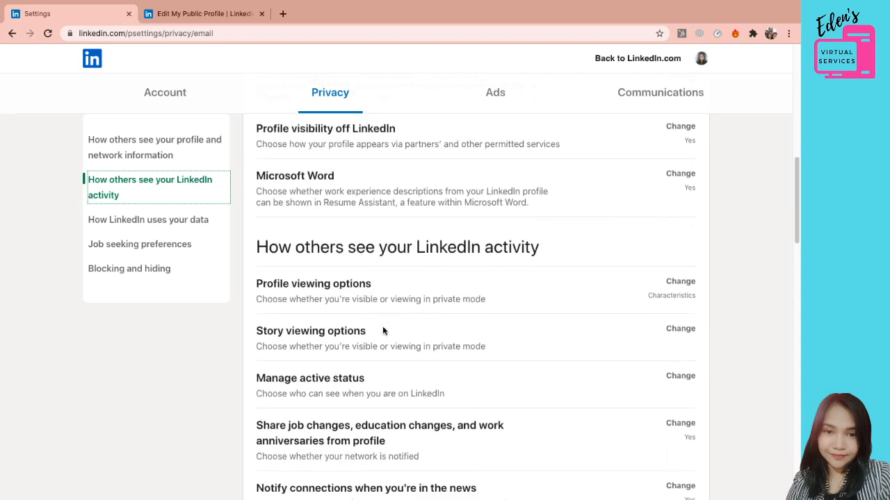
pyautogui.scroll(-3)
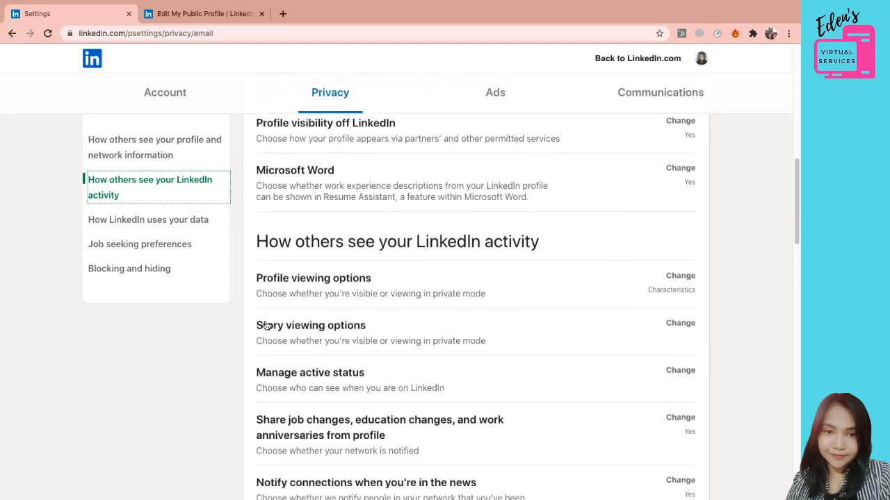
pyautogui.scroll(-3)
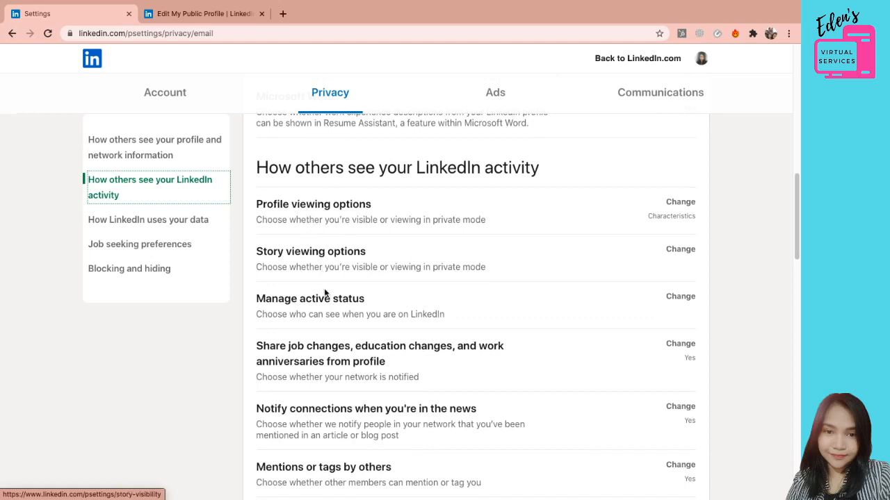
pyautogui.moveTo(351, 299)
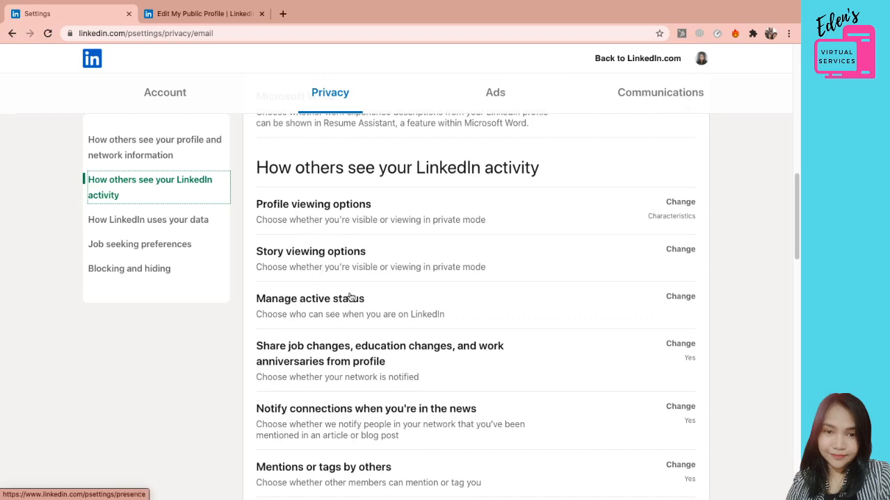
pyautogui.moveTo(472, 318)
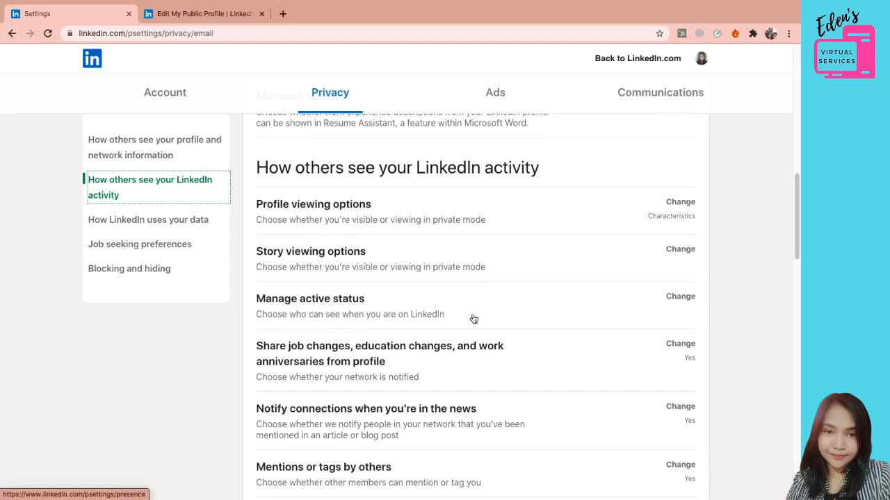
pyautogui.moveTo(386, 320)
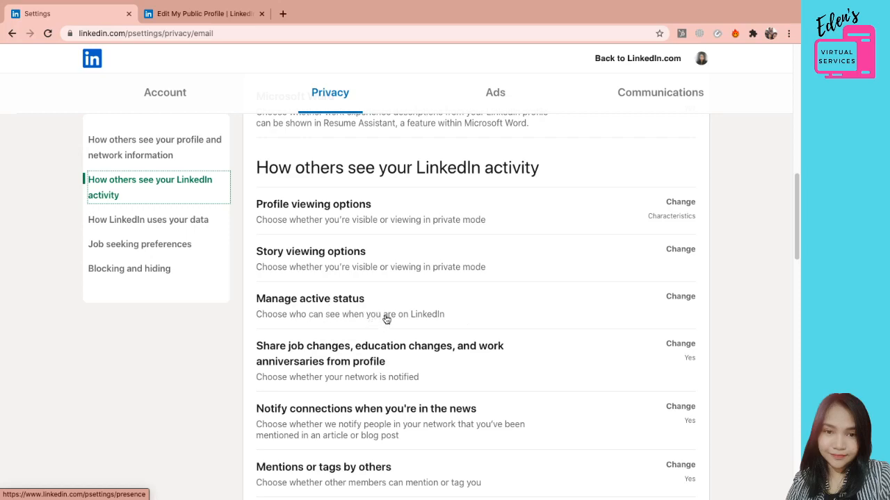
pyautogui.moveTo(659, 311)
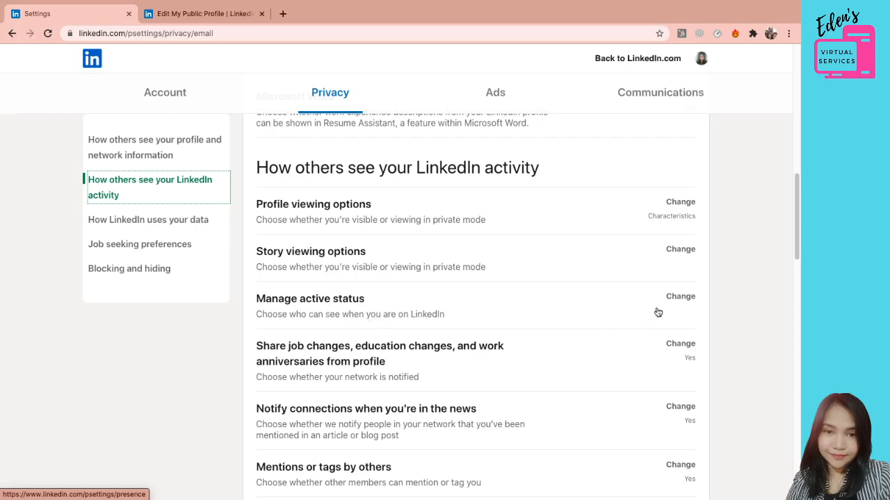
# - Expand Manage active status, leaving who can see you're online at No one
pyautogui.click(680, 296)
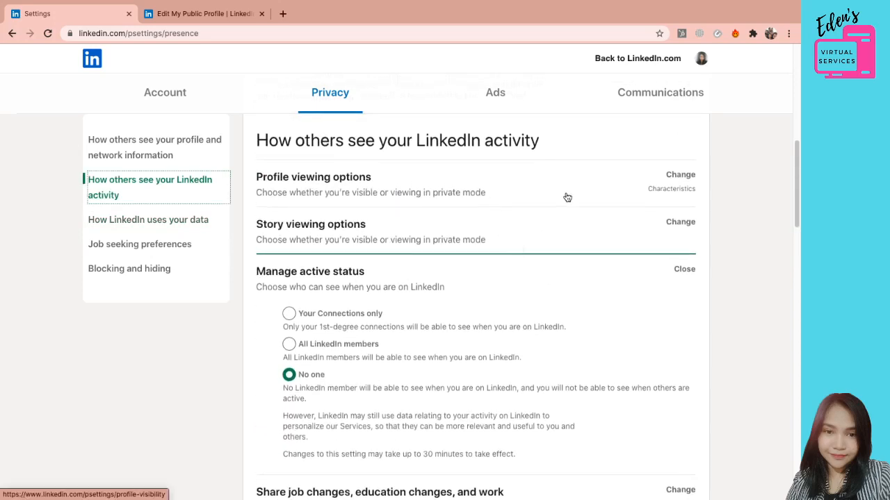
pyautogui.moveTo(354, 317)
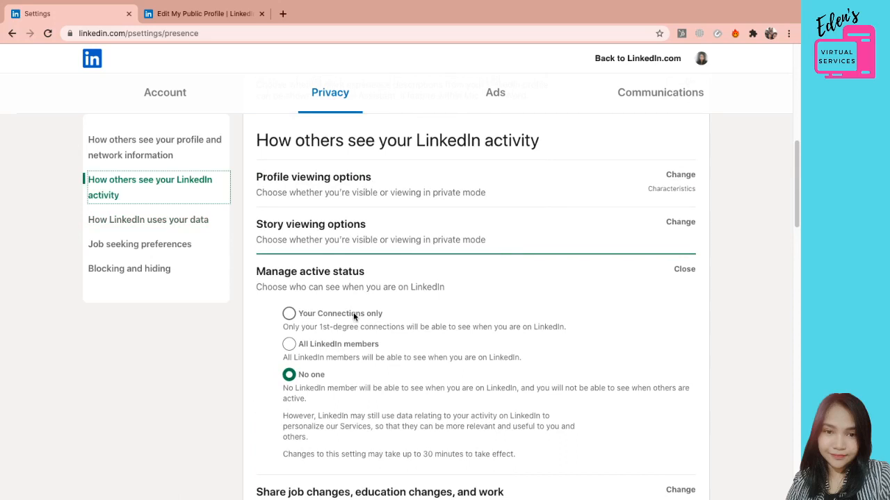
pyautogui.moveTo(525, 319)
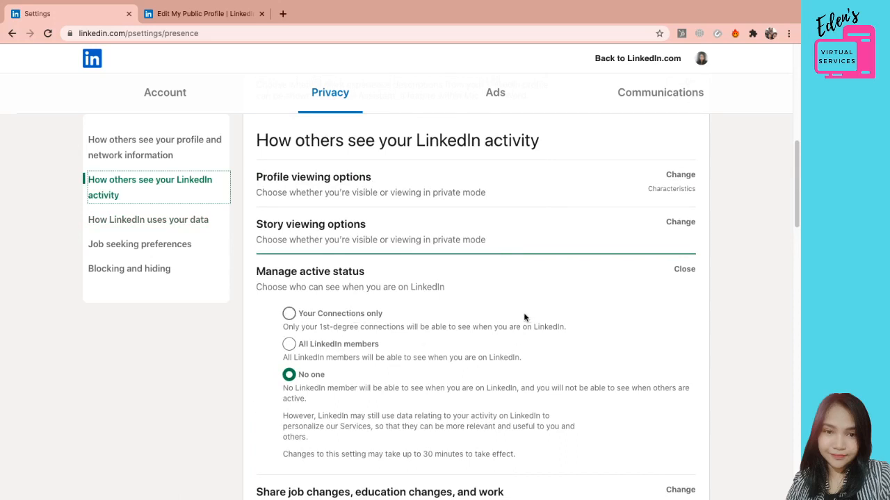
pyautogui.moveTo(528, 358)
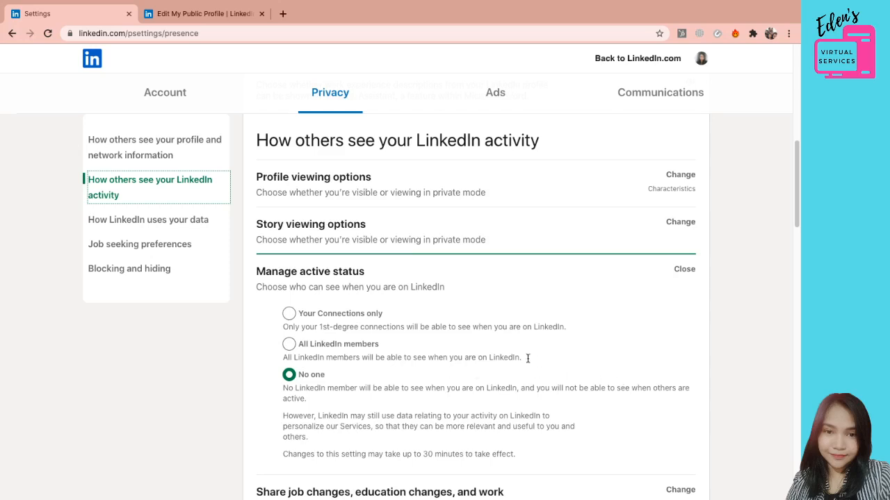
pyautogui.scroll(-3)
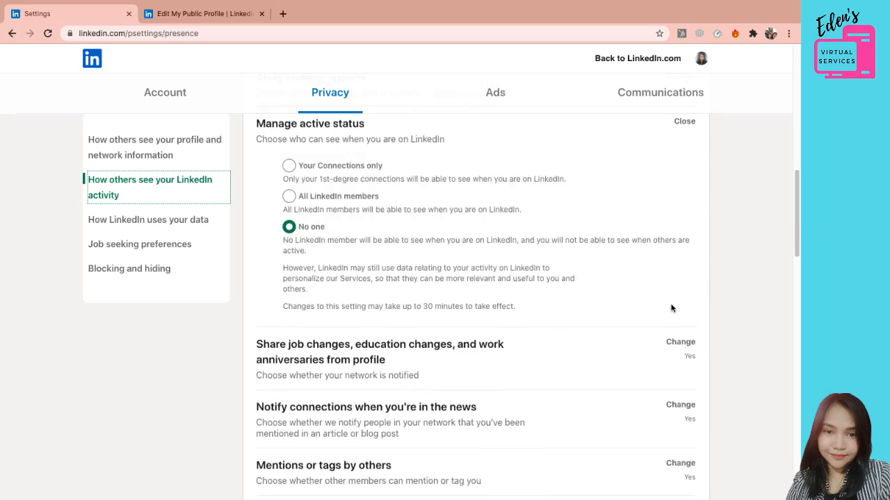
pyautogui.scroll(-3)
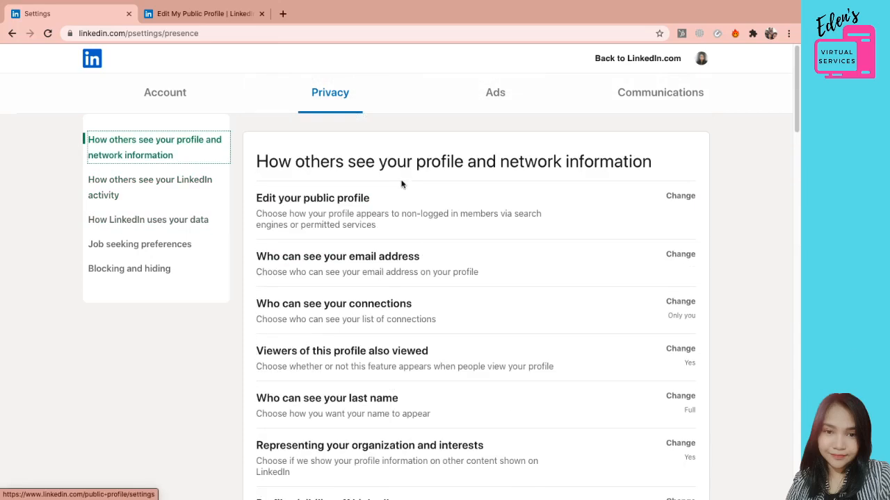
# - Scroll through the How LinkedIn uses your data section to the phone number discovery setting
pyautogui.click(150, 187)
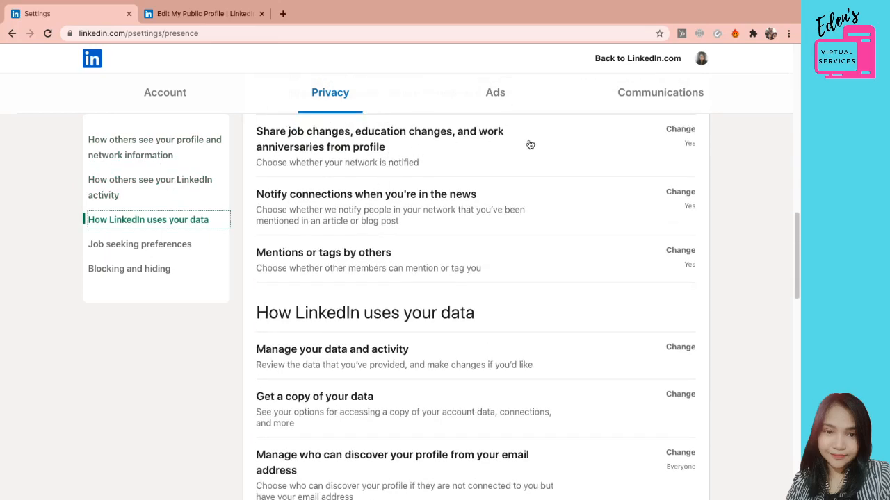
pyautogui.moveTo(403, 142)
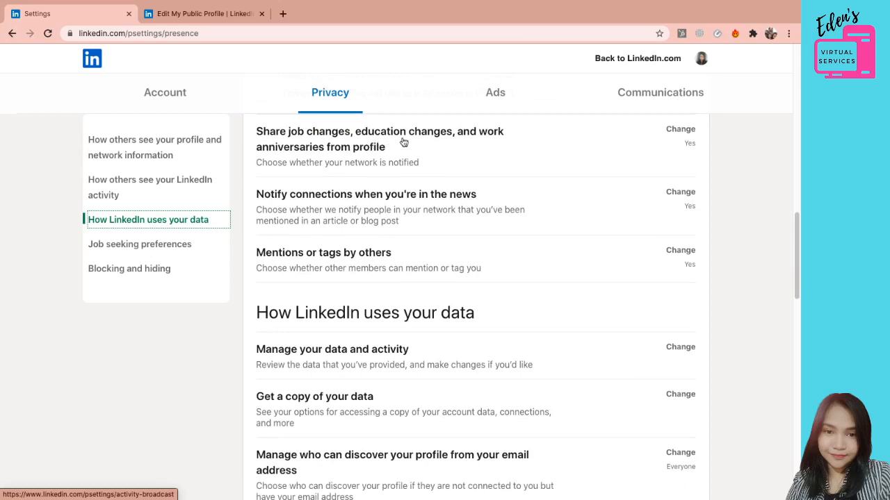
pyautogui.moveTo(547, 149)
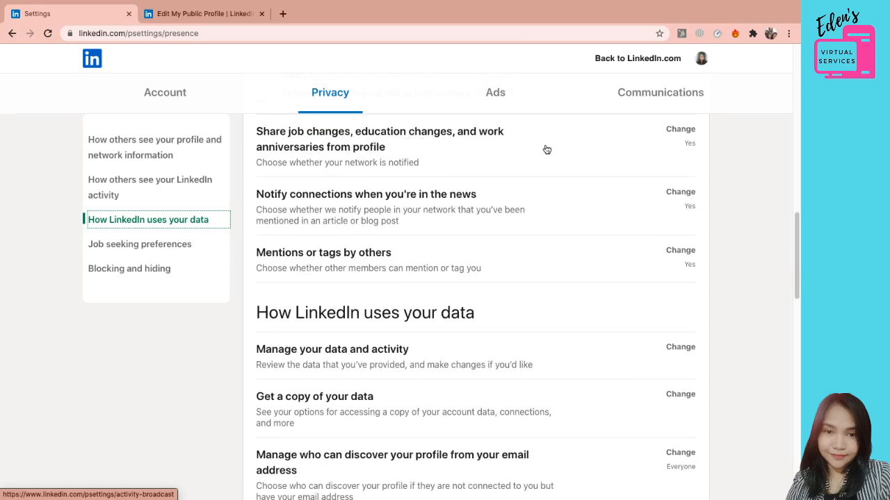
pyautogui.moveTo(432, 173)
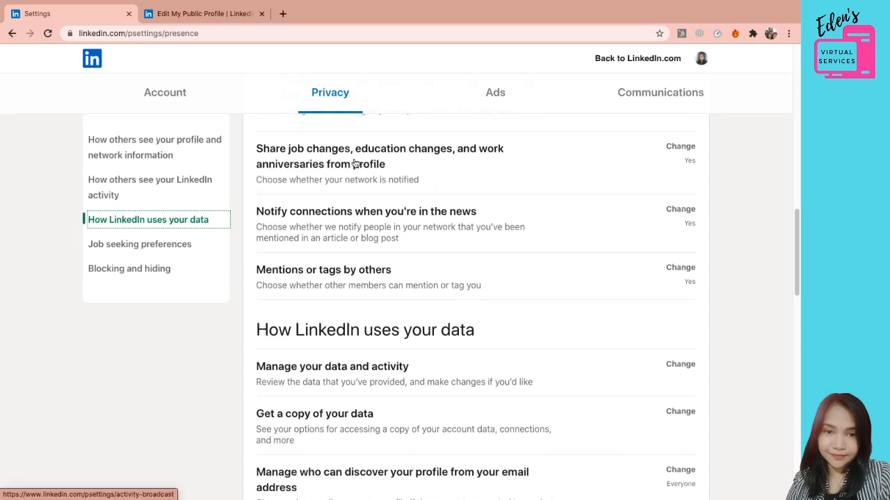
pyautogui.moveTo(375, 164)
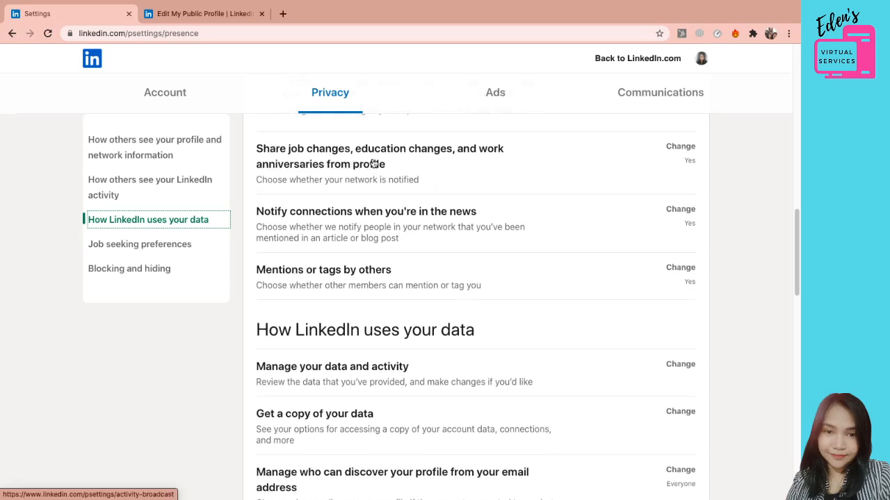
pyautogui.moveTo(507, 269)
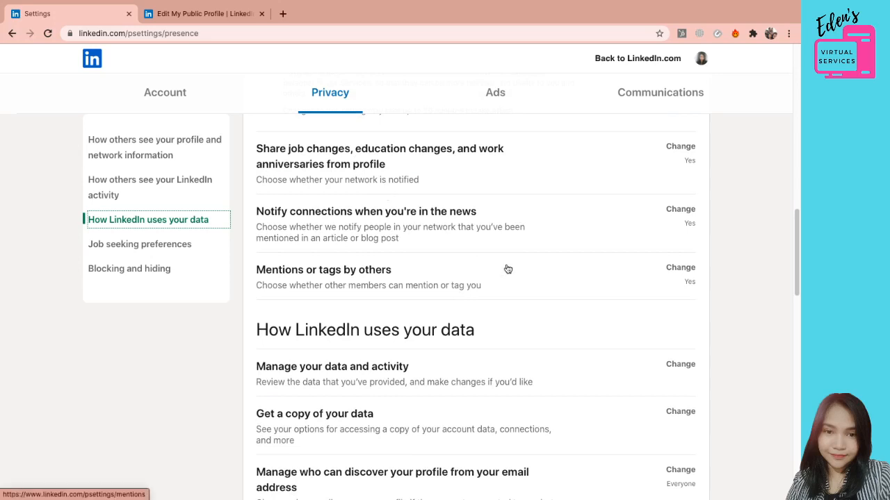
pyautogui.moveTo(485, 304)
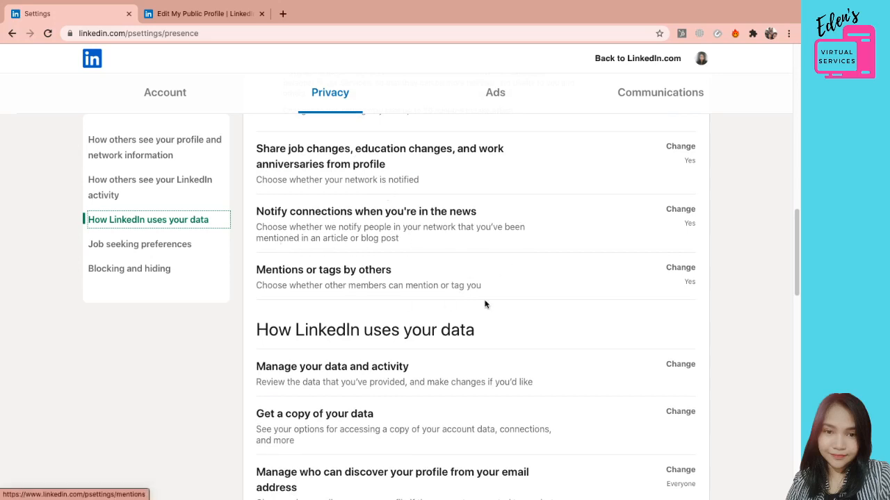
pyautogui.scroll(-3)
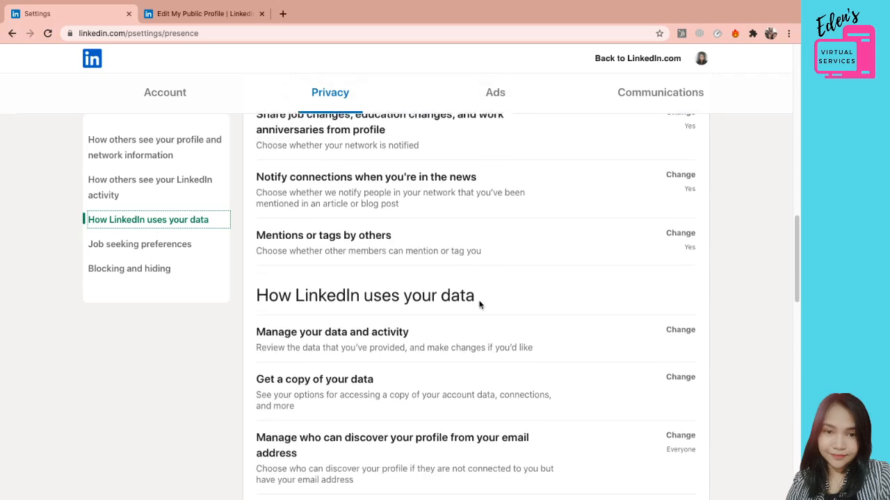
pyautogui.moveTo(482, 249)
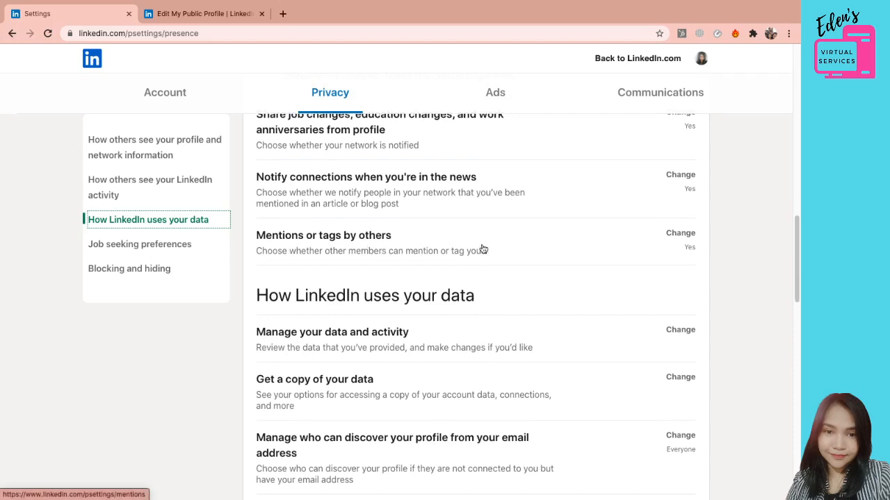
pyautogui.moveTo(511, 265)
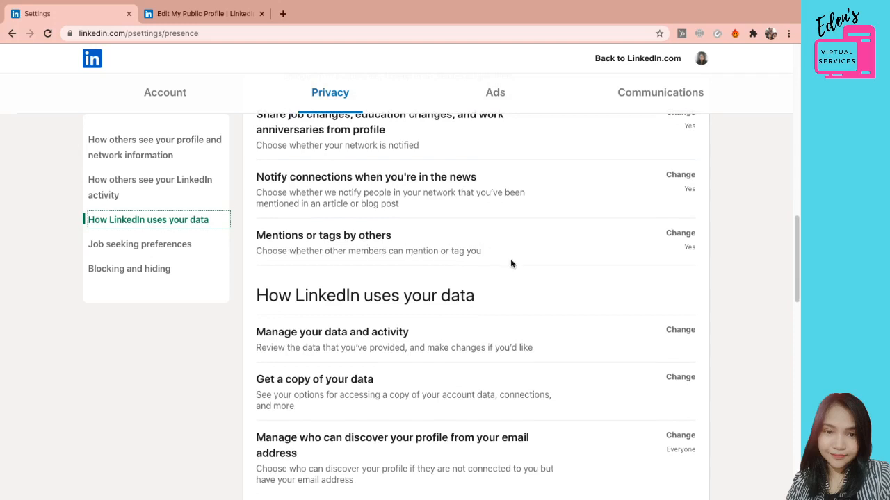
pyautogui.scroll(-3)
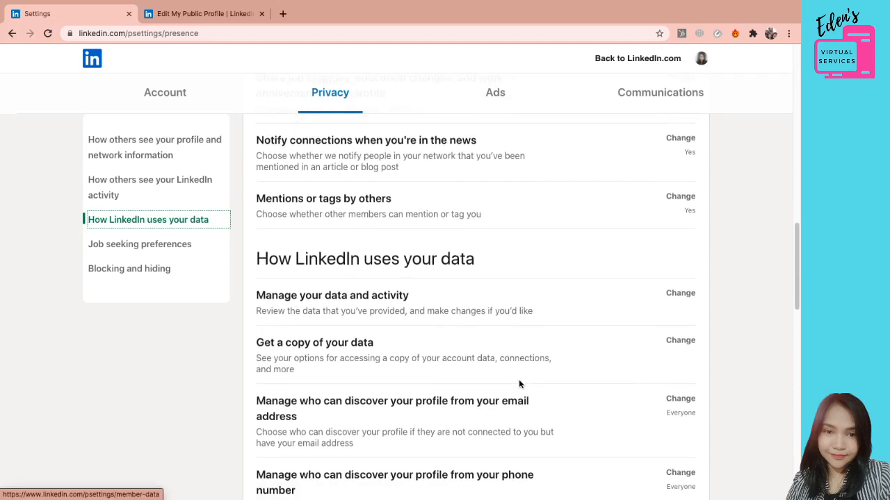
pyautogui.scroll(-3)
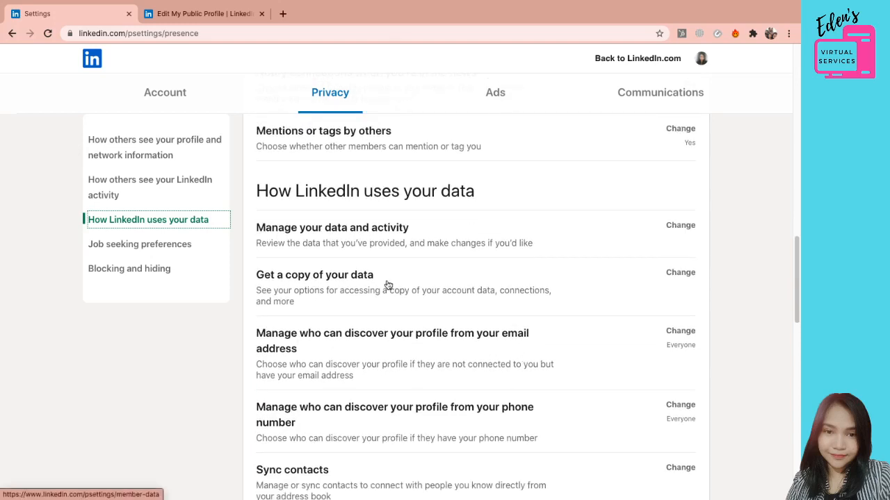
pyautogui.scroll(-3)
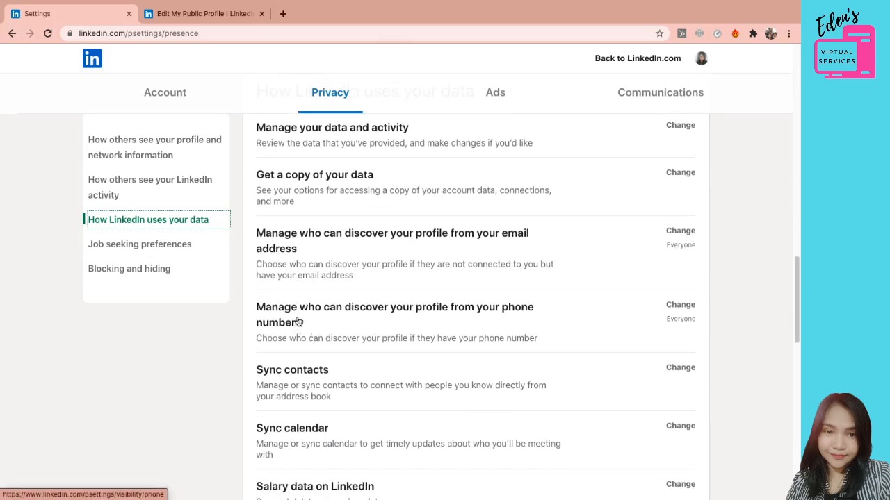
pyautogui.moveTo(539, 314)
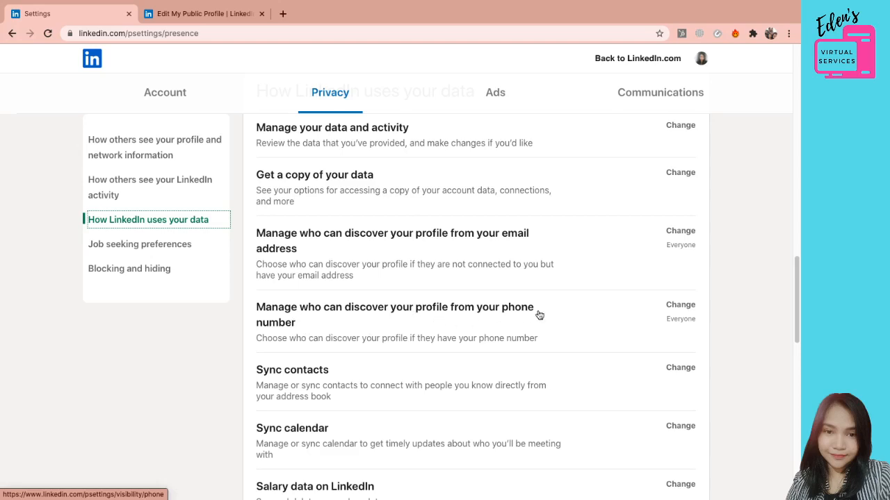
pyautogui.moveTo(485, 325)
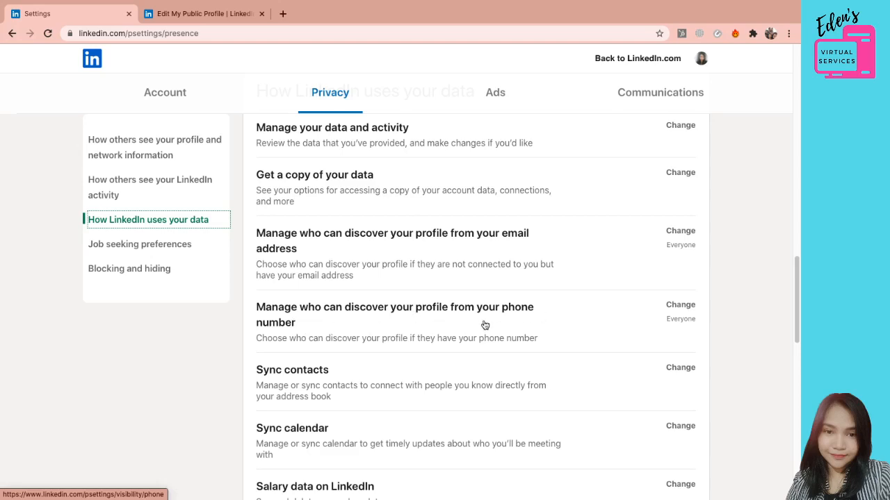
pyautogui.moveTo(556, 325)
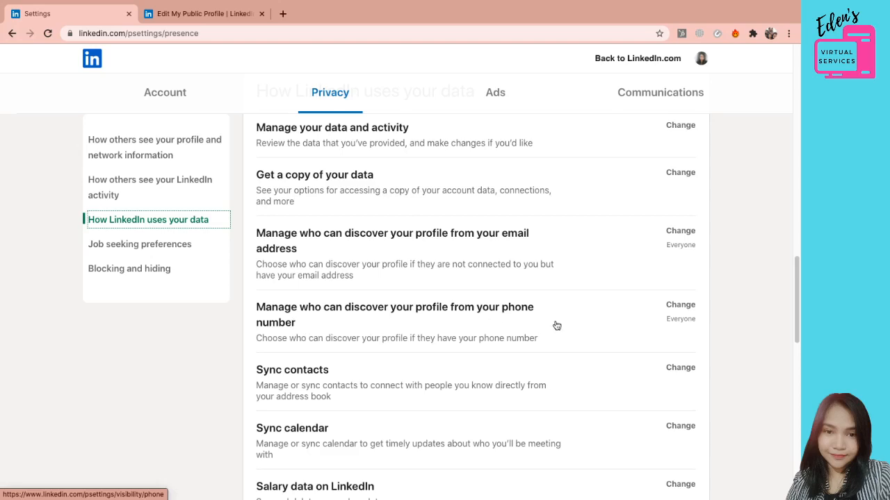
pyautogui.moveTo(670, 321)
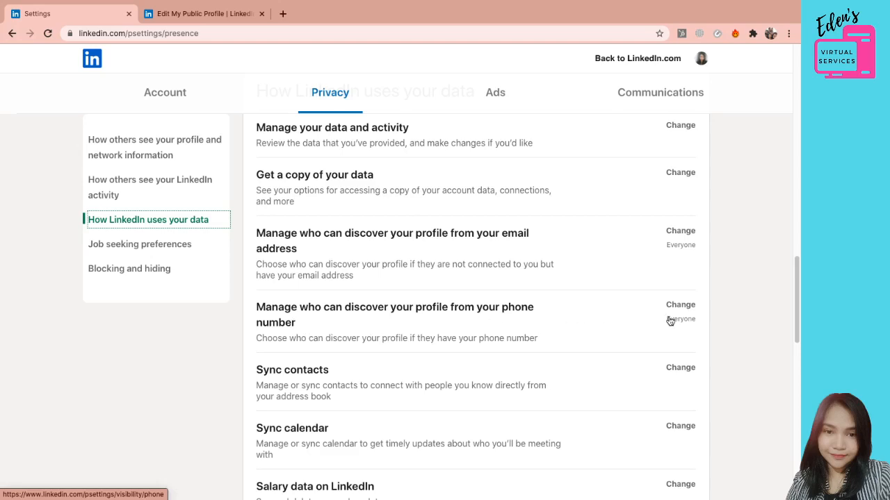
pyautogui.moveTo(612, 353)
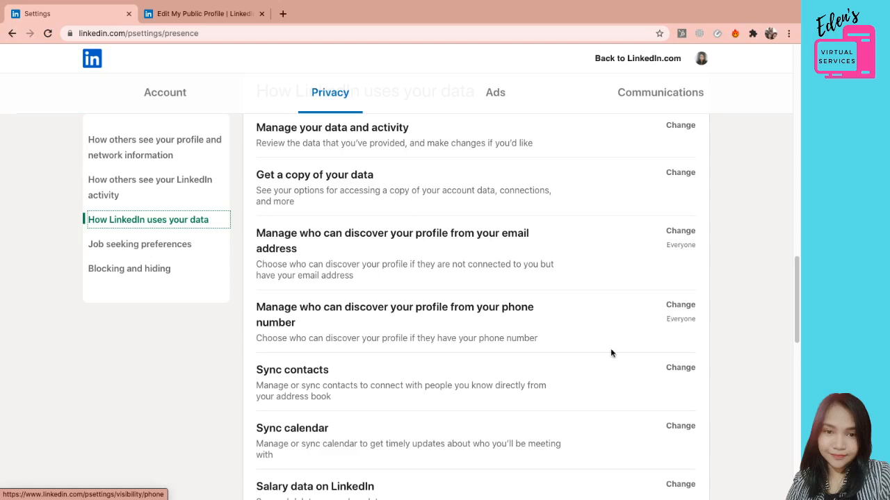
pyautogui.moveTo(687, 322)
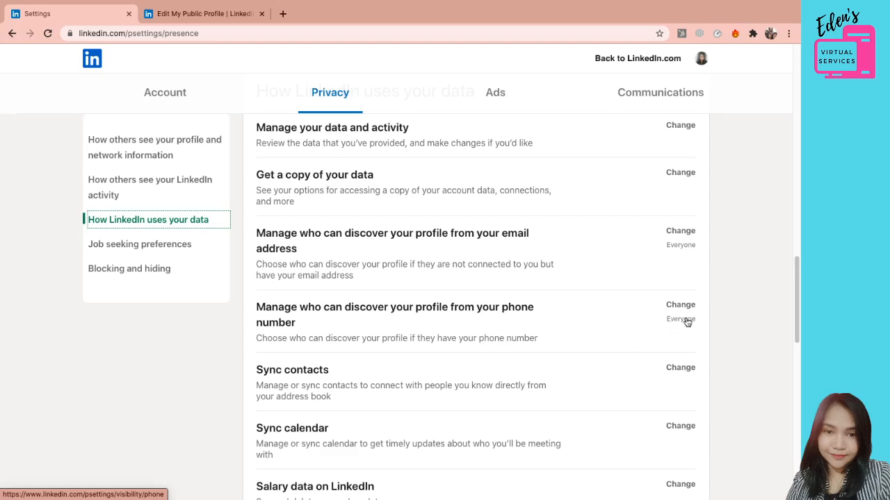
# - Check the phone-number discoverability options and keep it set to Everyone
pyautogui.click(680, 304)
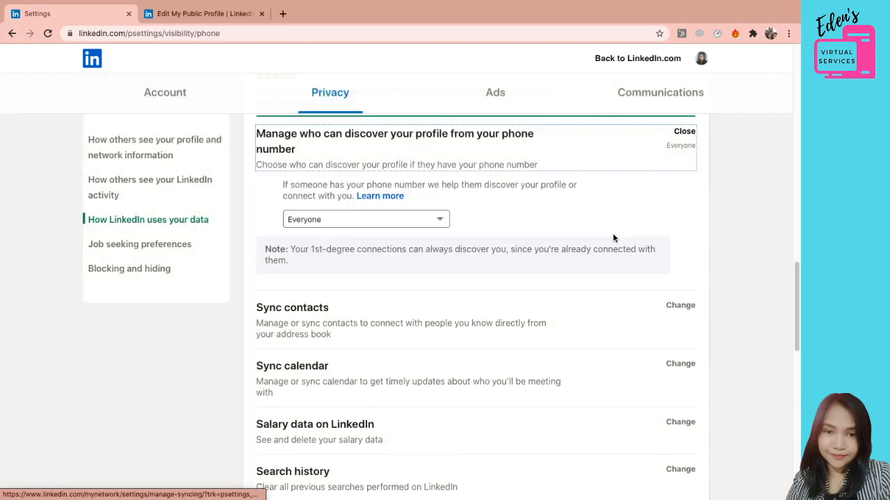
pyautogui.click(364, 219)
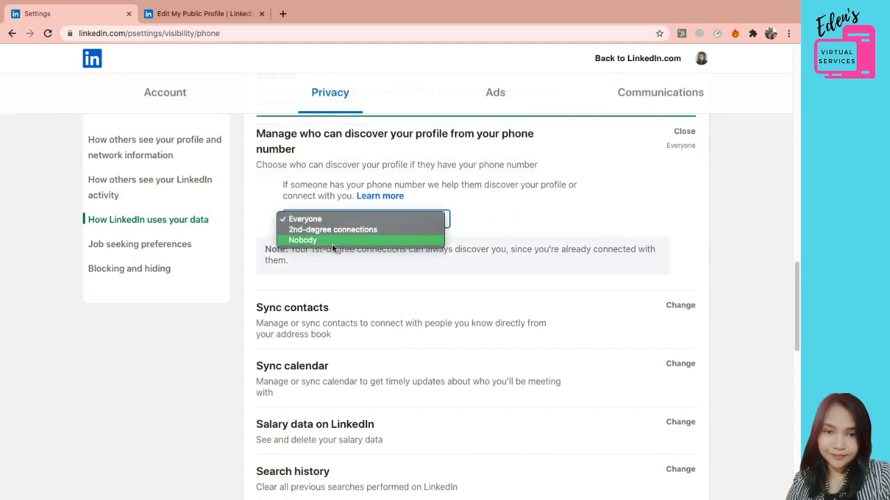
pyautogui.click(304, 218)
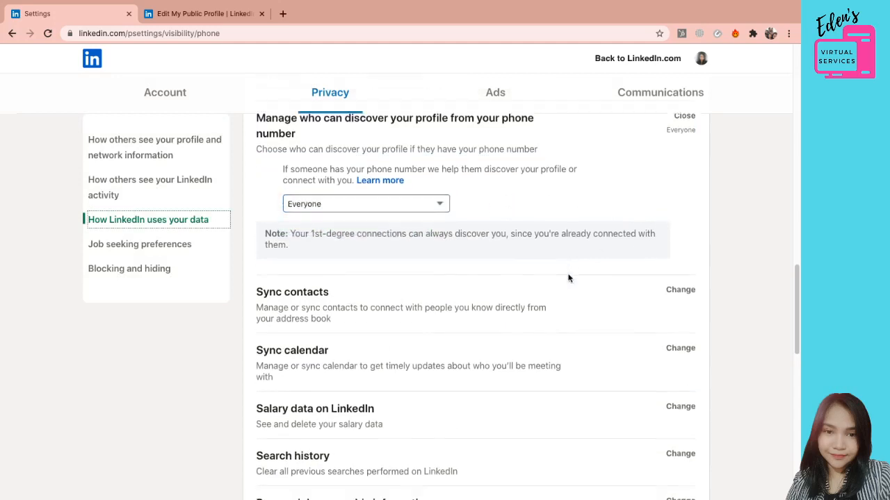
# - Look over the Job seeking preferences and Blocking and hiding settings without changes
pyautogui.scroll(-3)
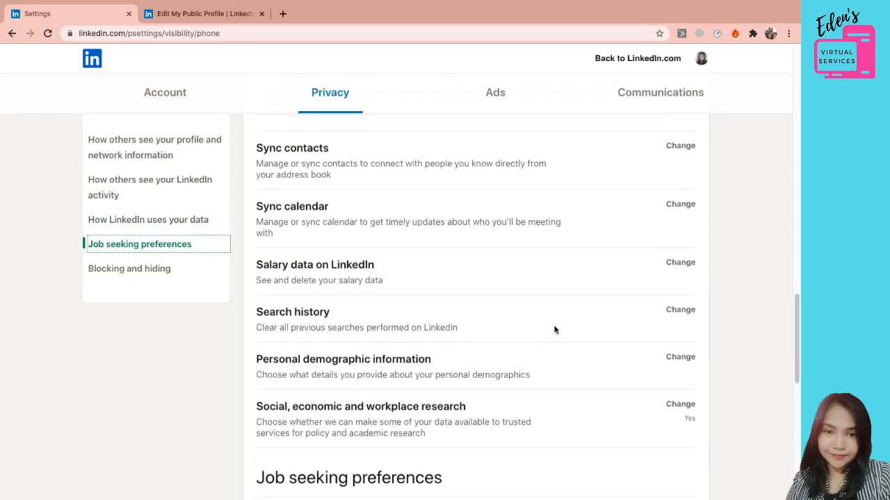
pyautogui.scroll(-3)
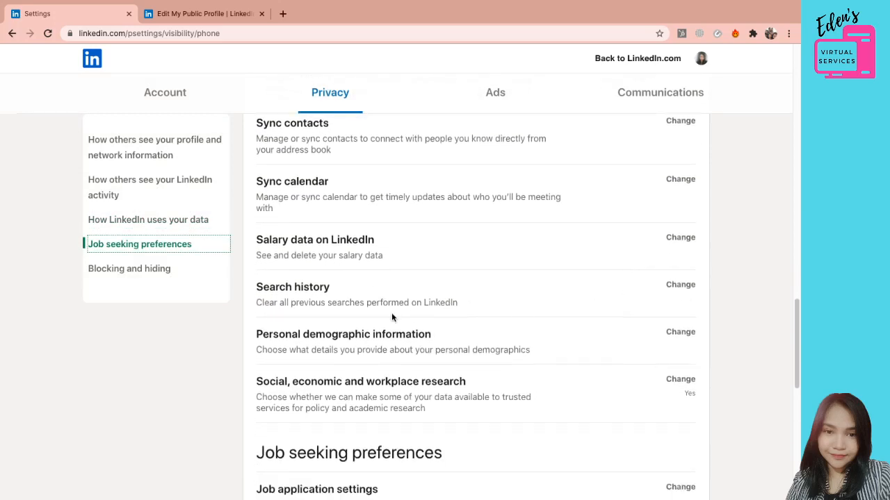
pyautogui.scroll(-3)
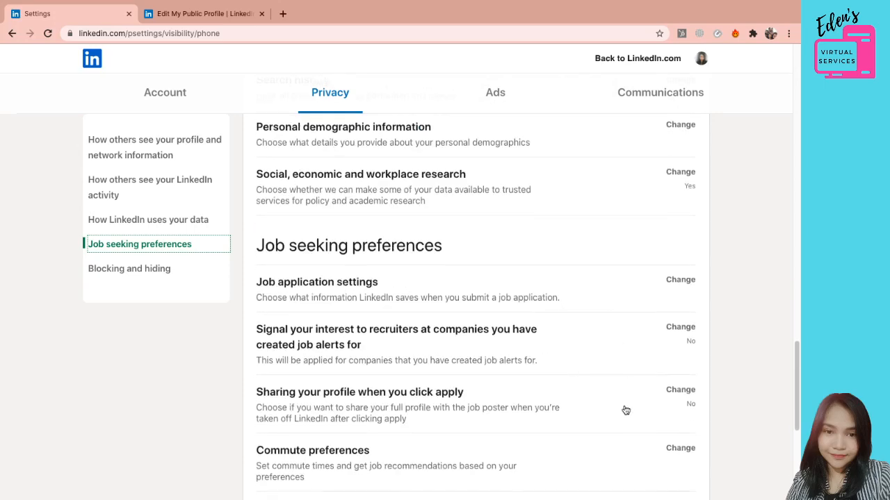
pyautogui.scroll(-3)
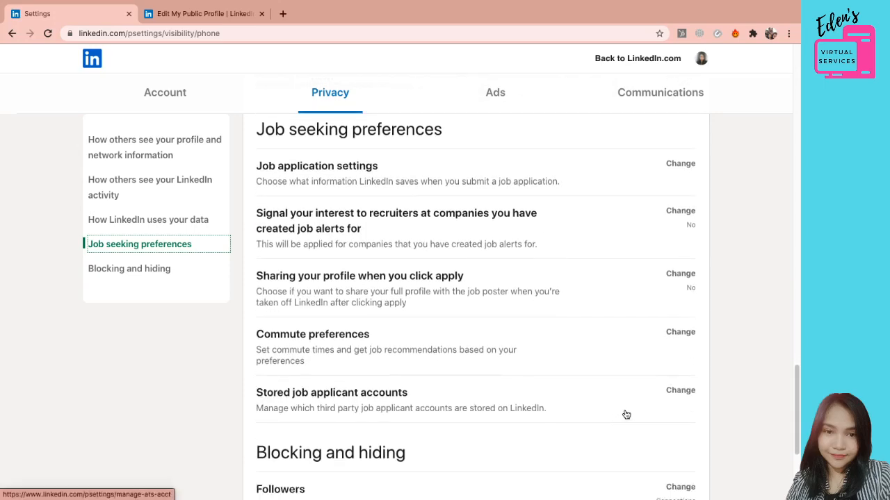
pyautogui.scroll(-3)
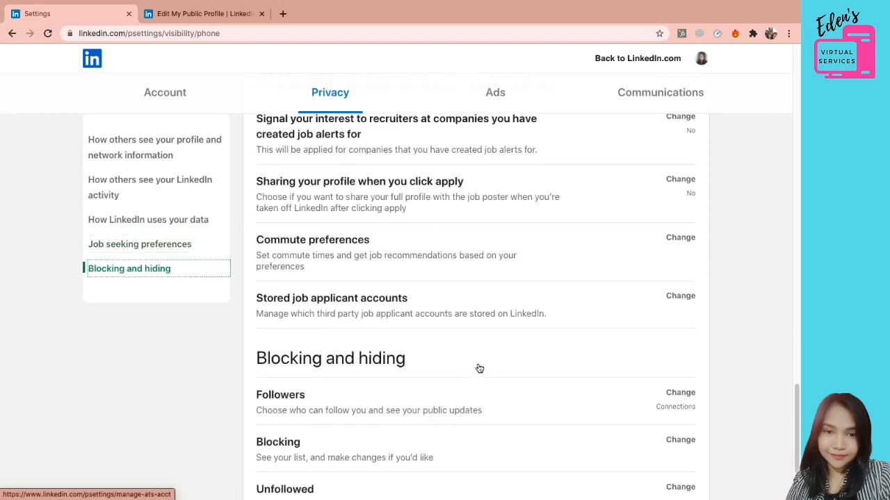
pyautogui.moveTo(340, 284)
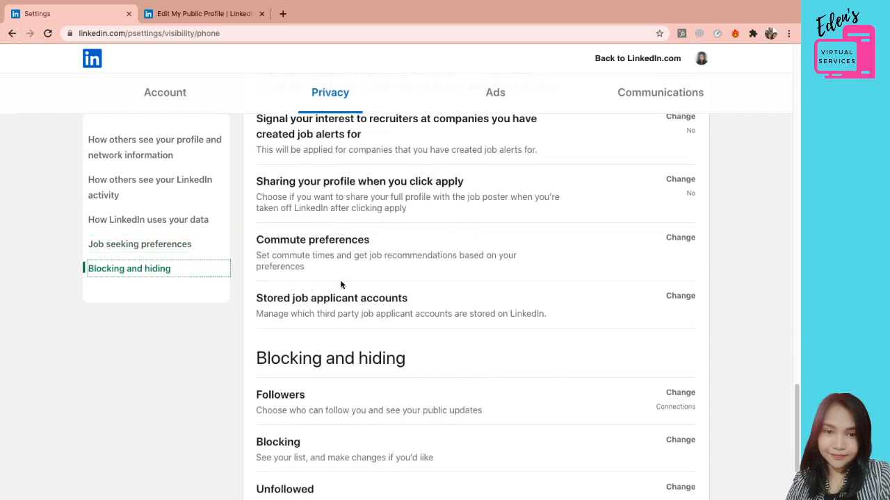
pyautogui.moveTo(701, 172)
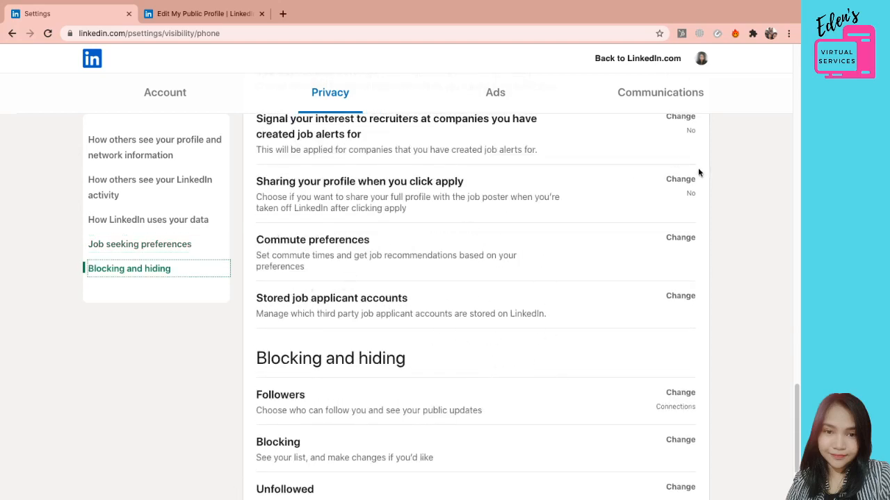
pyautogui.scroll(-3)
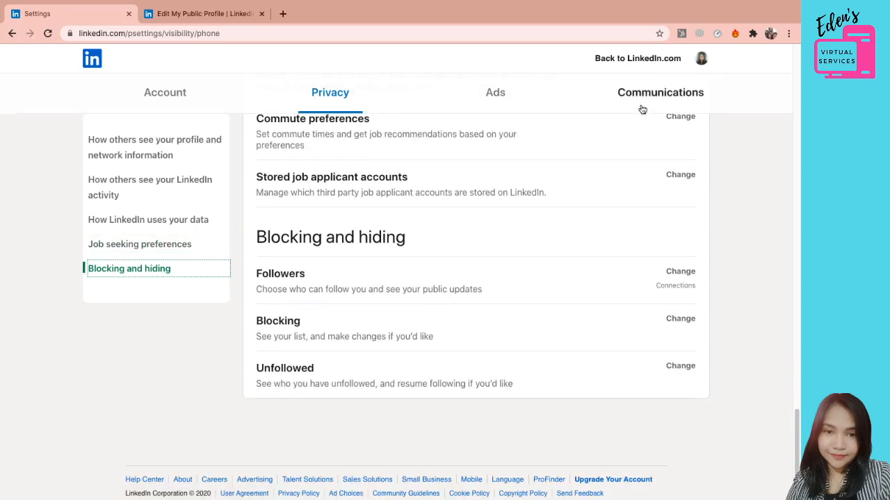
# - Review the Push notification categories (Conversations, Jobs, Network, News, Profile), all On
pyautogui.click(658, 92)
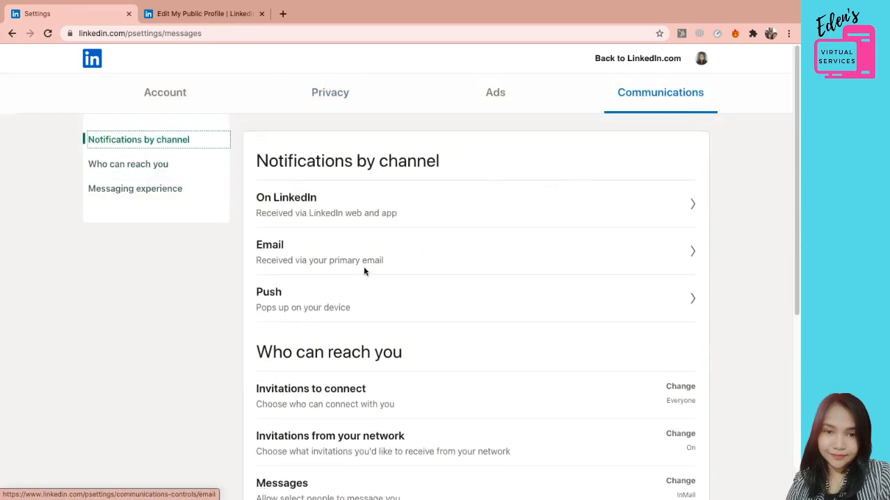
pyautogui.scroll(-3)
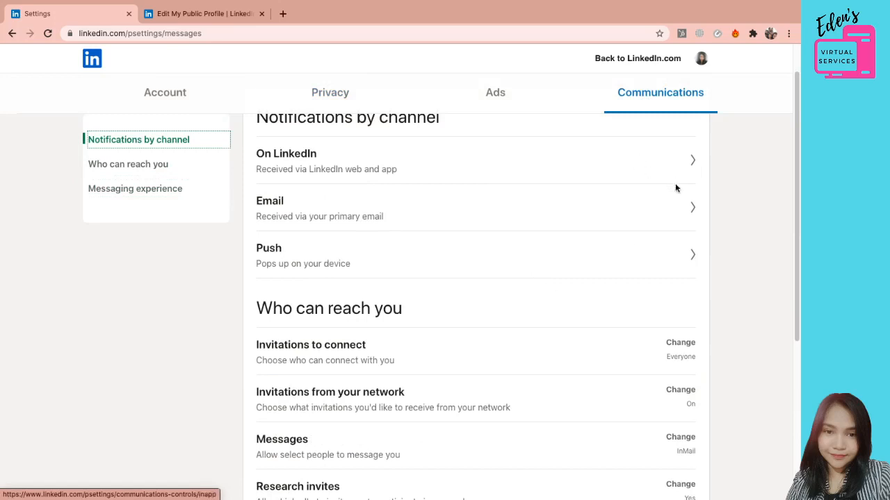
pyautogui.moveTo(693, 256)
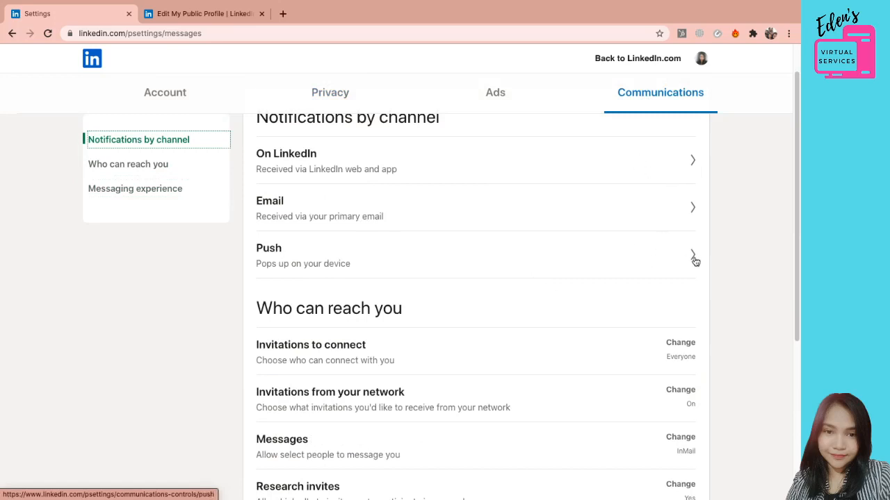
pyautogui.click(691, 256)
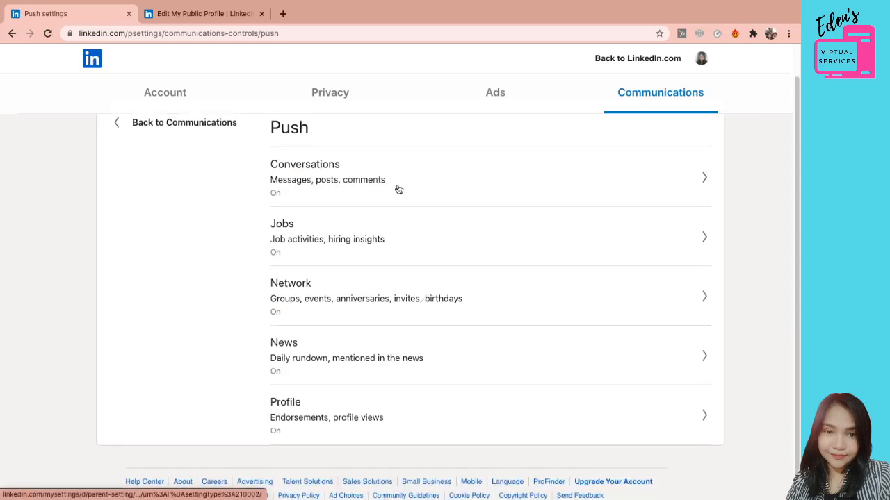
pyautogui.moveTo(686, 181)
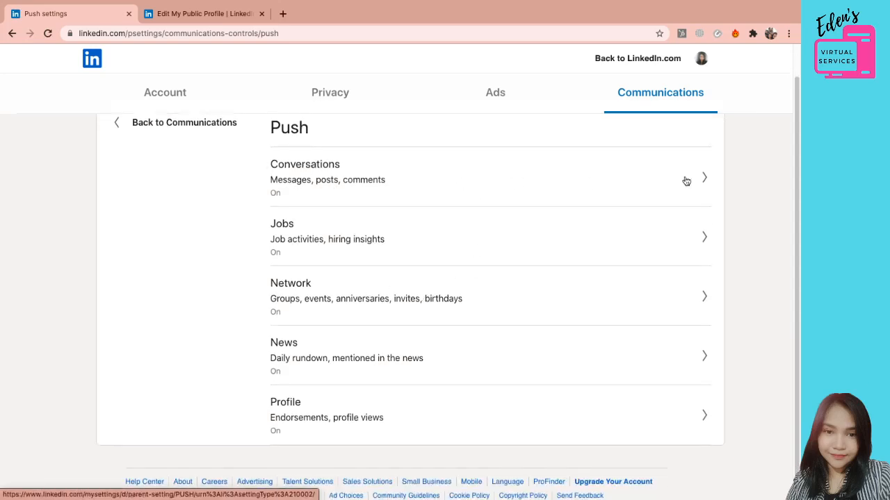
pyautogui.moveTo(355, 388)
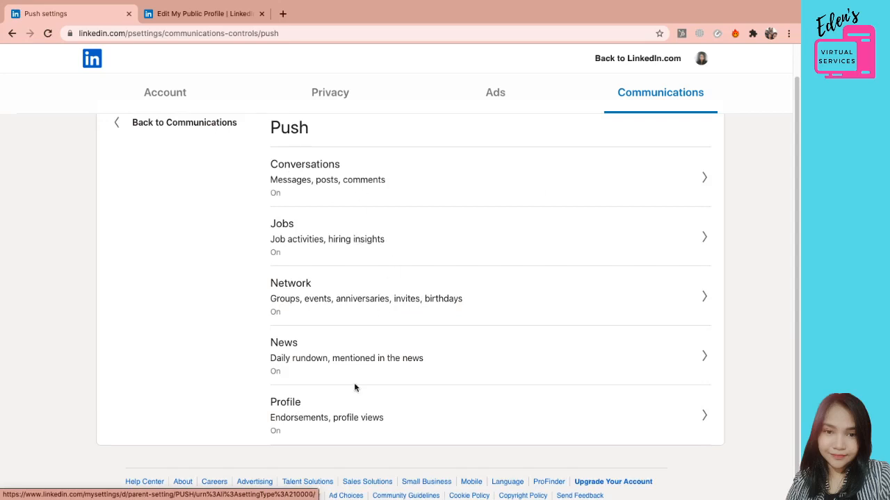
pyautogui.moveTo(370, 239)
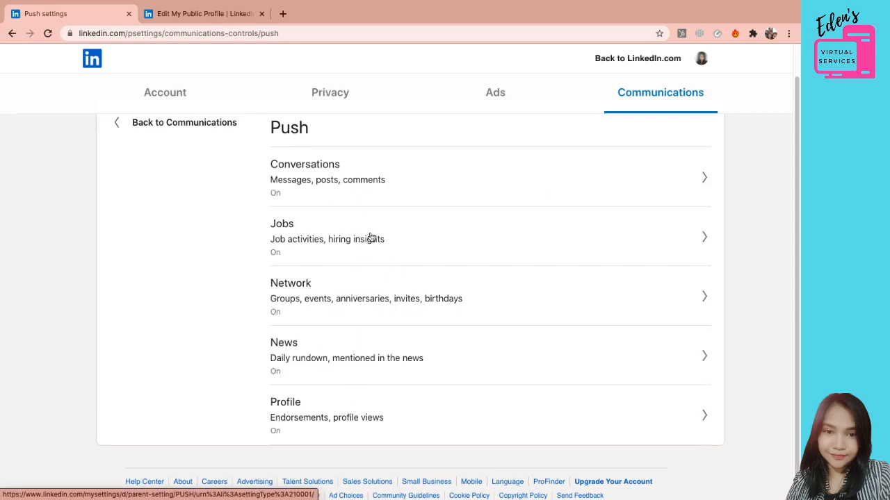
pyautogui.moveTo(425, 200)
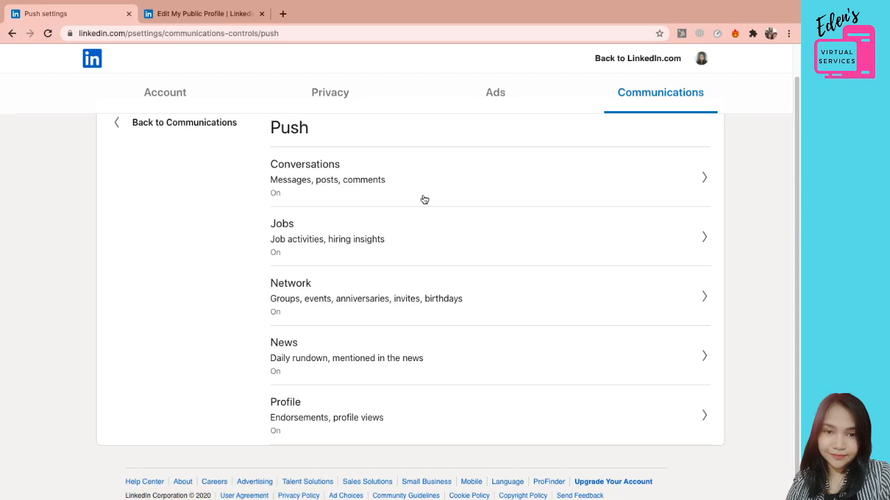
pyautogui.moveTo(702, 252)
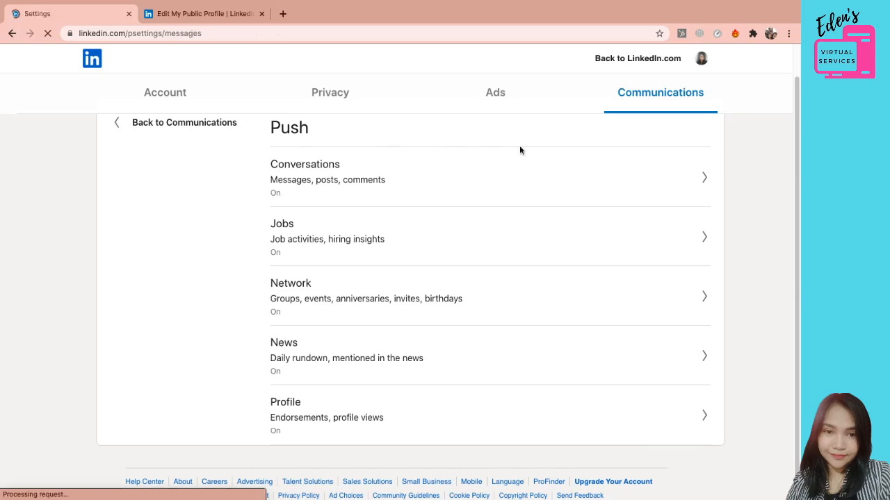
# - View the Messages options under Who can reach you and leave them unchanged
pyautogui.click(183, 123)
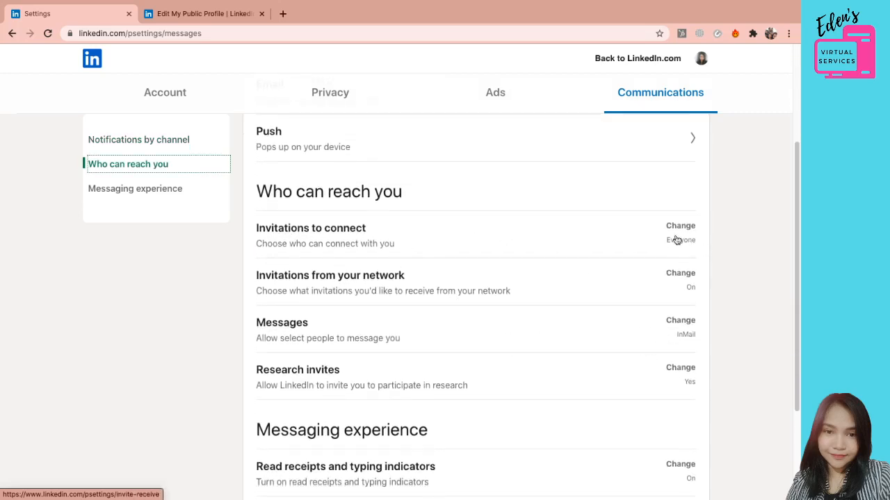
pyautogui.moveTo(267, 236)
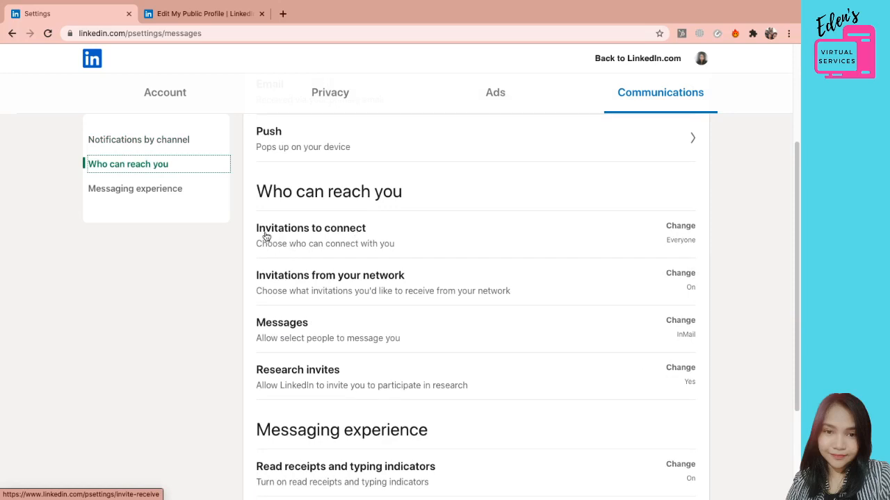
pyautogui.moveTo(498, 265)
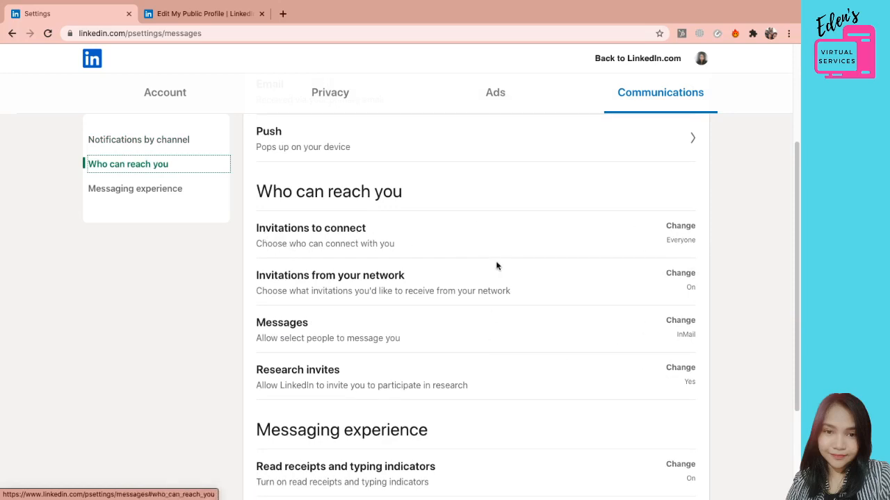
pyautogui.moveTo(506, 275)
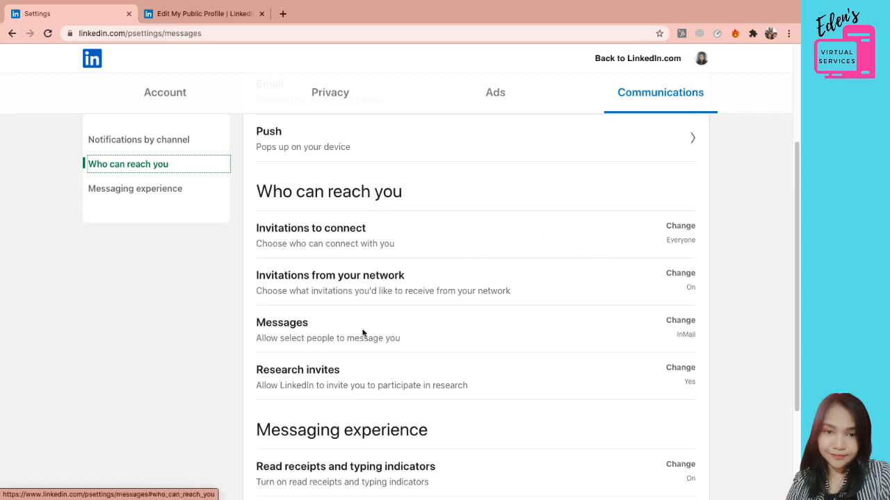
pyautogui.moveTo(266, 265)
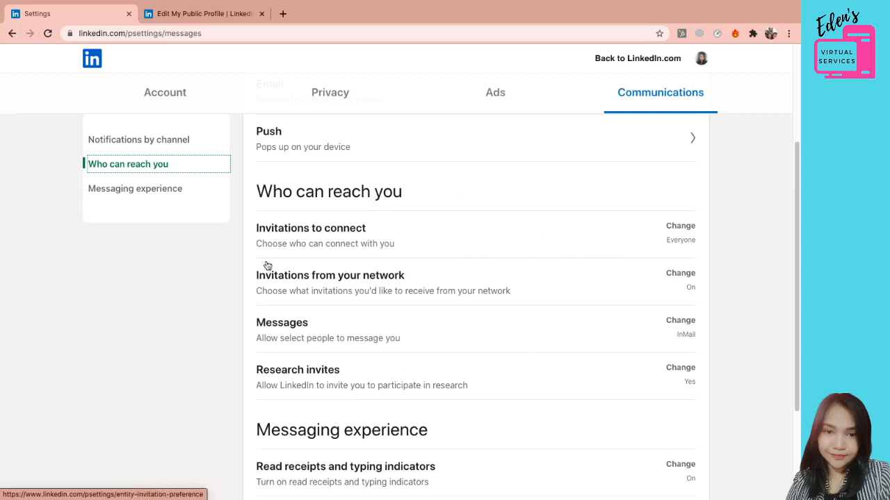
pyautogui.moveTo(681, 246)
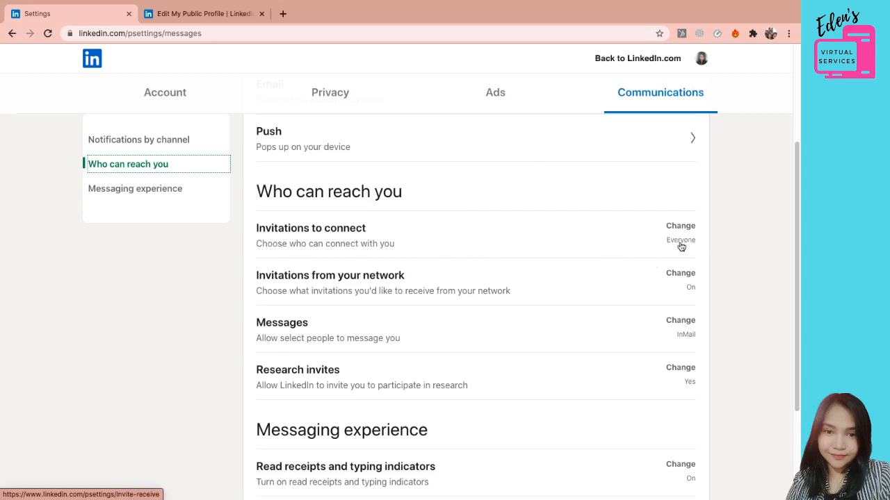
pyautogui.moveTo(341, 299)
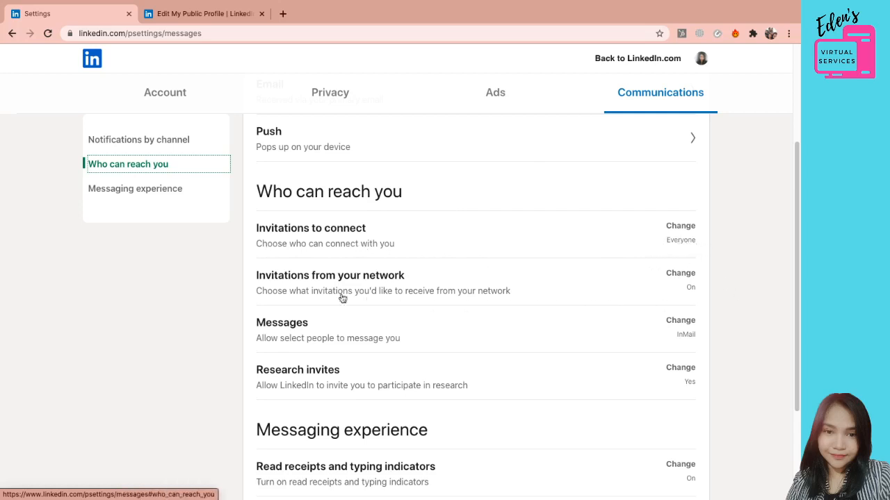
pyautogui.moveTo(291, 297)
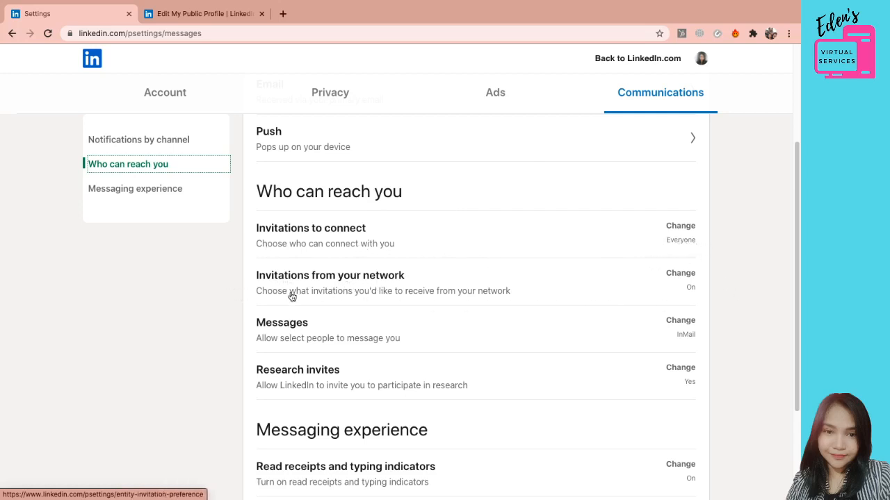
pyautogui.moveTo(272, 340)
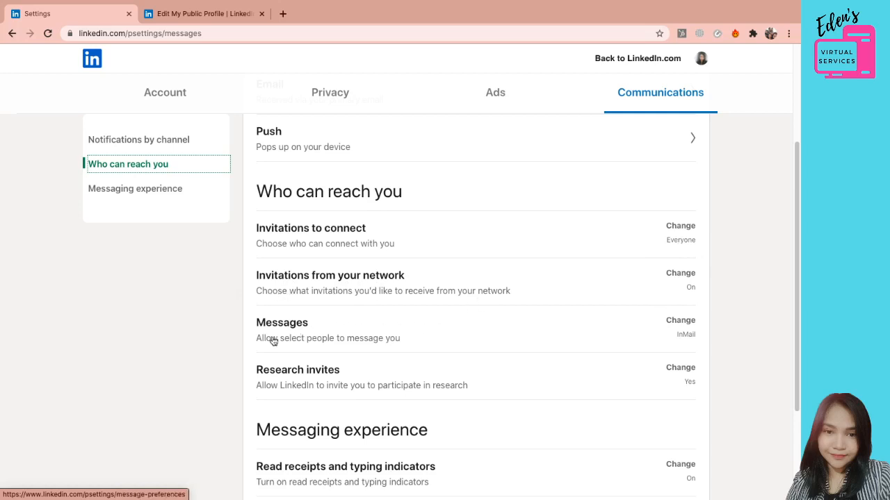
pyautogui.moveTo(437, 388)
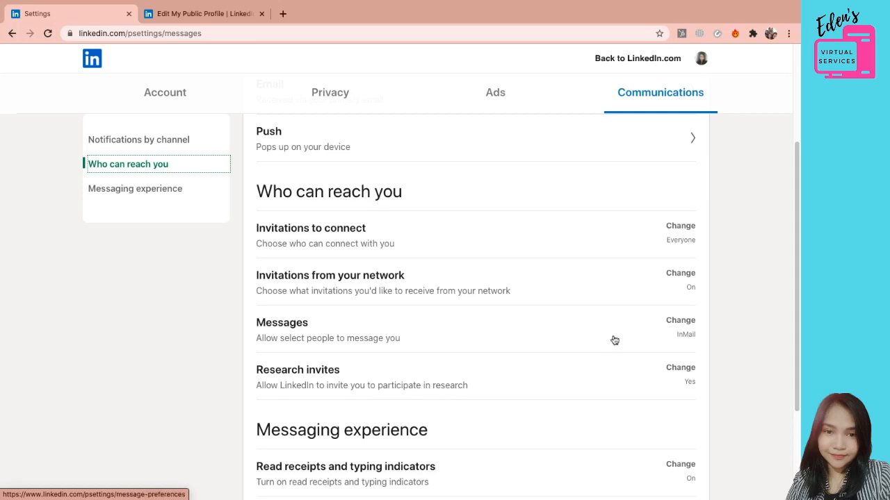
pyautogui.click(679, 320)
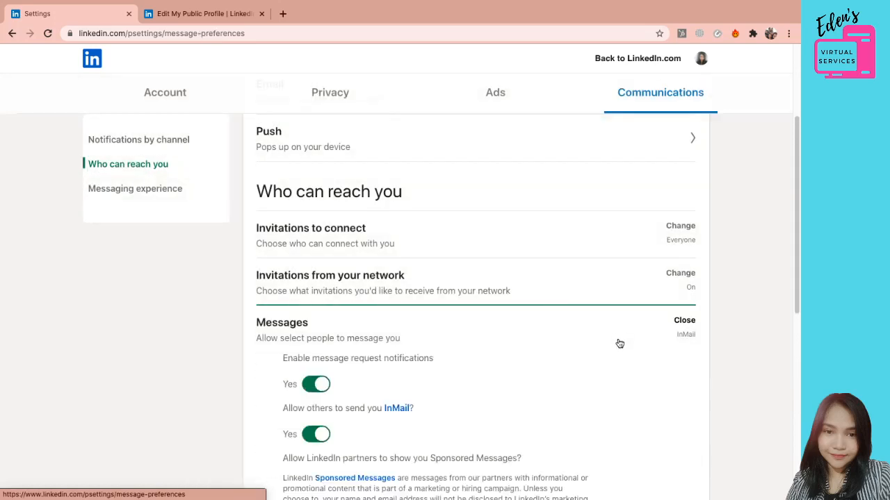
pyautogui.click(684, 320)
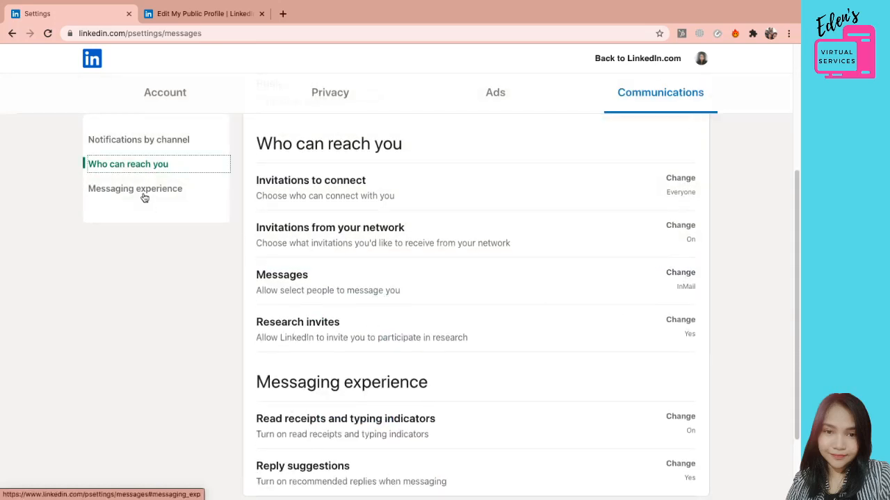
# - Show the Messaging experience section with read receipts and reply suggestions on
pyautogui.click(135, 189)
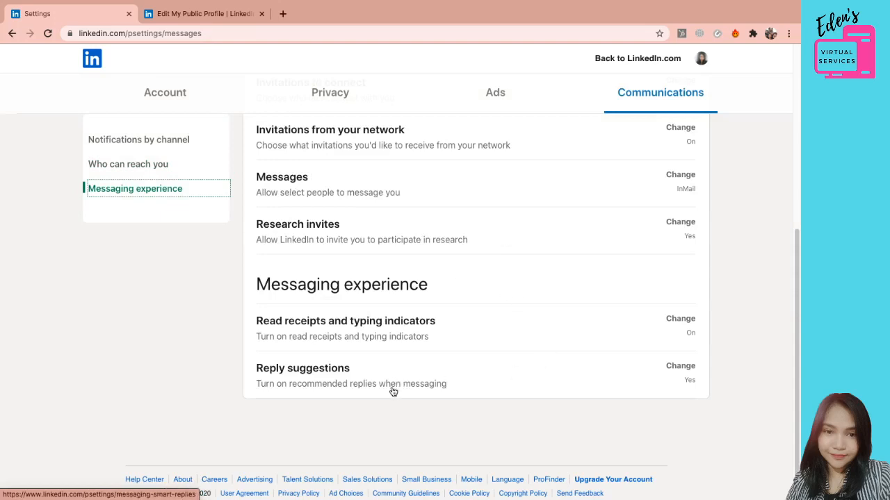
pyautogui.moveTo(451, 386)
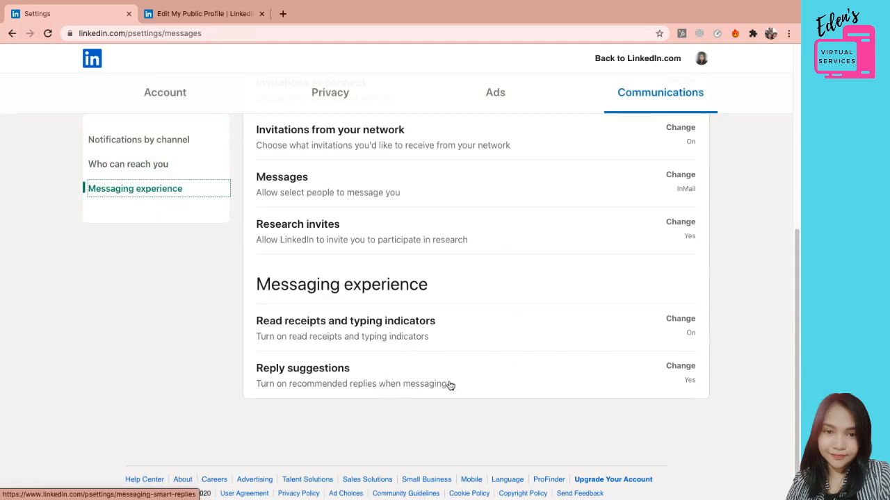
pyautogui.moveTo(659, 387)
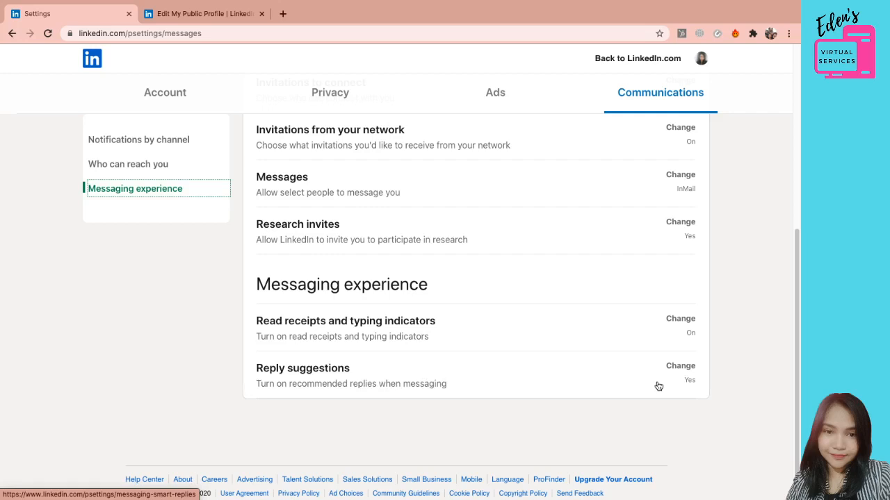
pyautogui.moveTo(500, 291)
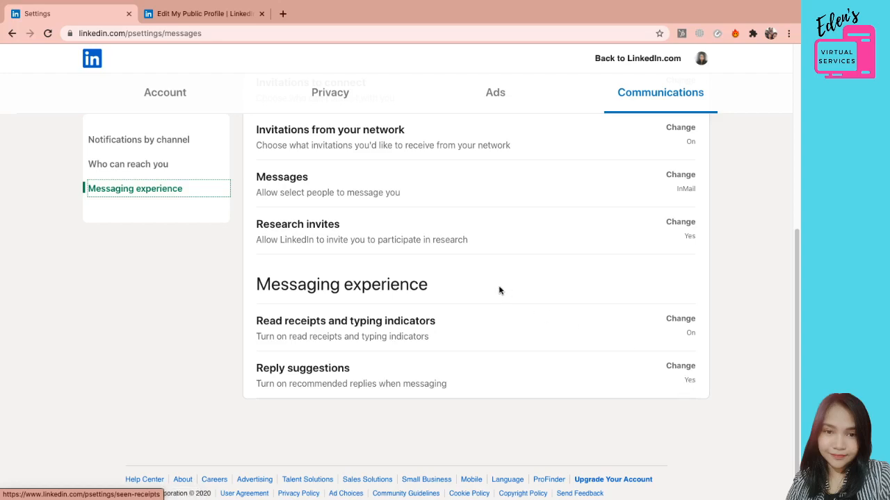
# - Revisit the Ads, Privacy and Account tabs ending at Login and security, then switch to OBS
pyautogui.click(495, 92)
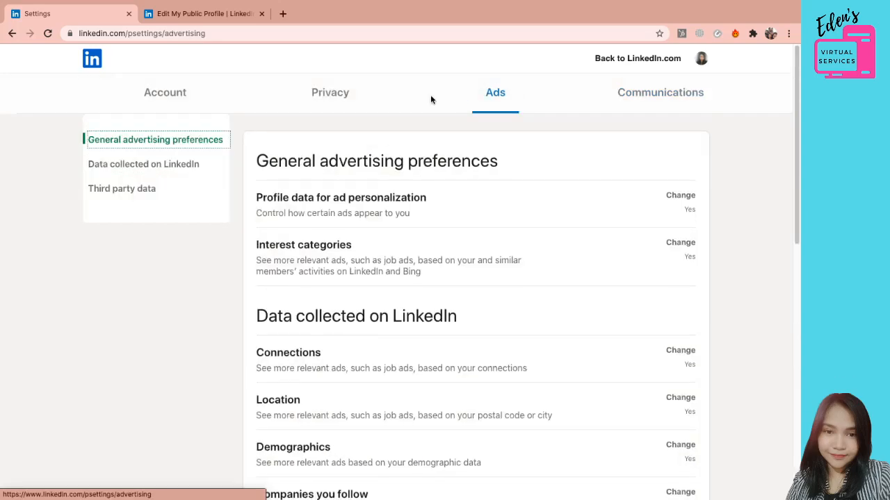
pyautogui.click(331, 92)
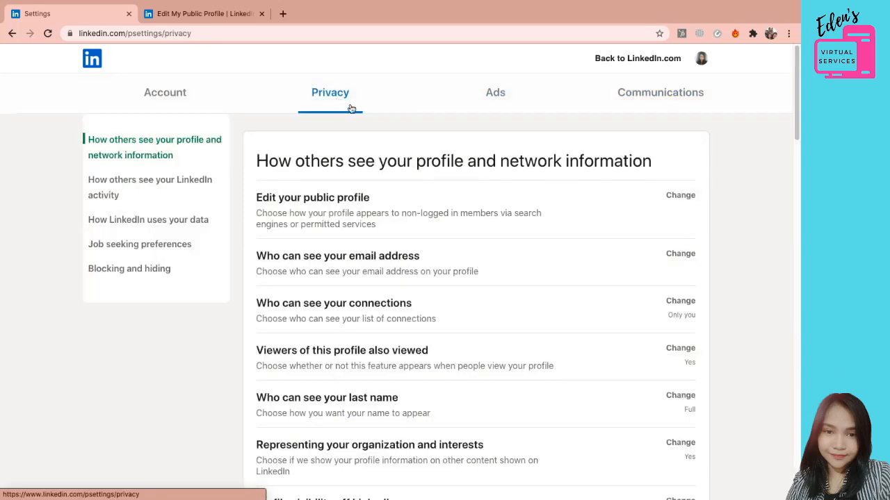
pyautogui.click(164, 92)
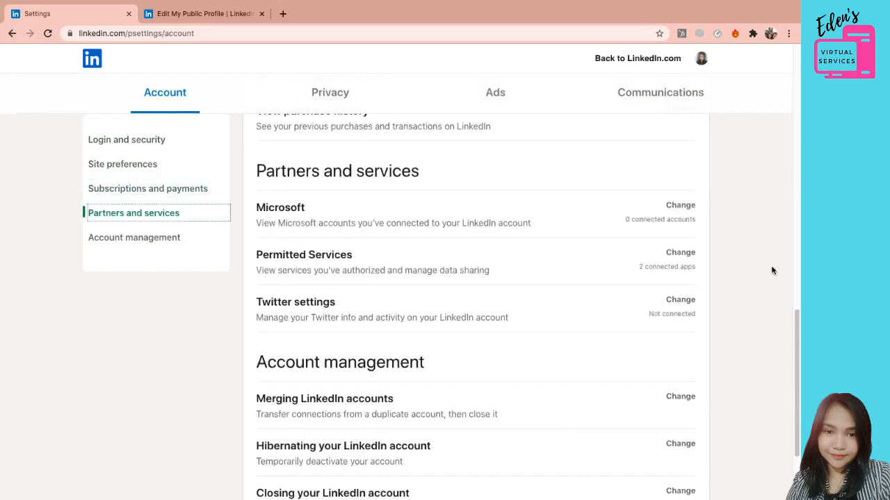
pyautogui.scroll(-3)
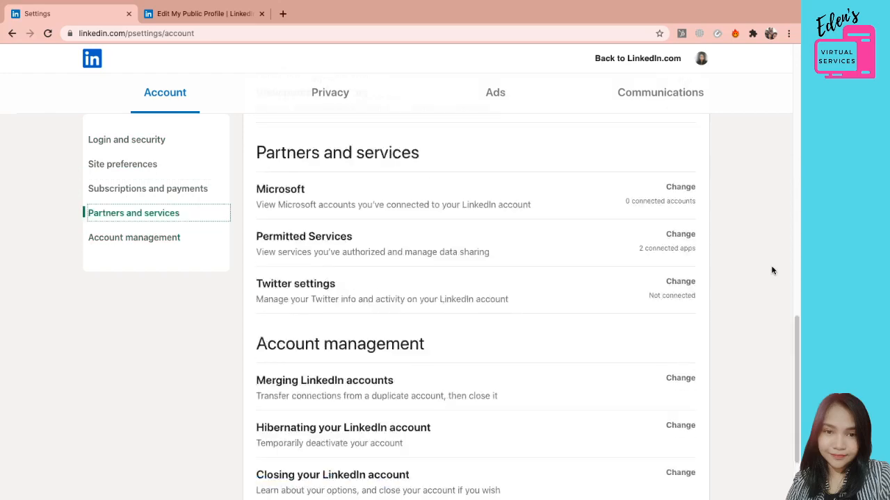
pyautogui.click(126, 139)
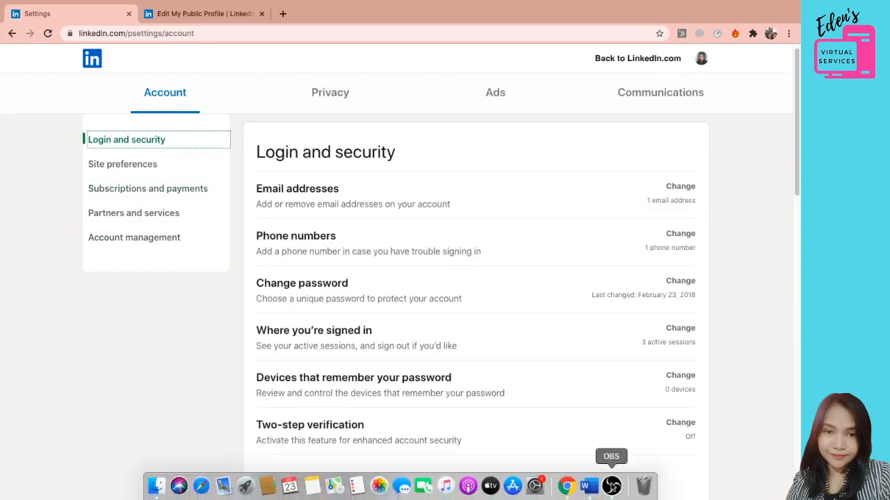
pyautogui.click(610, 485)
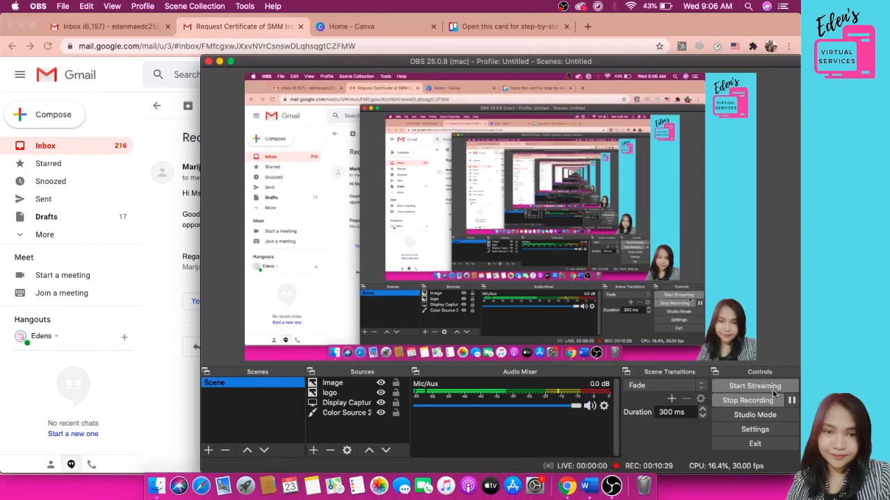